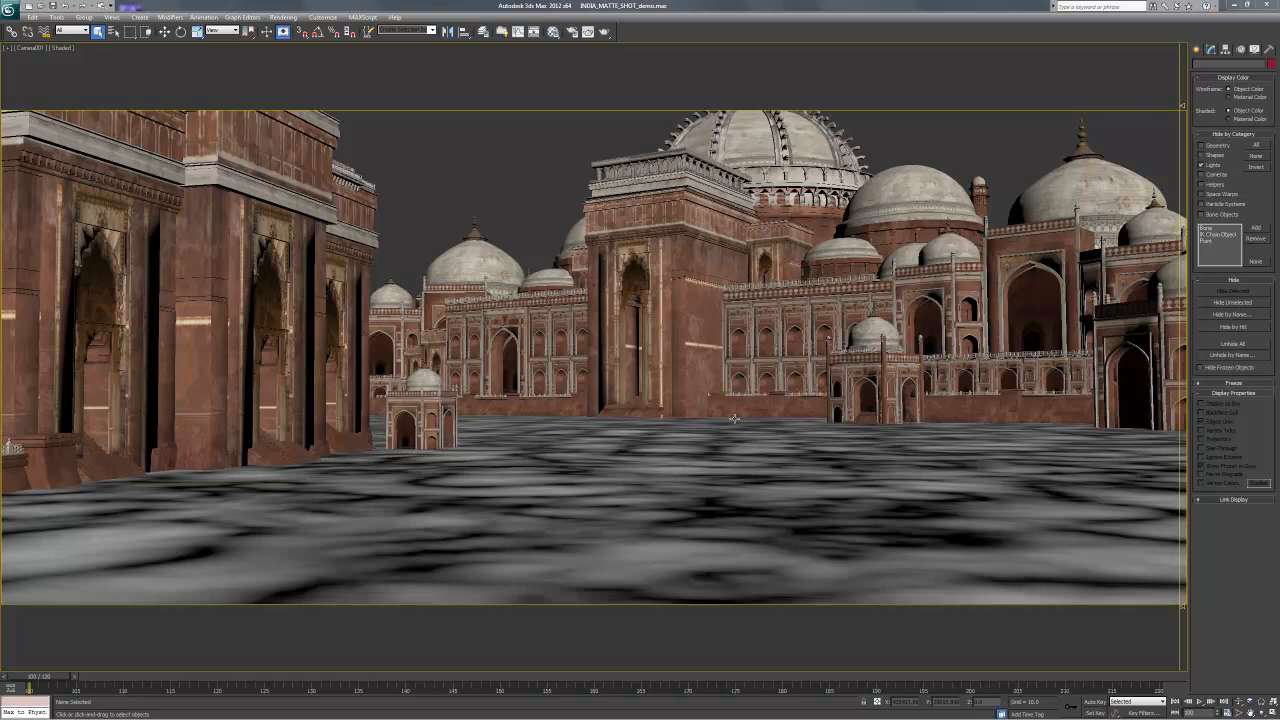
mouse_move(693, 433)
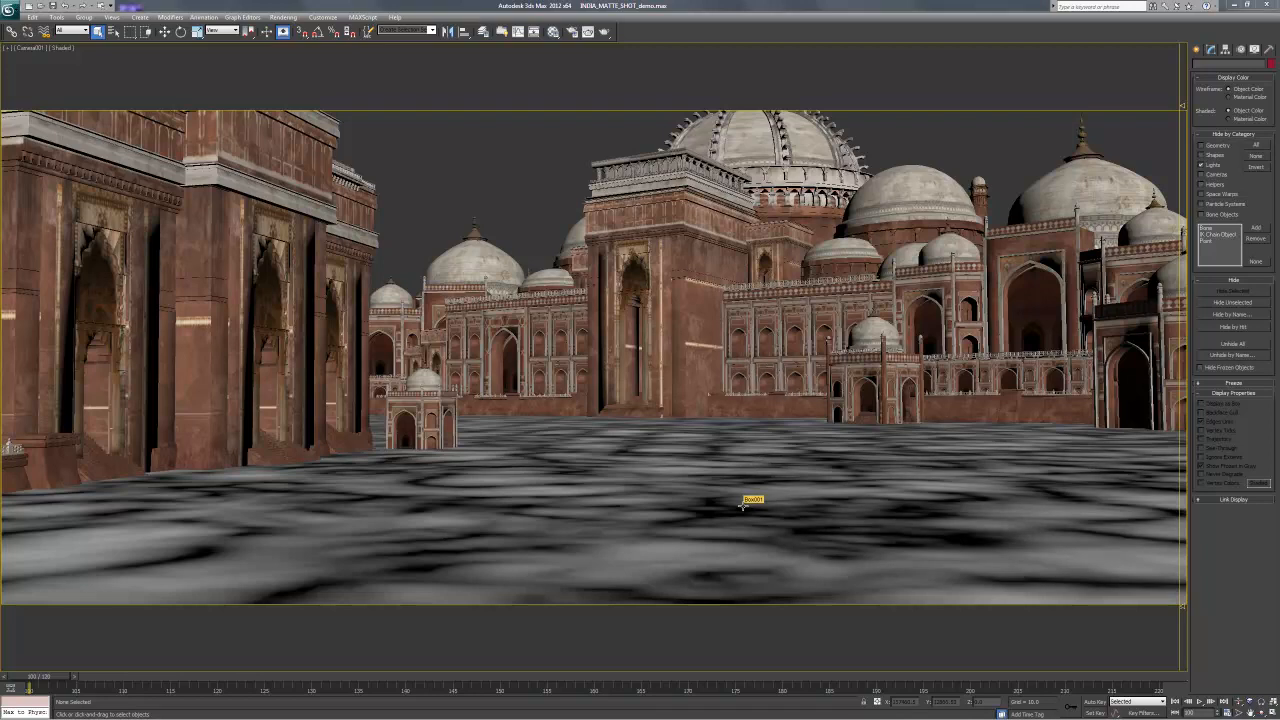
mouse_move(660, 377)
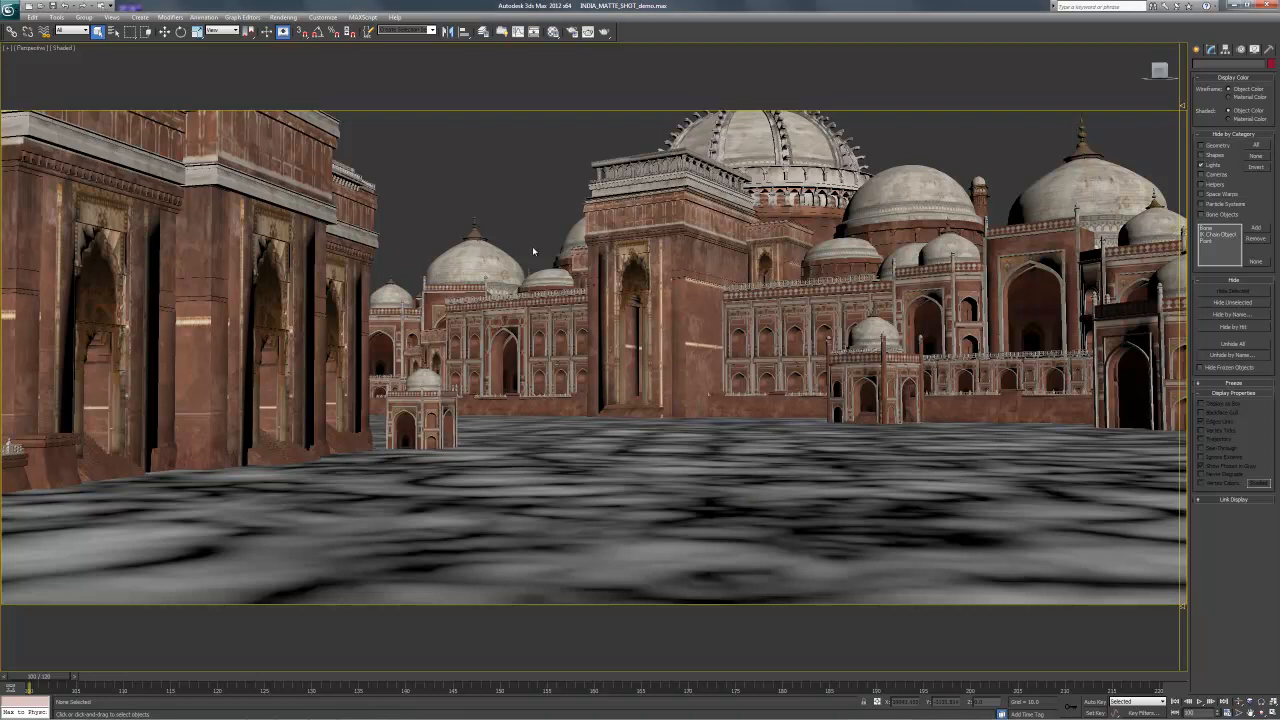
Step: Show the existing VRayEnvironmentFog effect in Environment and Effects without adding a new one
left_click_drag(533, 250, 661, 460)
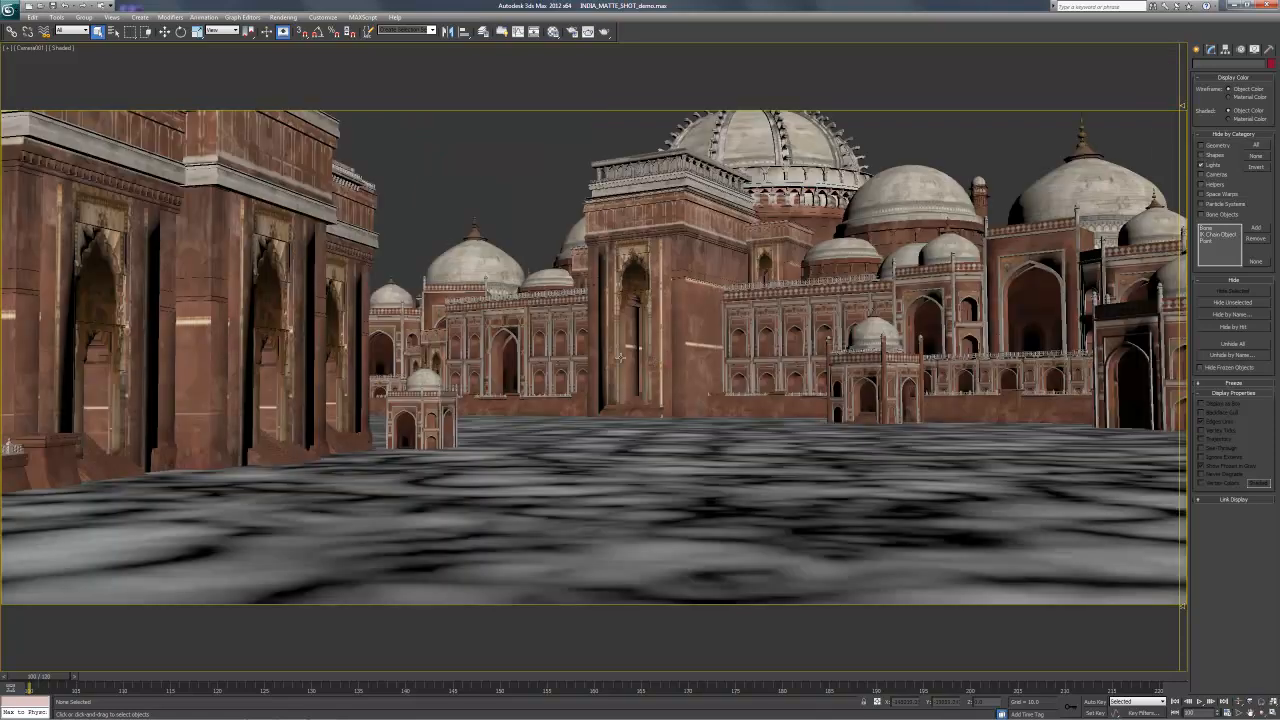
mouse_move(617, 357)
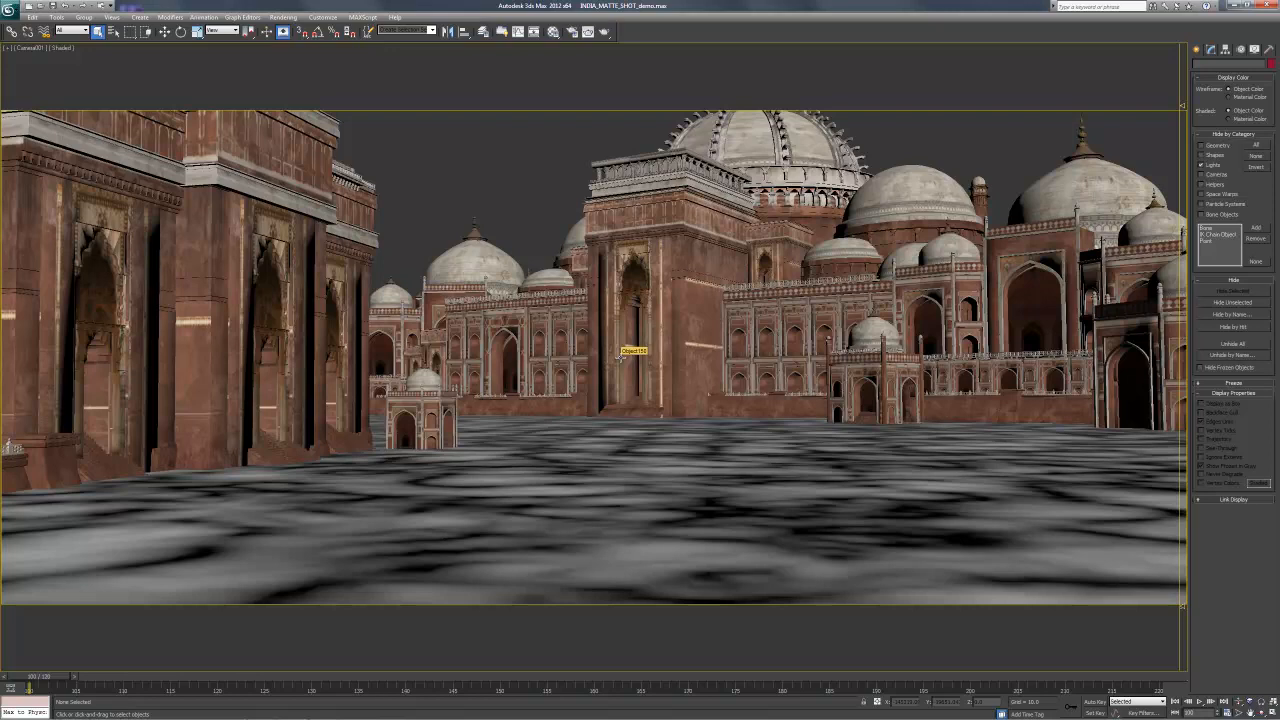
left_click(283, 17)
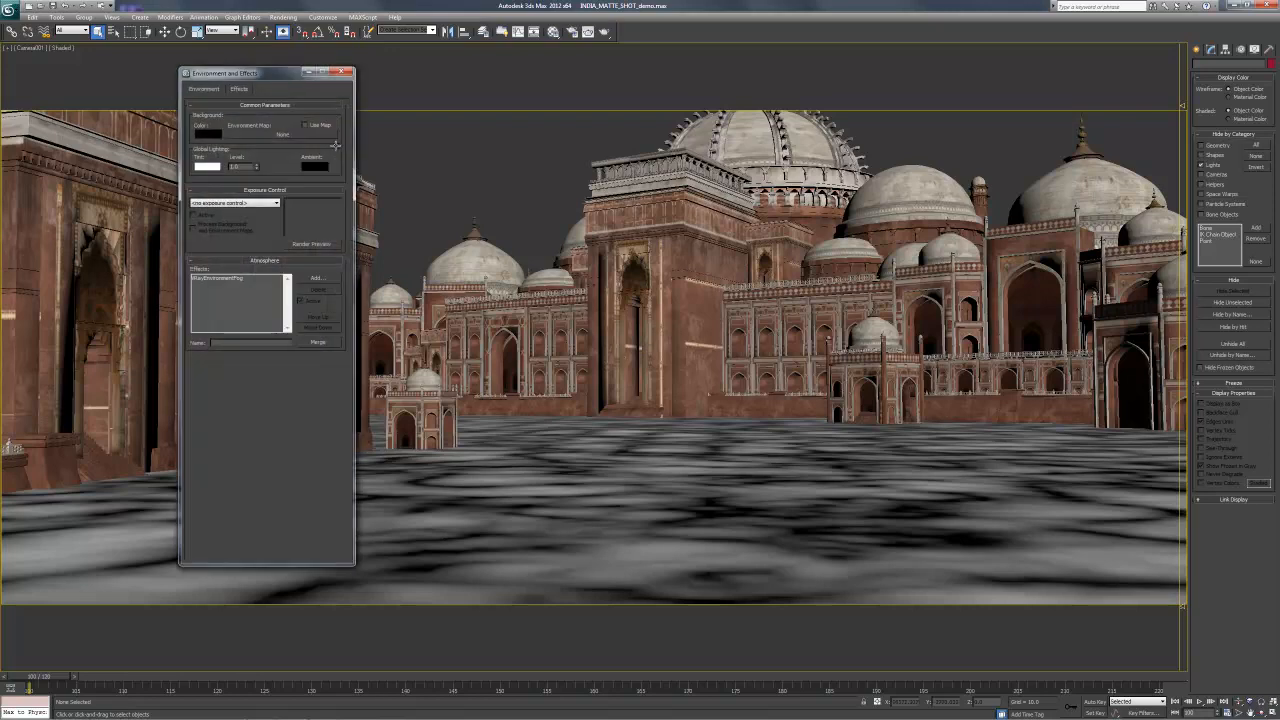
left_click_drag(265, 72, 653, 128)
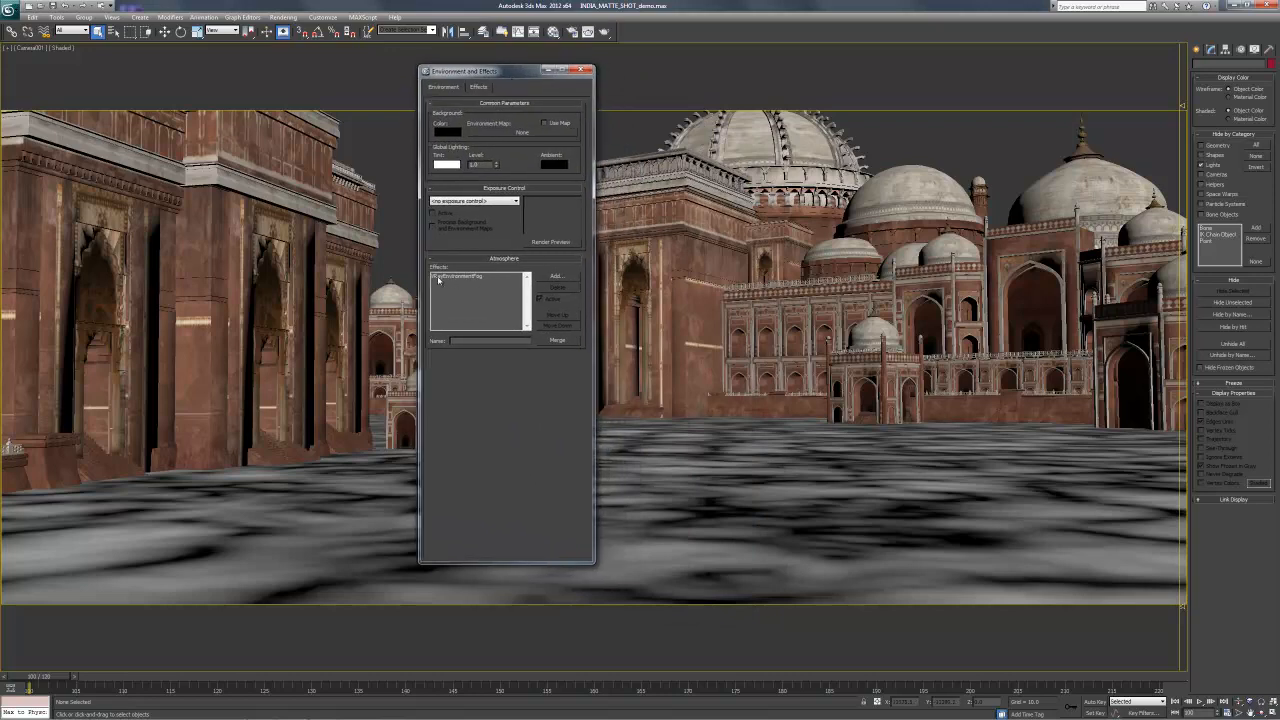
left_click(556, 276)
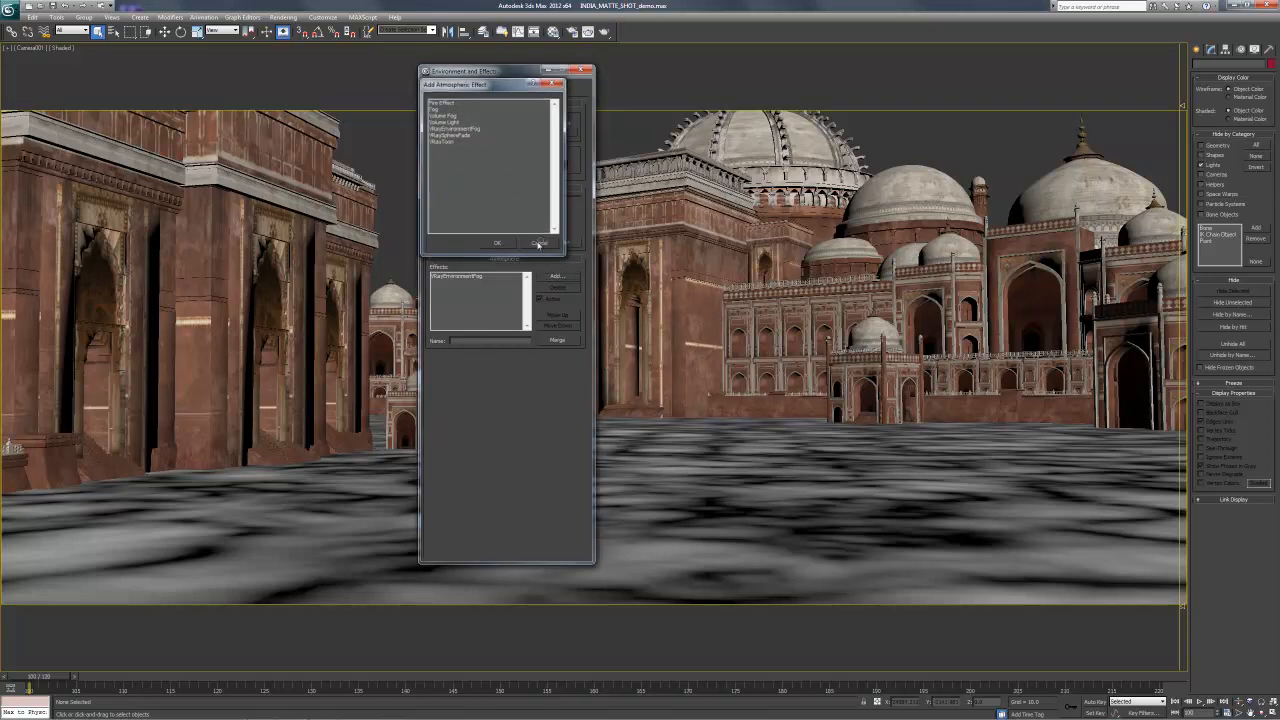
left_click(539, 243)
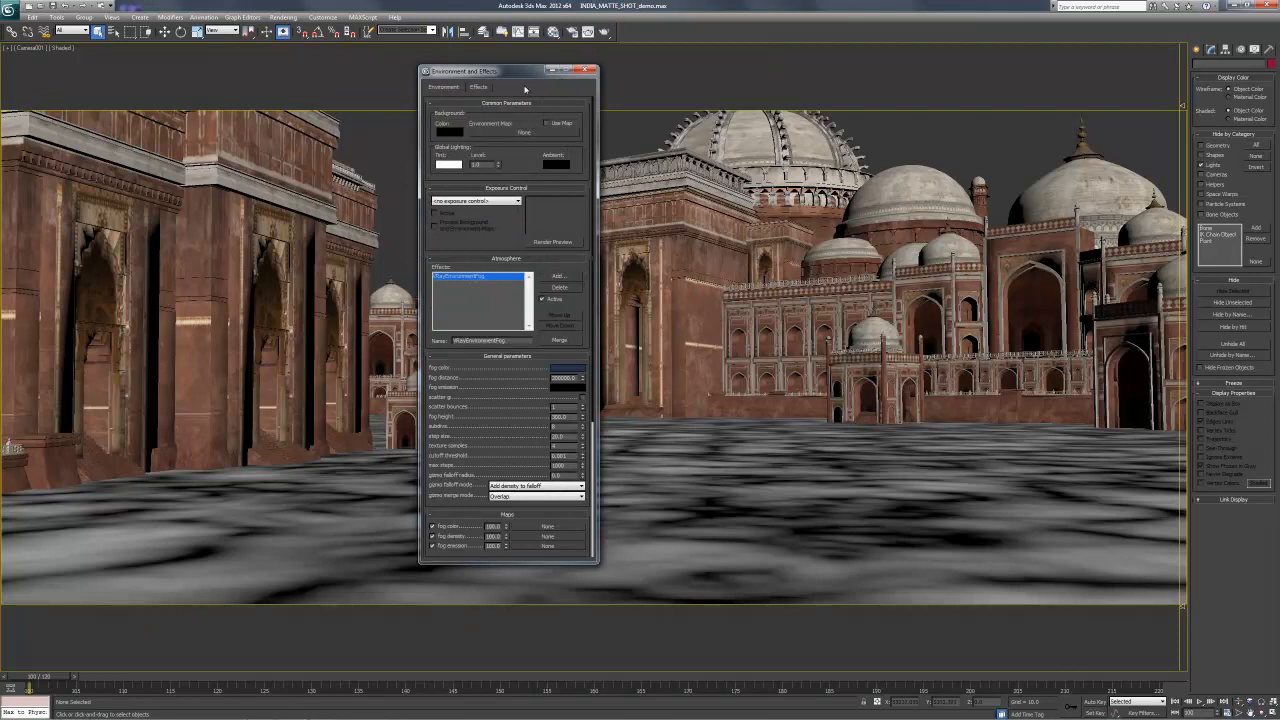
Step: Pick a dark blue-grey for the fog colour swatch in the Color Selector
left_click_drag(505, 71, 305, 66)
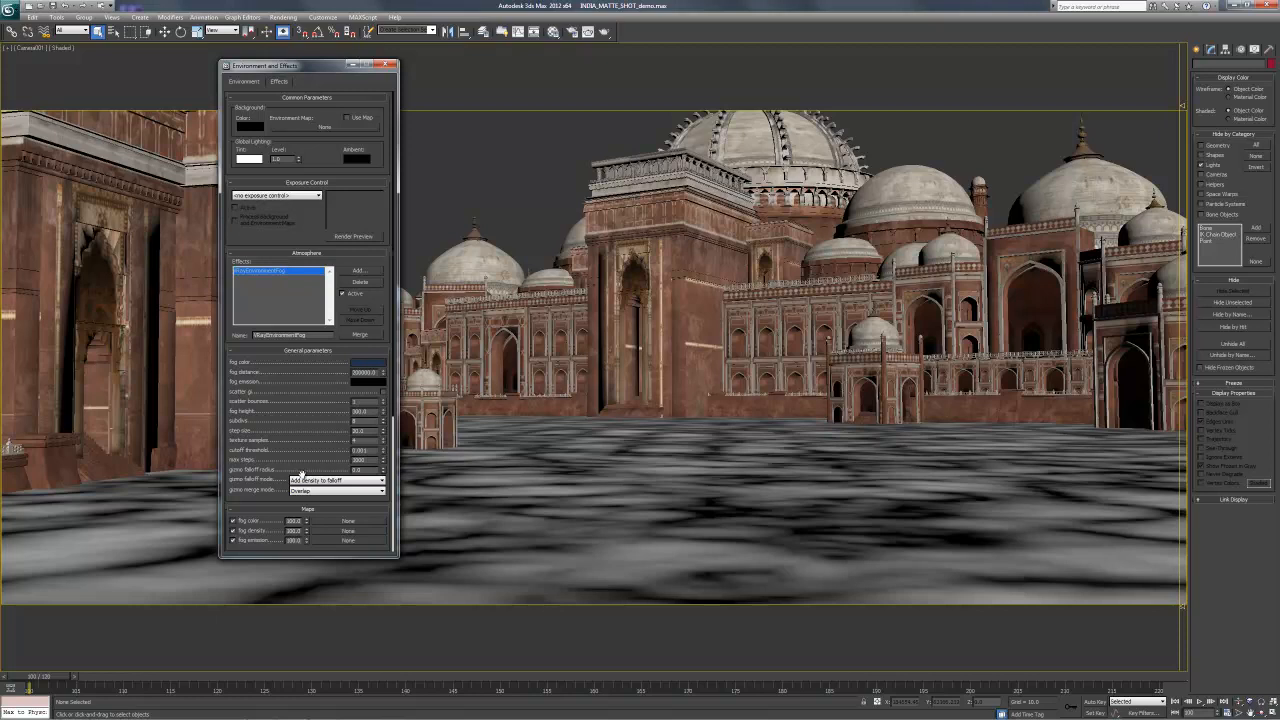
mouse_move(480, 414)
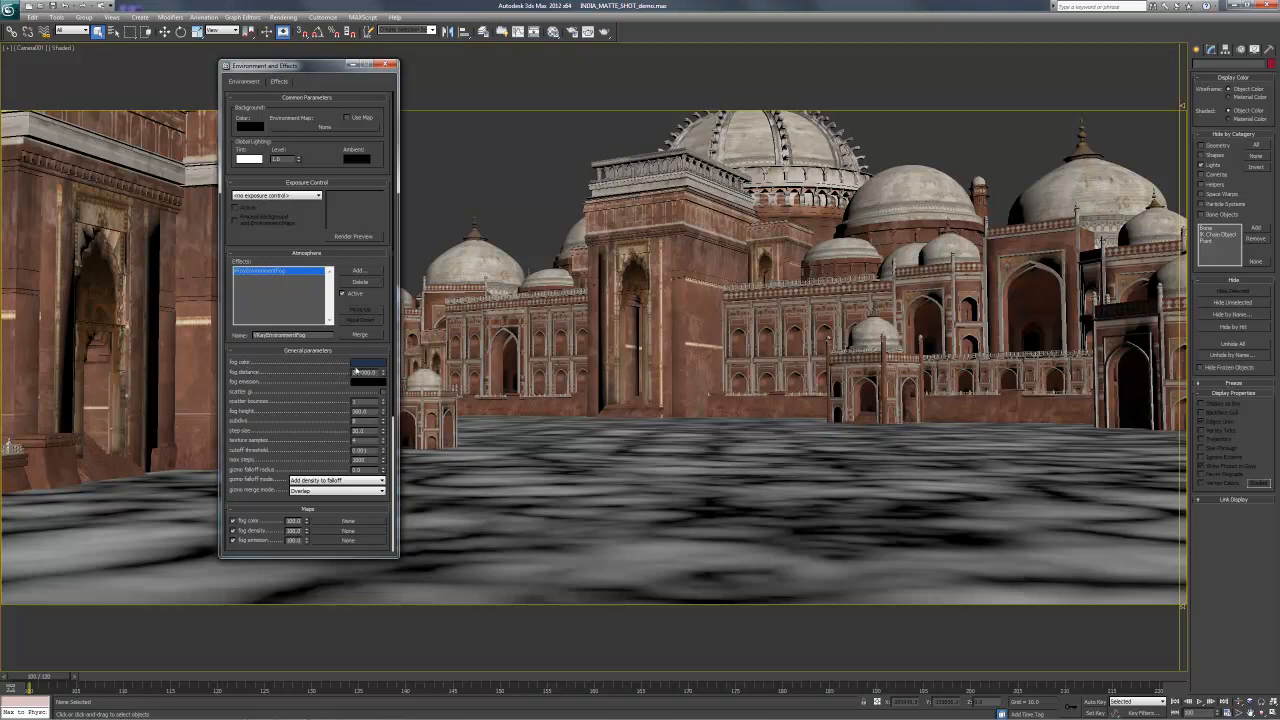
left_click(367, 372)
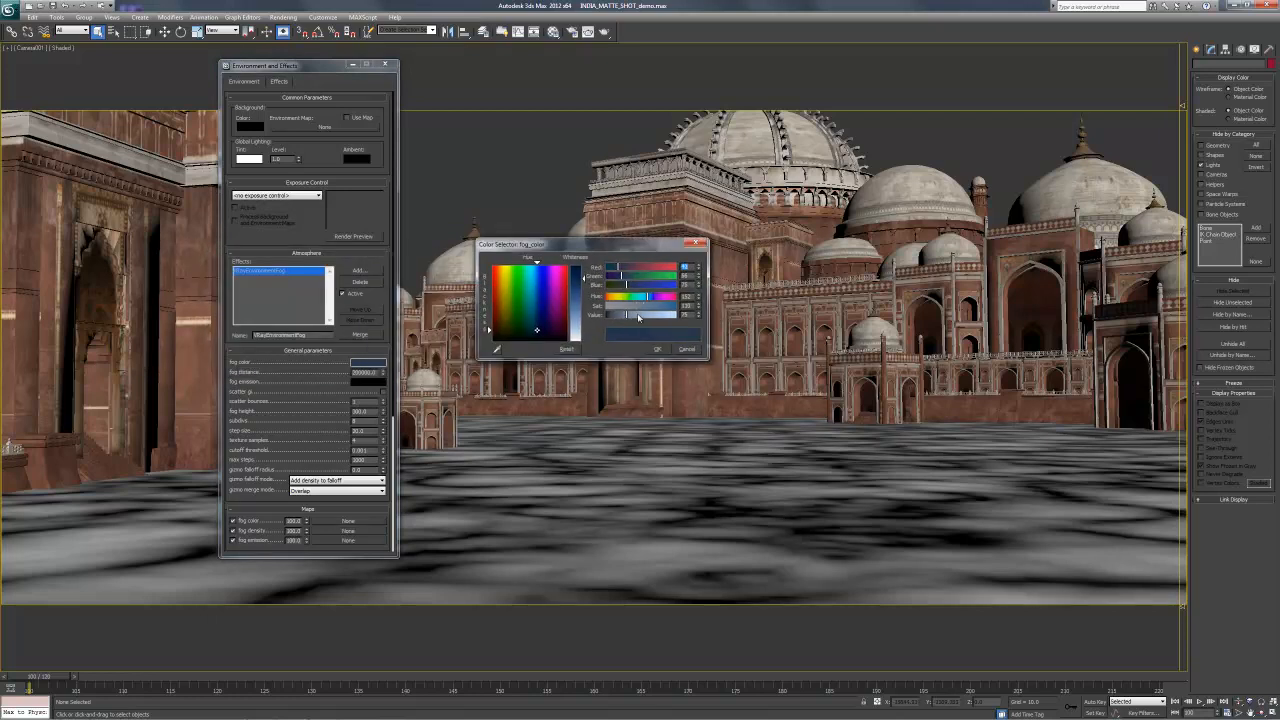
left_click(657, 349)
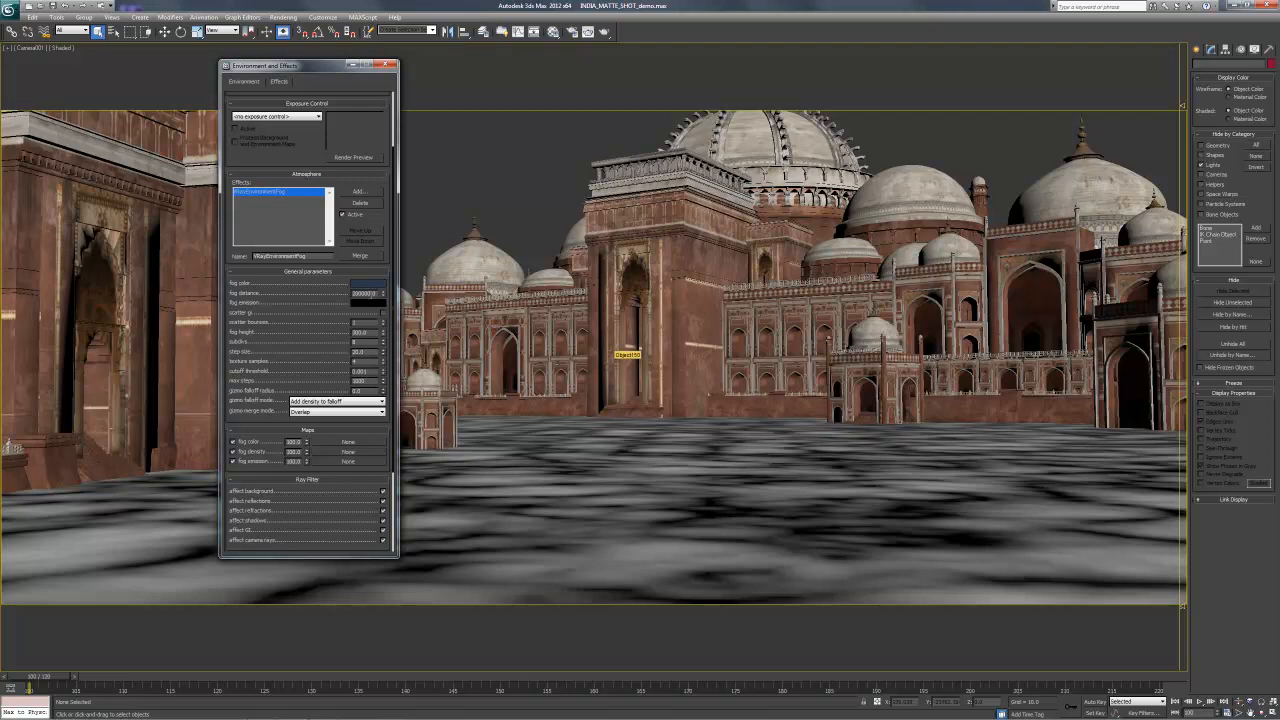
triple_click(365, 293)
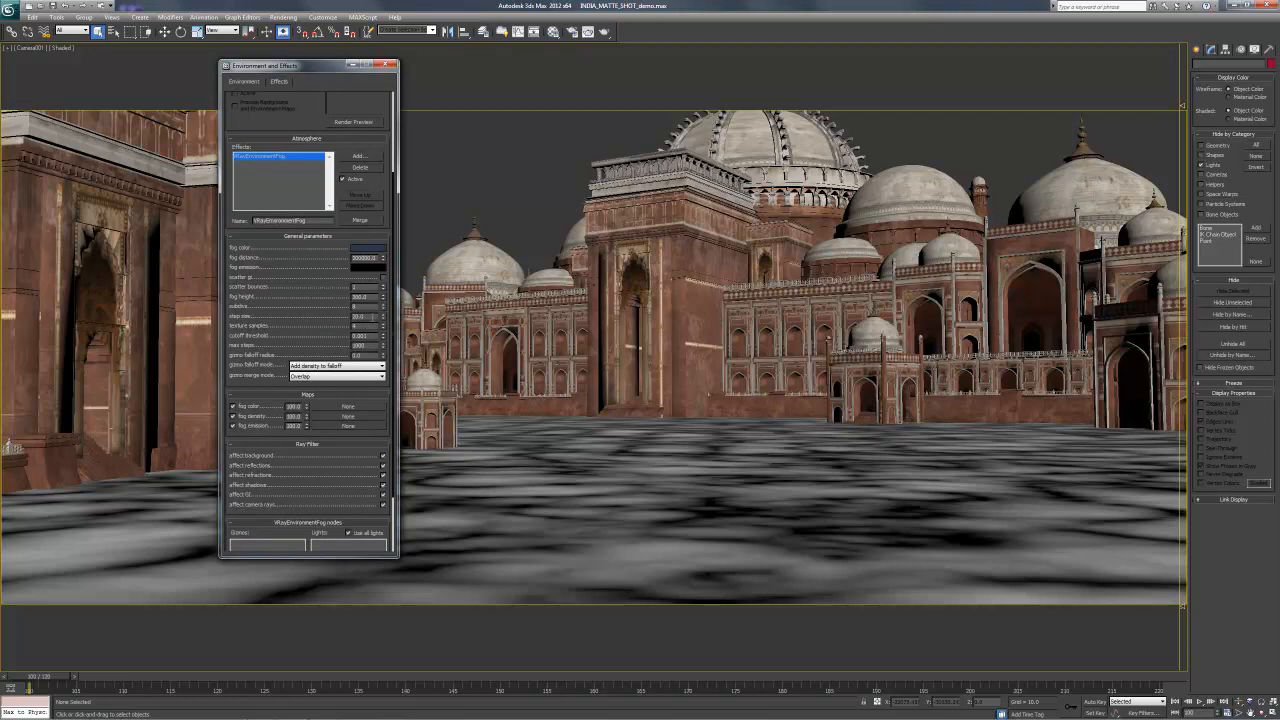
triple_click(360, 316)
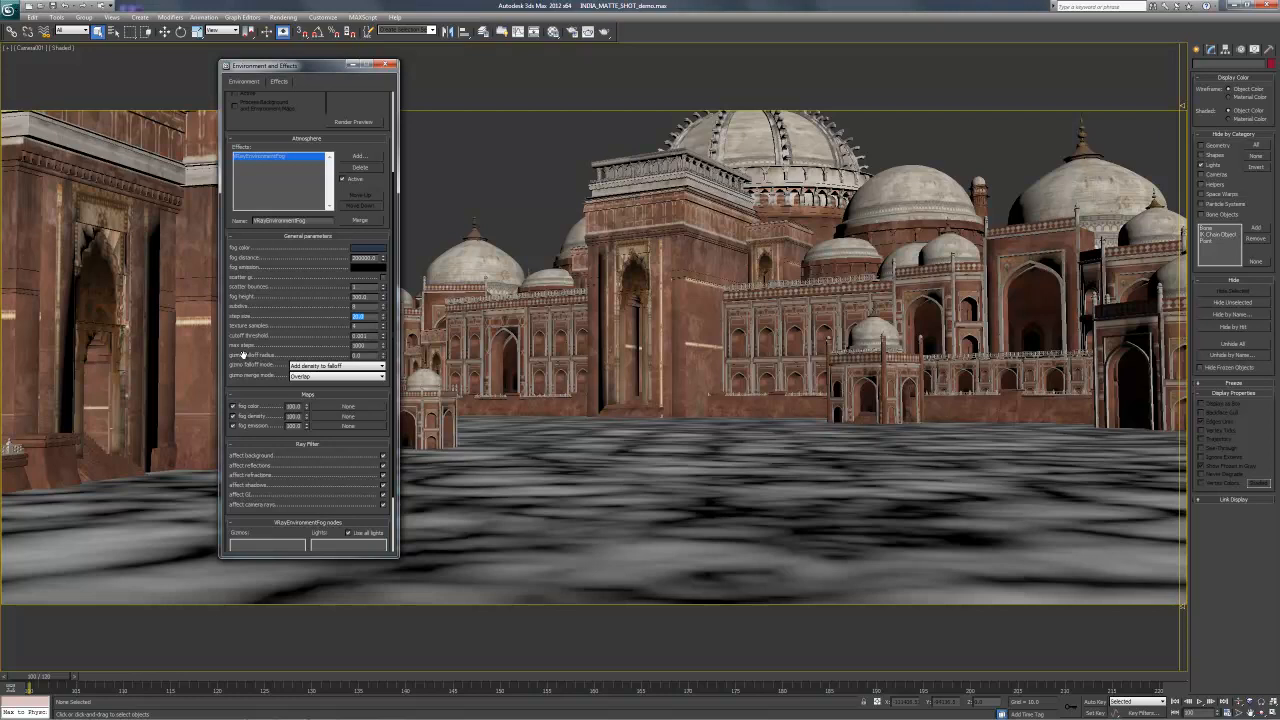
mouse_move(500, 408)
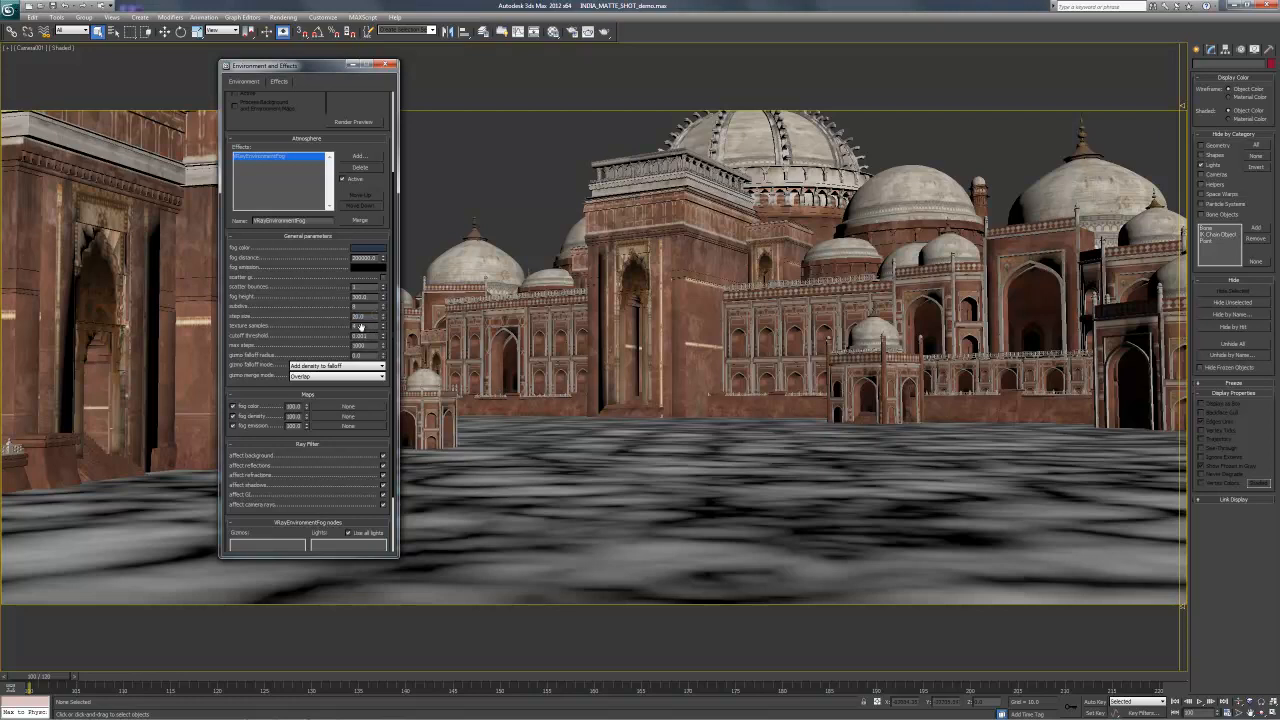
triple_click(360, 316)
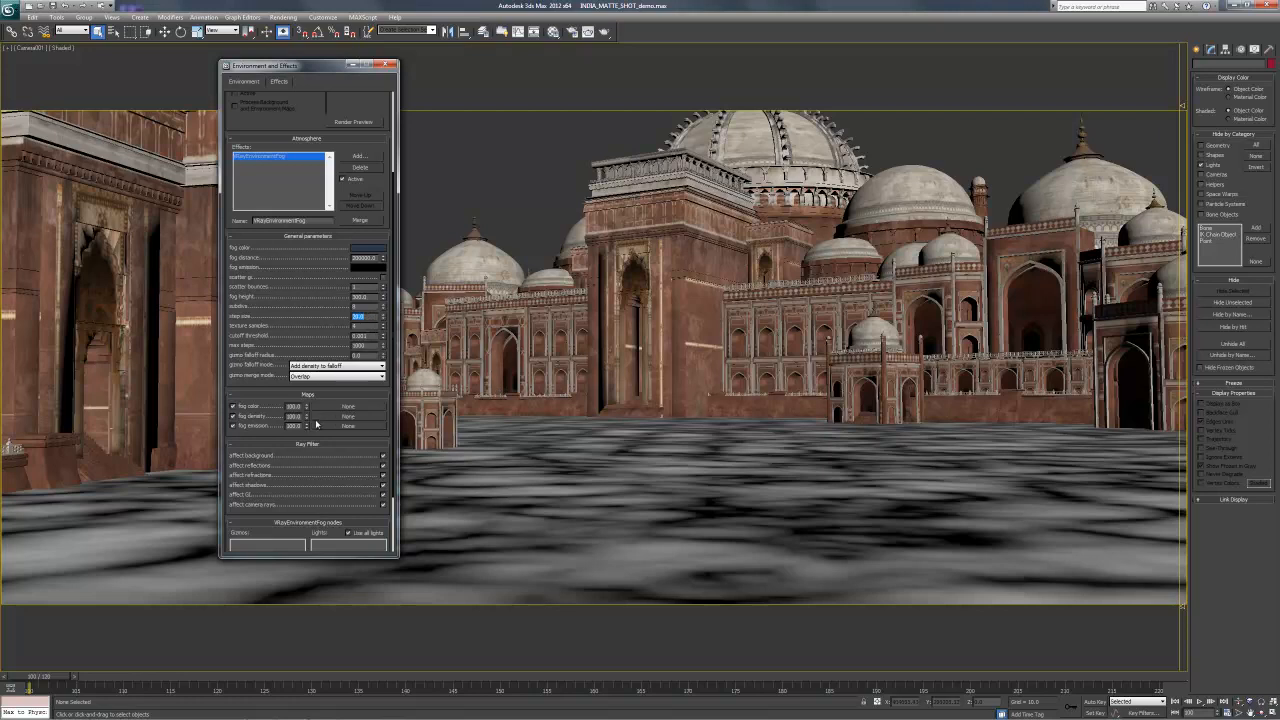
mouse_move(569, 499)
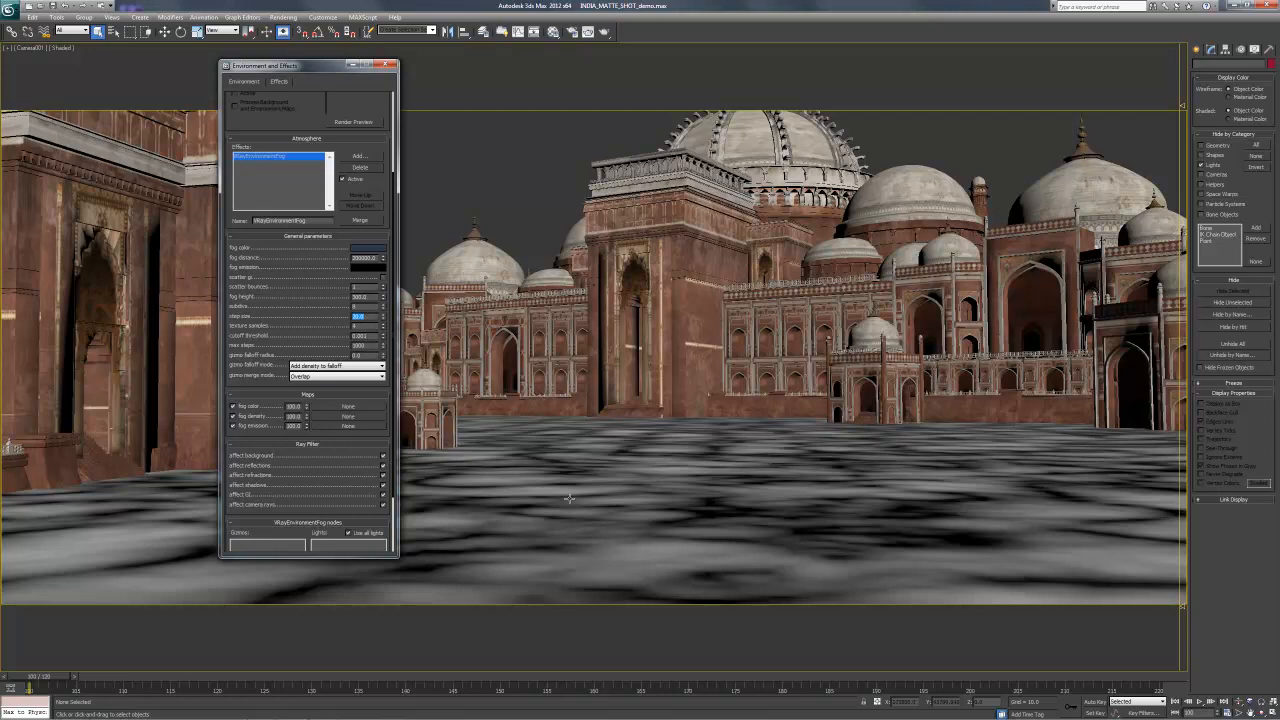
mouse_move(546, 311)
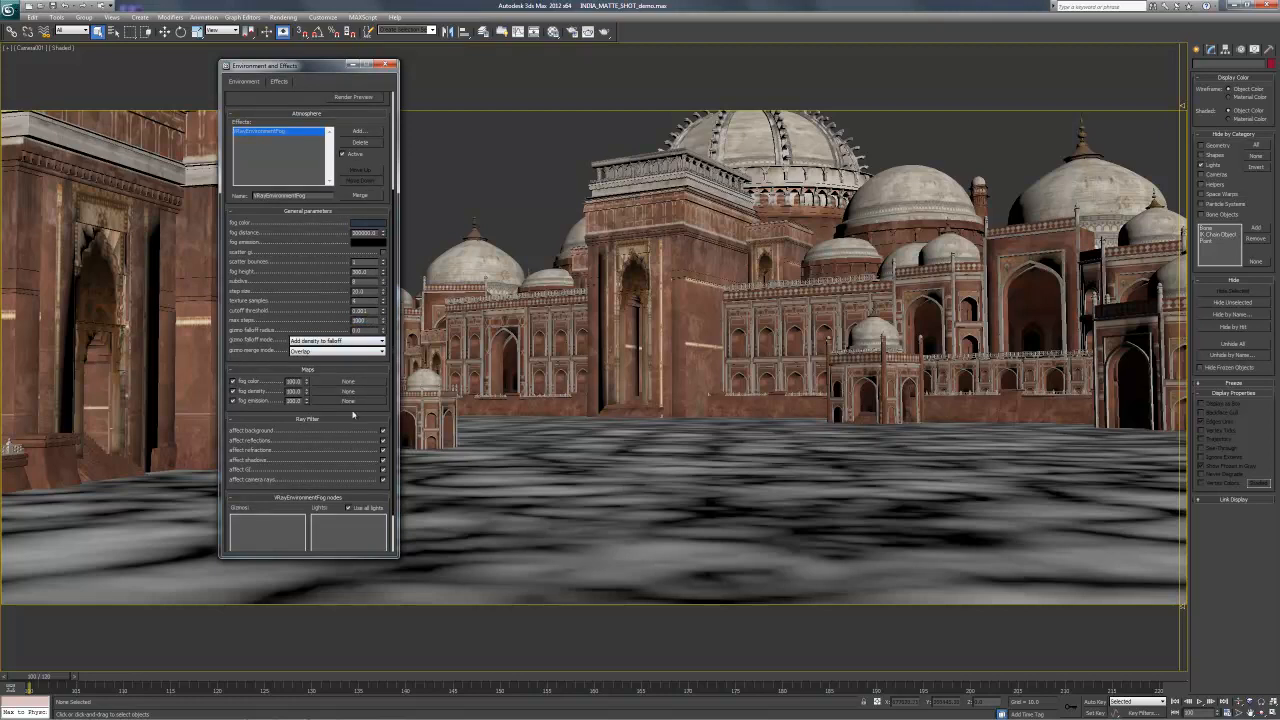
mouse_move(446, 474)
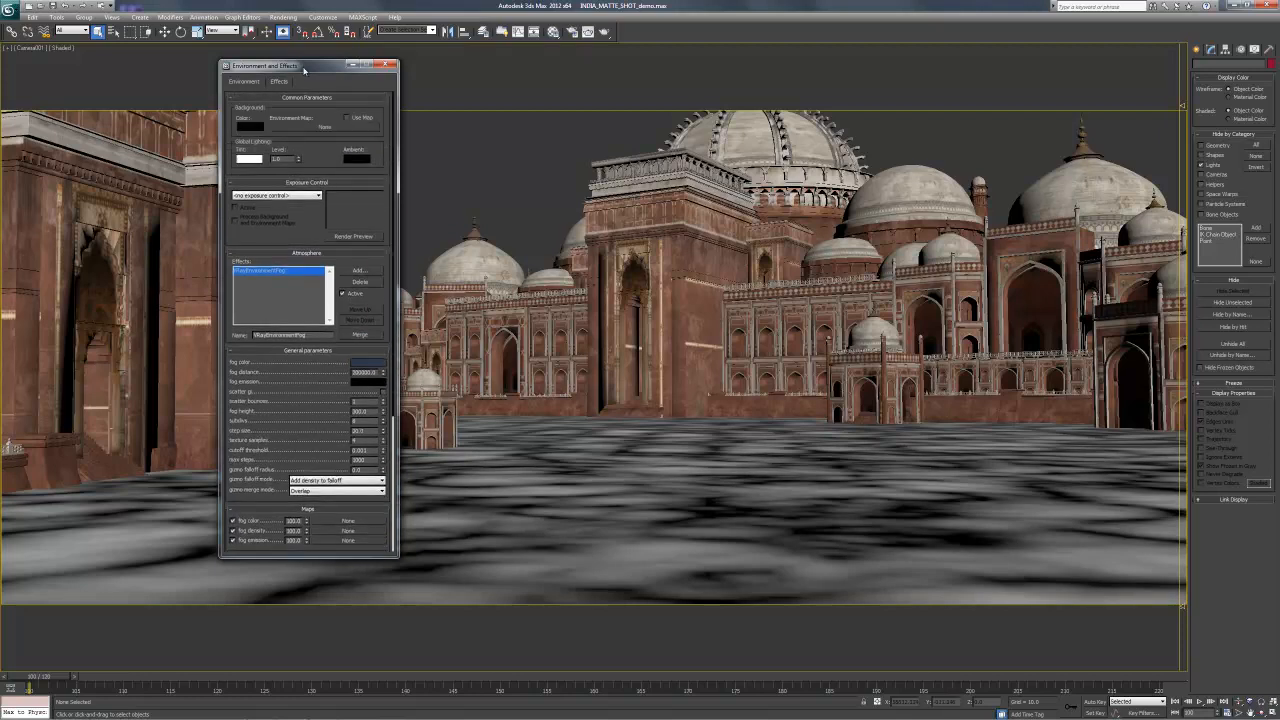
Step: Nudge the environment settings window so the V-Ray Render Setup sits beside it
left_click_drag(285, 66, 297, 79)
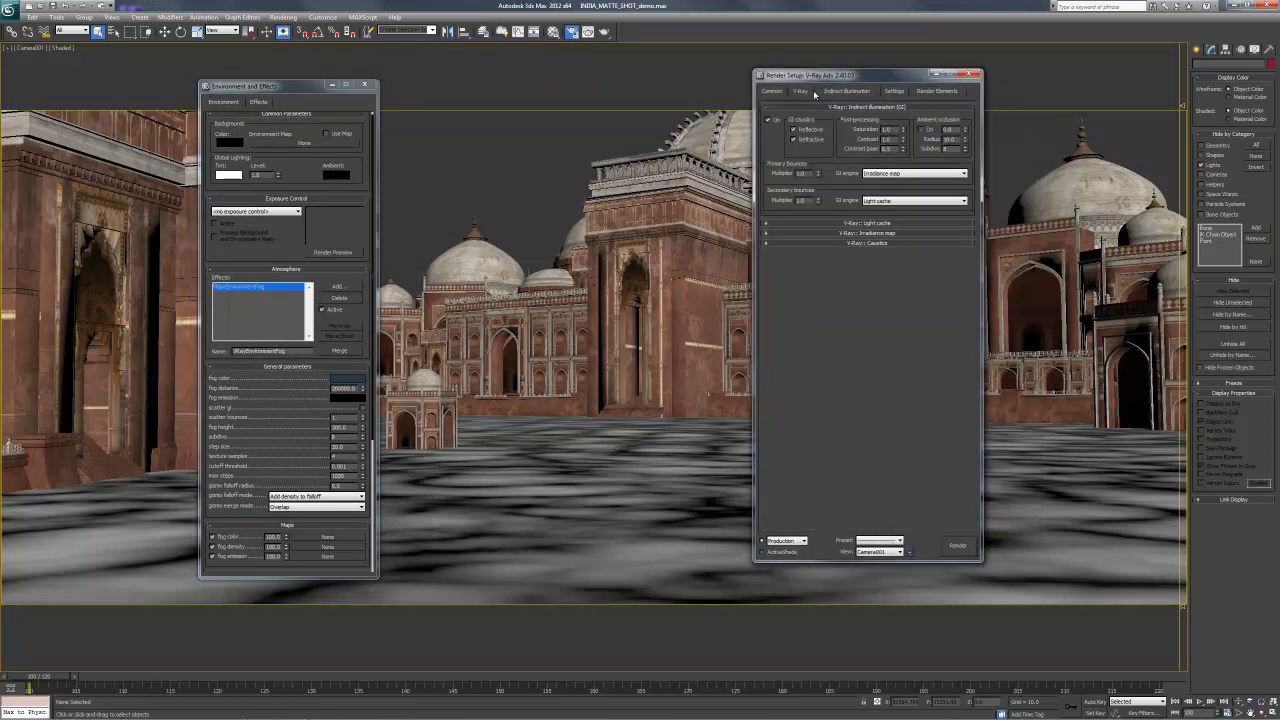
Step: Render the camera view into the V-Ray frame buffer with the fog applied
left_click(956, 545)
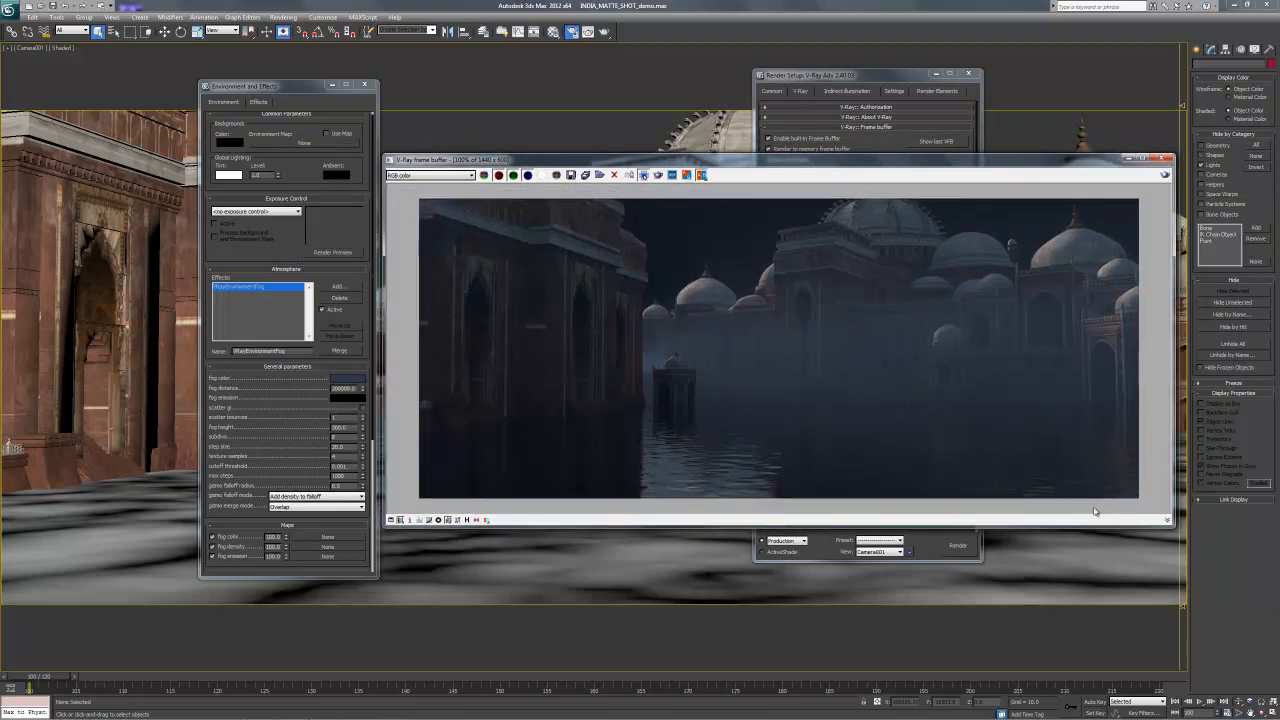
mouse_move(1082, 366)
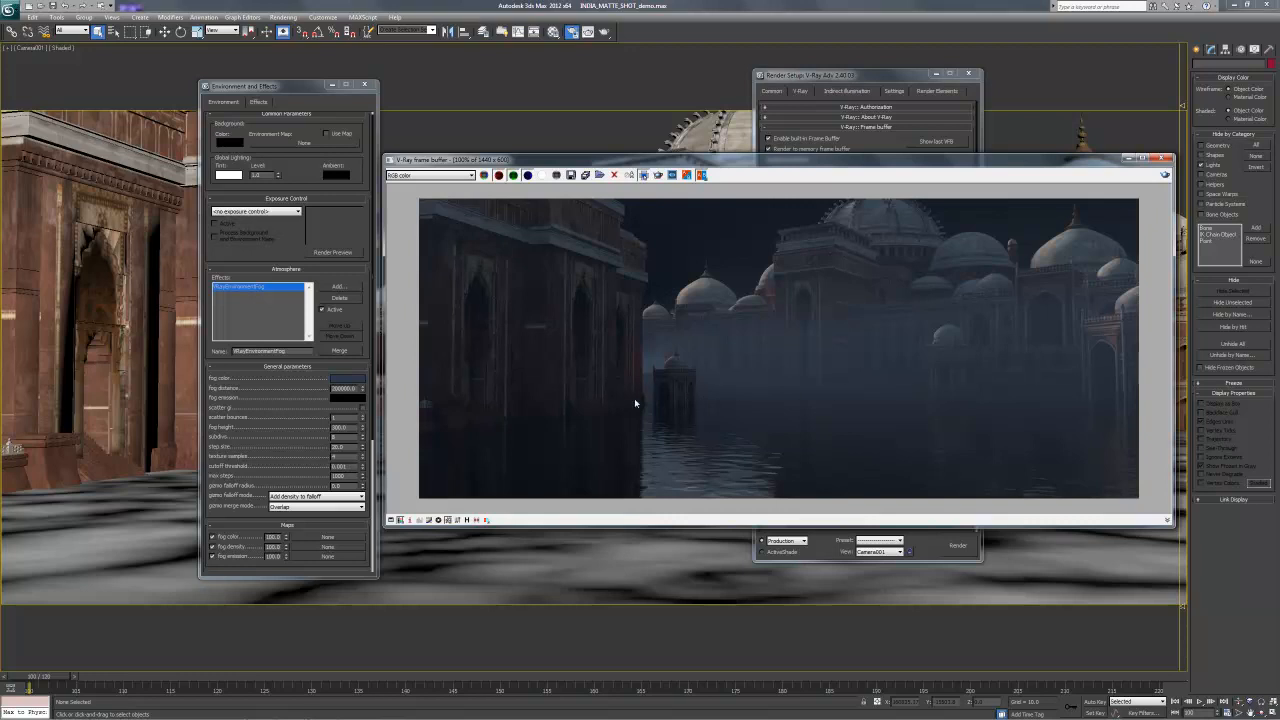
mouse_move(903, 271)
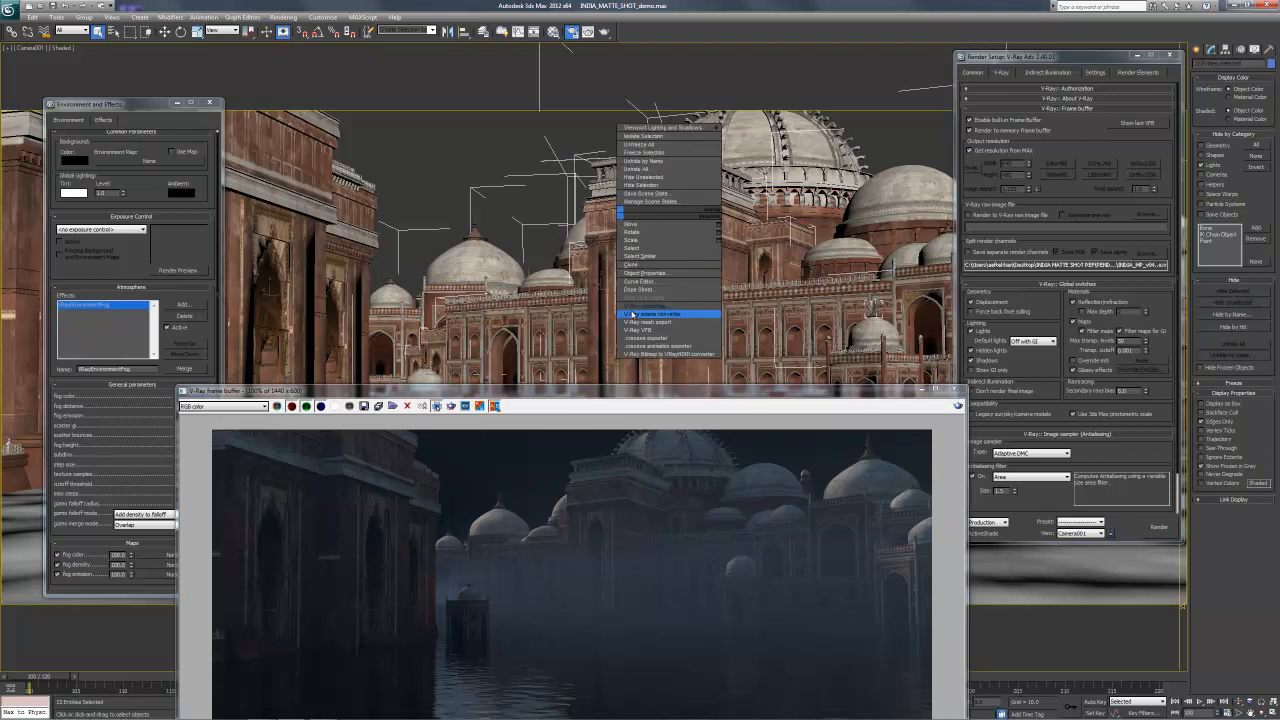
left_click(658, 314)
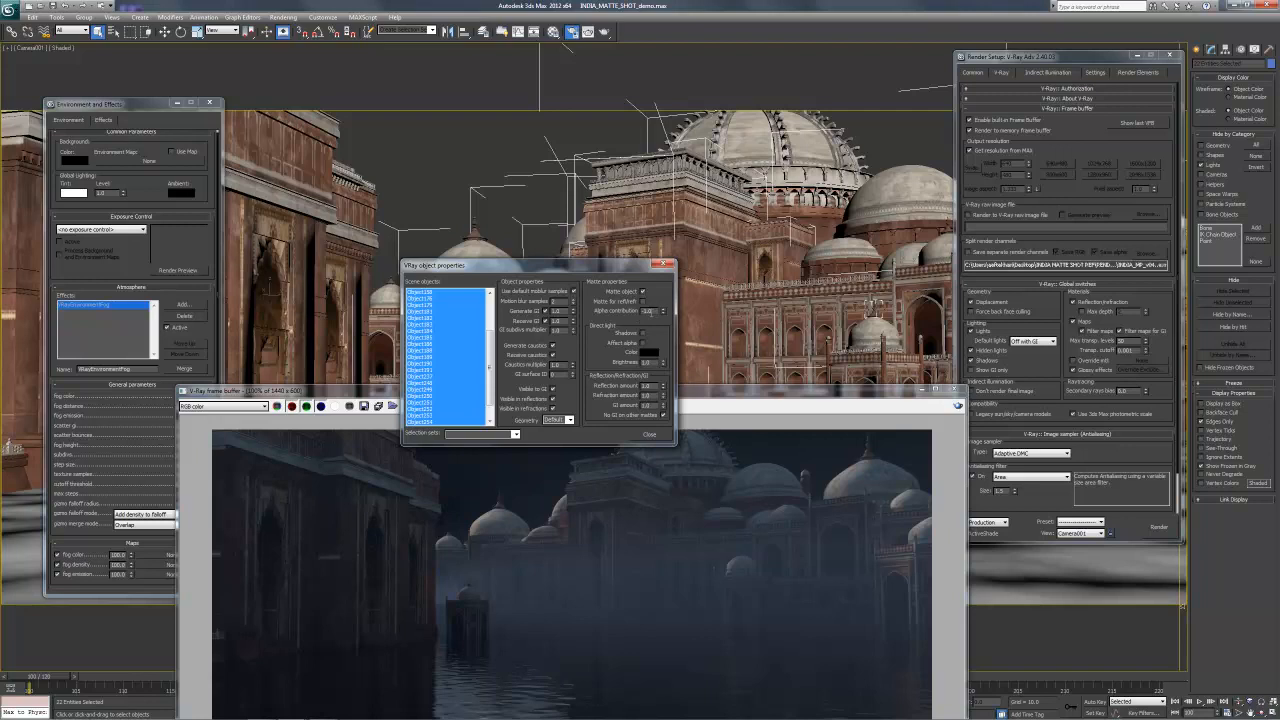
mouse_move(473, 586)
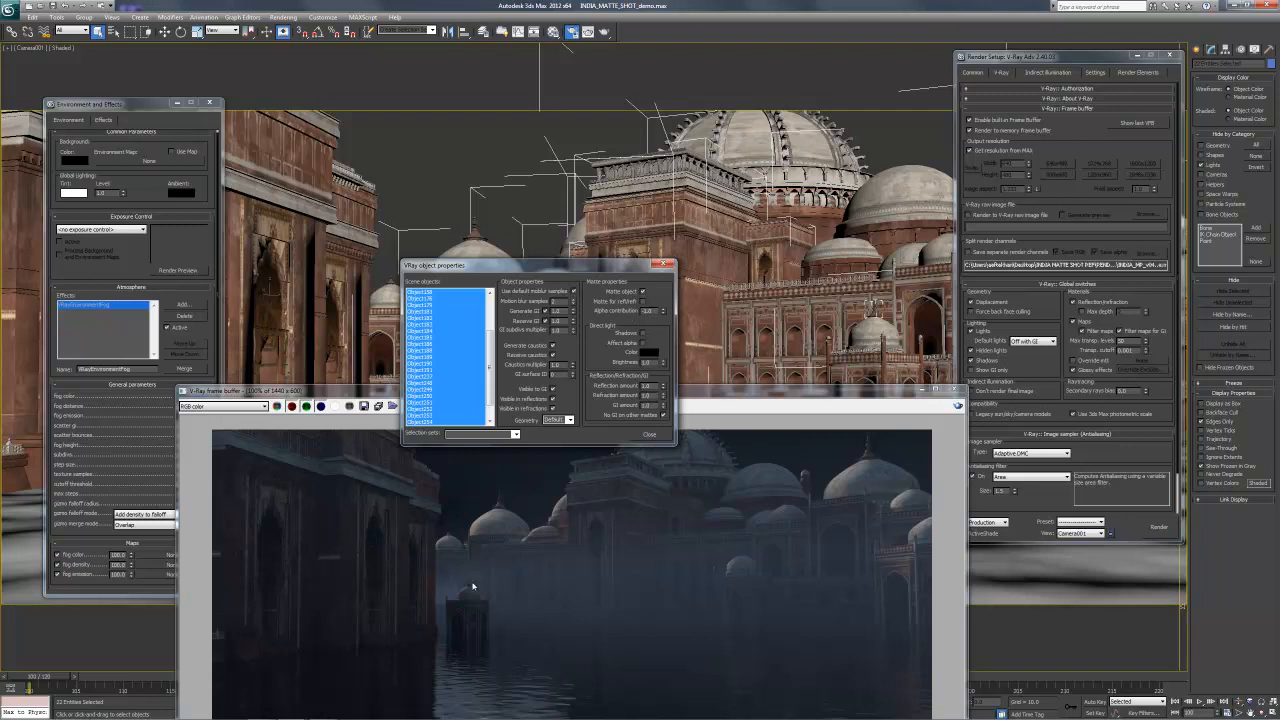
mouse_move(640, 300)
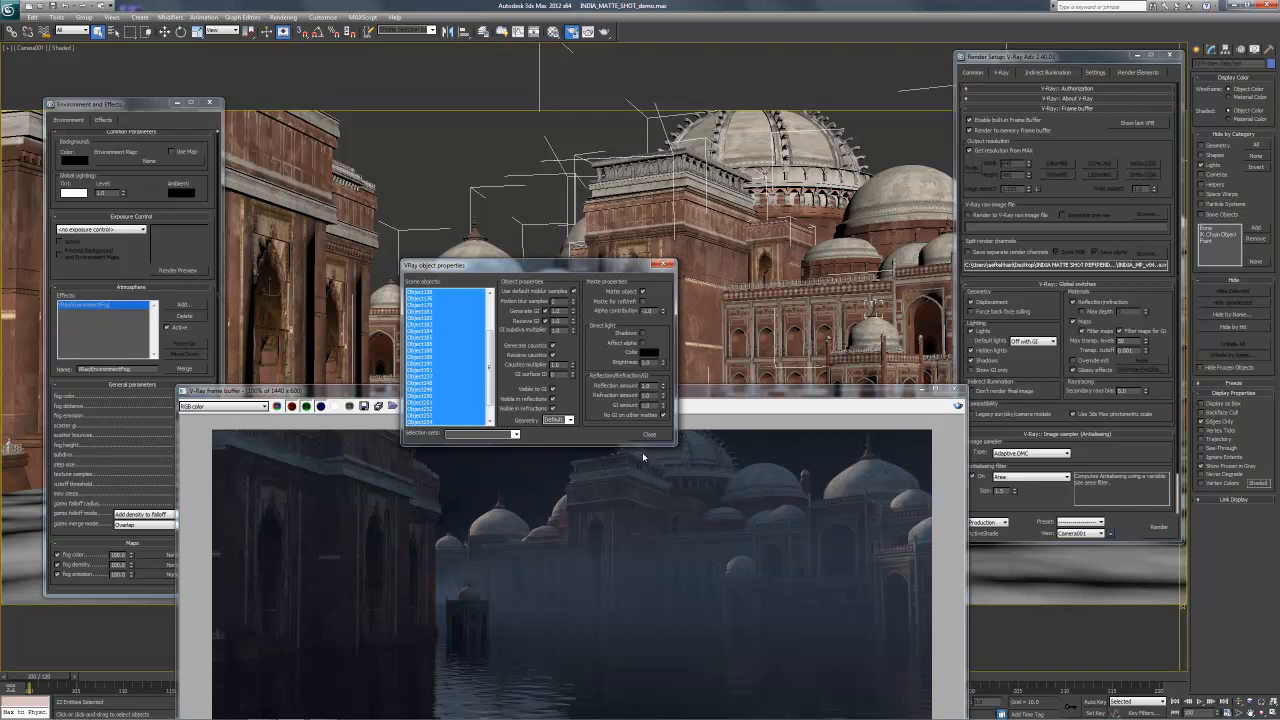
left_click(650, 434)
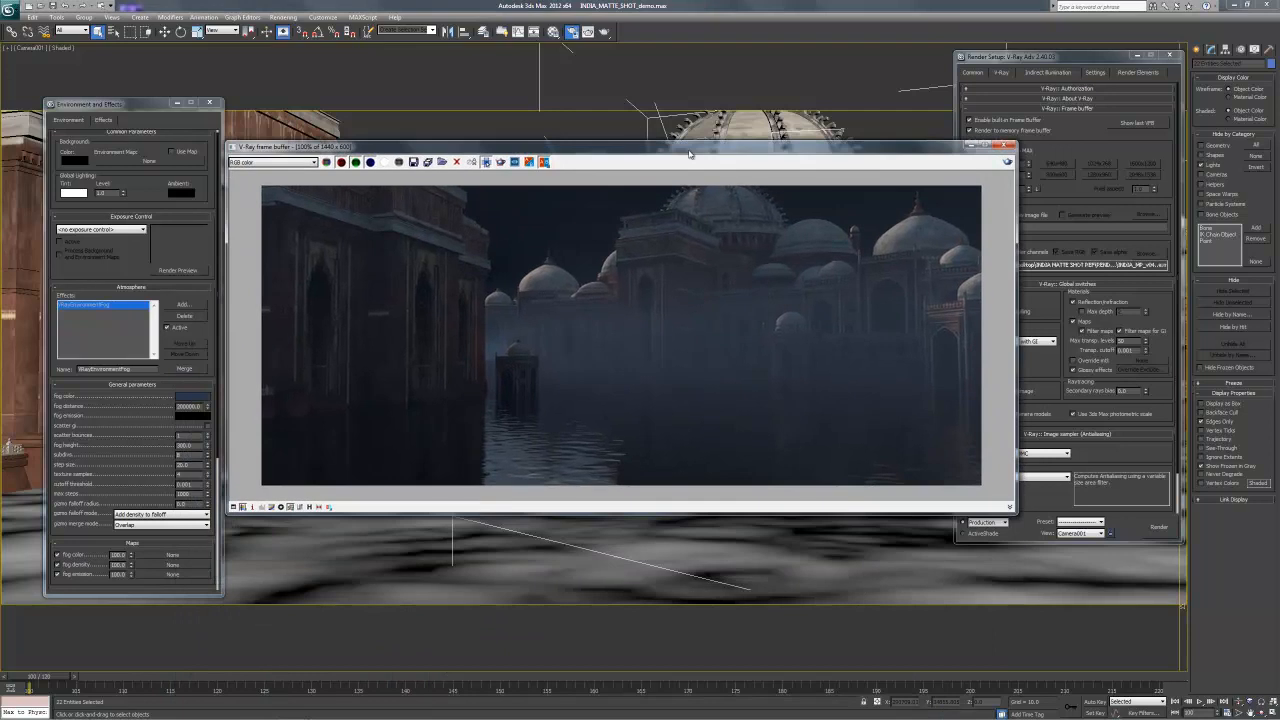
mouse_move(471, 162)
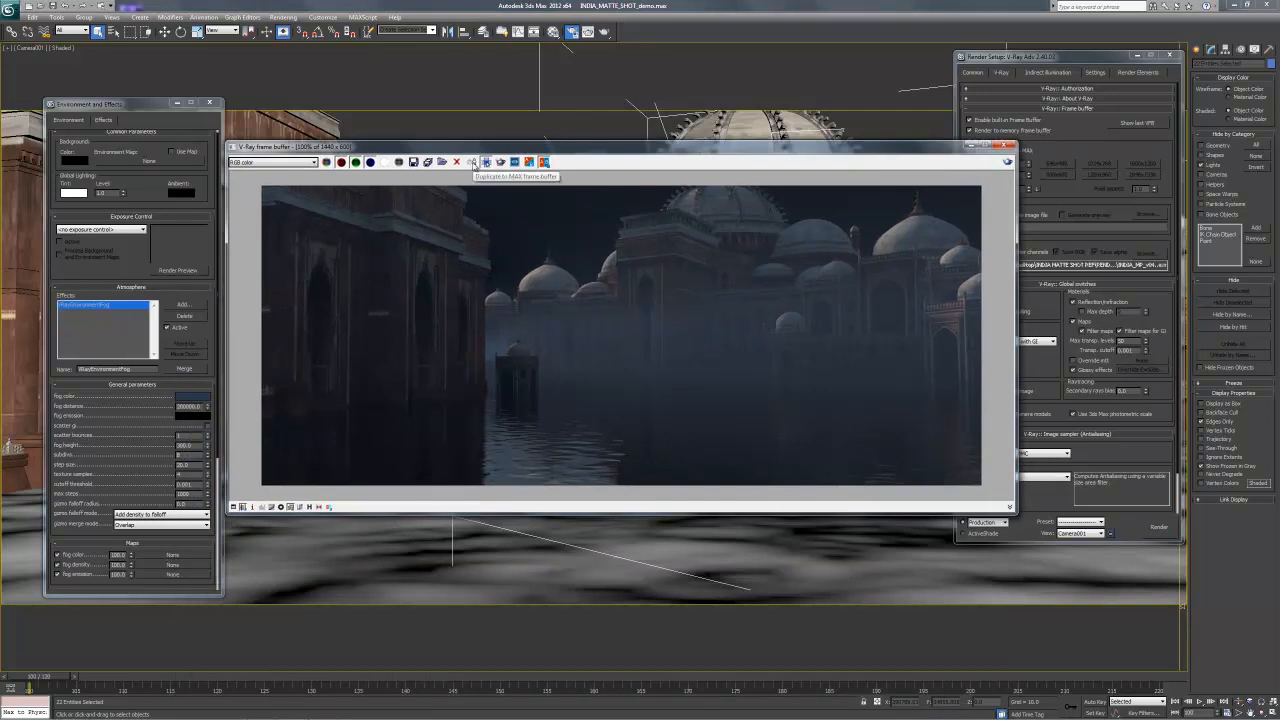
Step: Keep a copy of the foggy render, stop the render and toggle global illumination for the next one
left_click(471, 161)
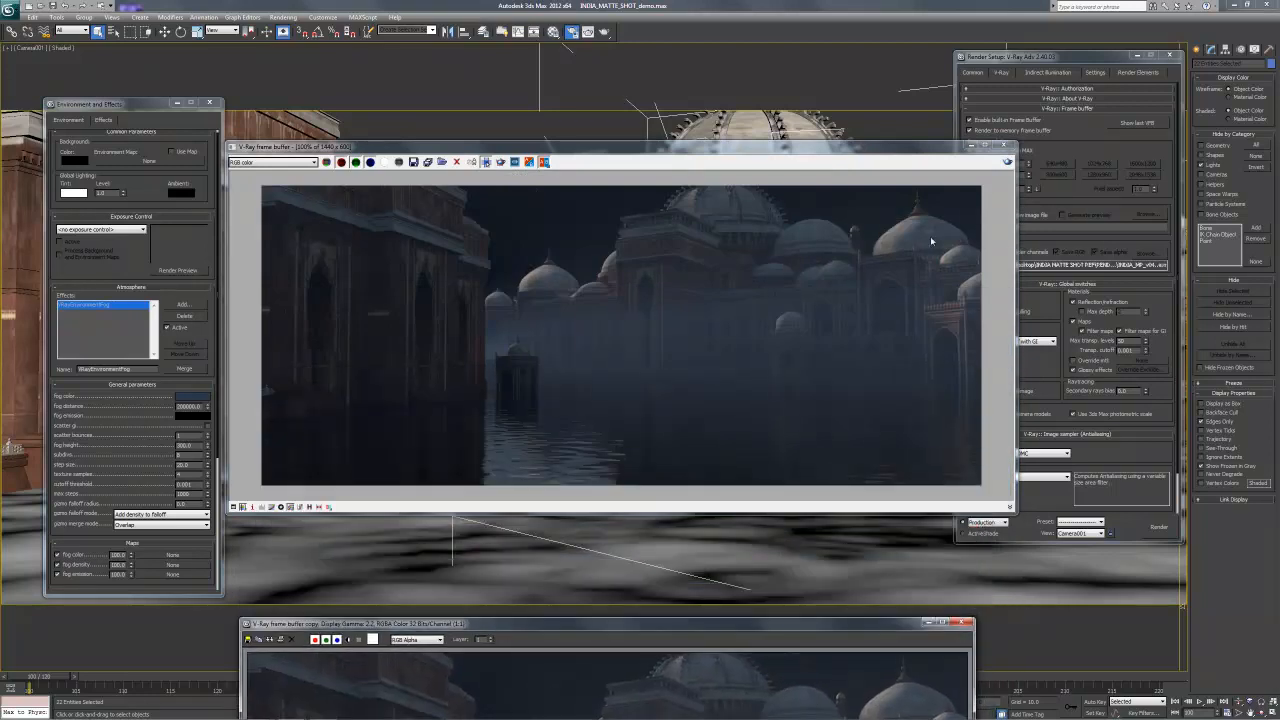
mouse_move(1007, 162)
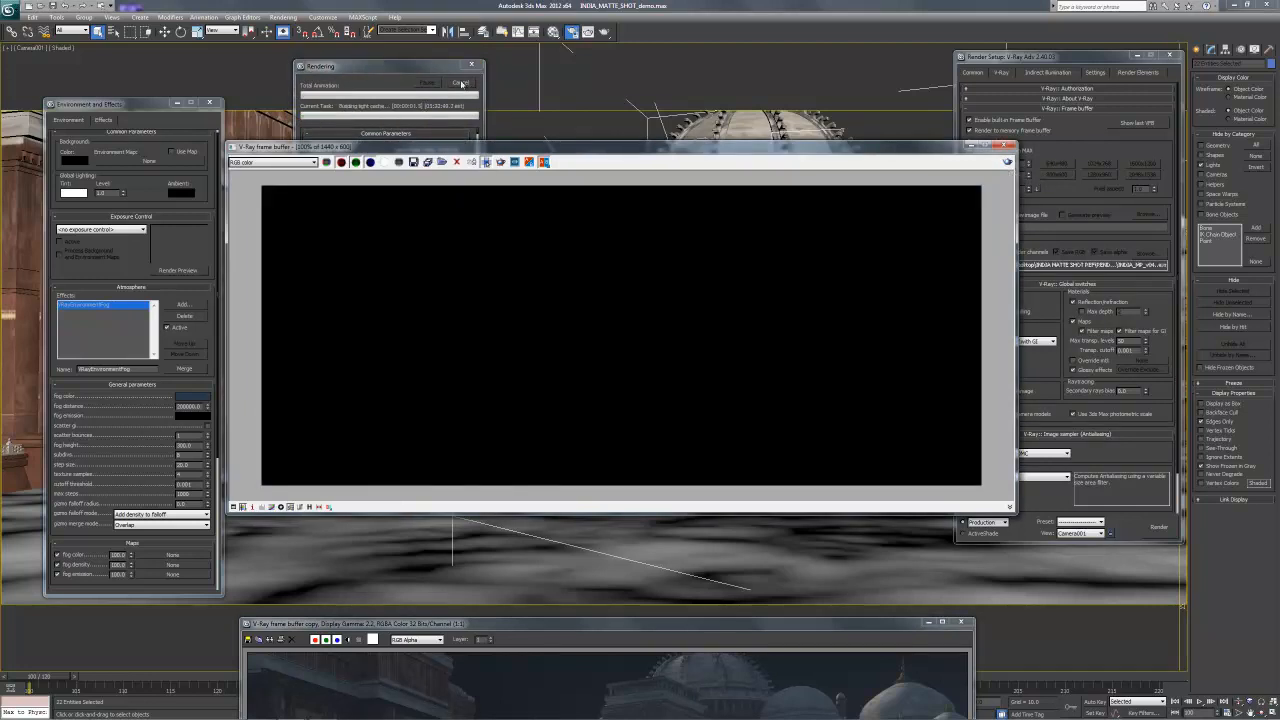
left_click(459, 83)
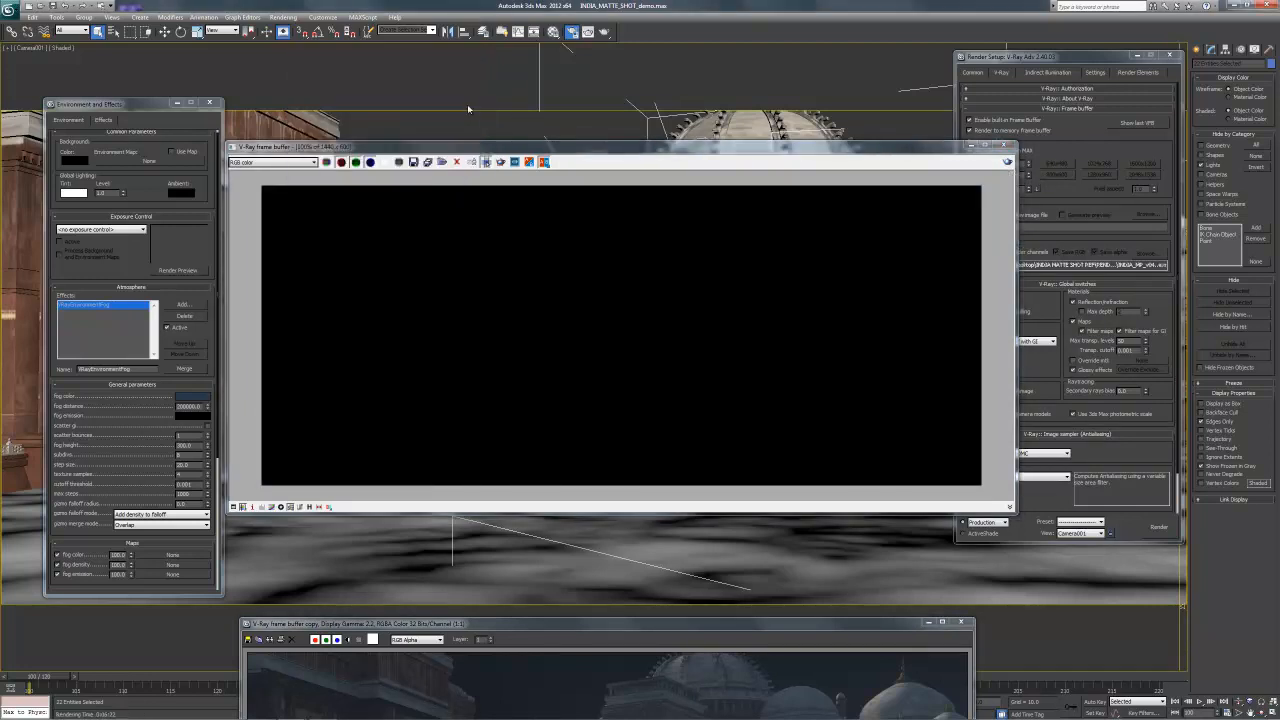
left_click(1048, 72)
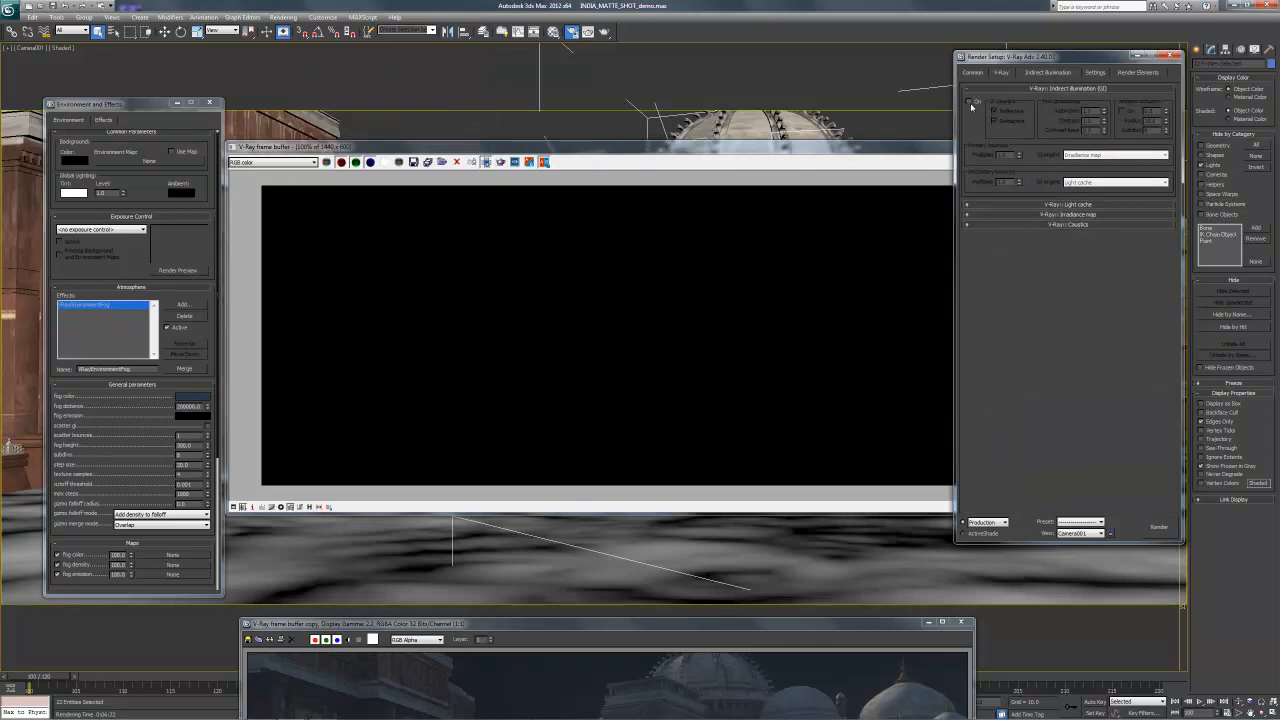
left_click(1002, 72)
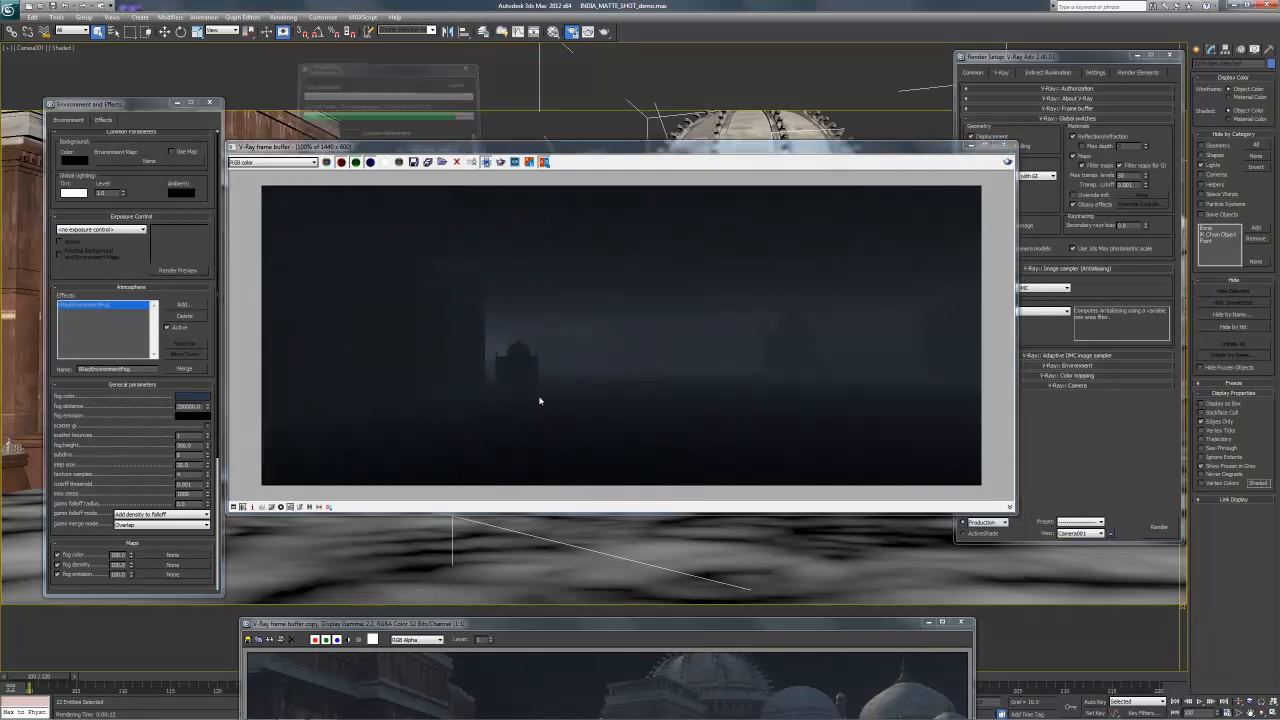
left_click(273, 162)
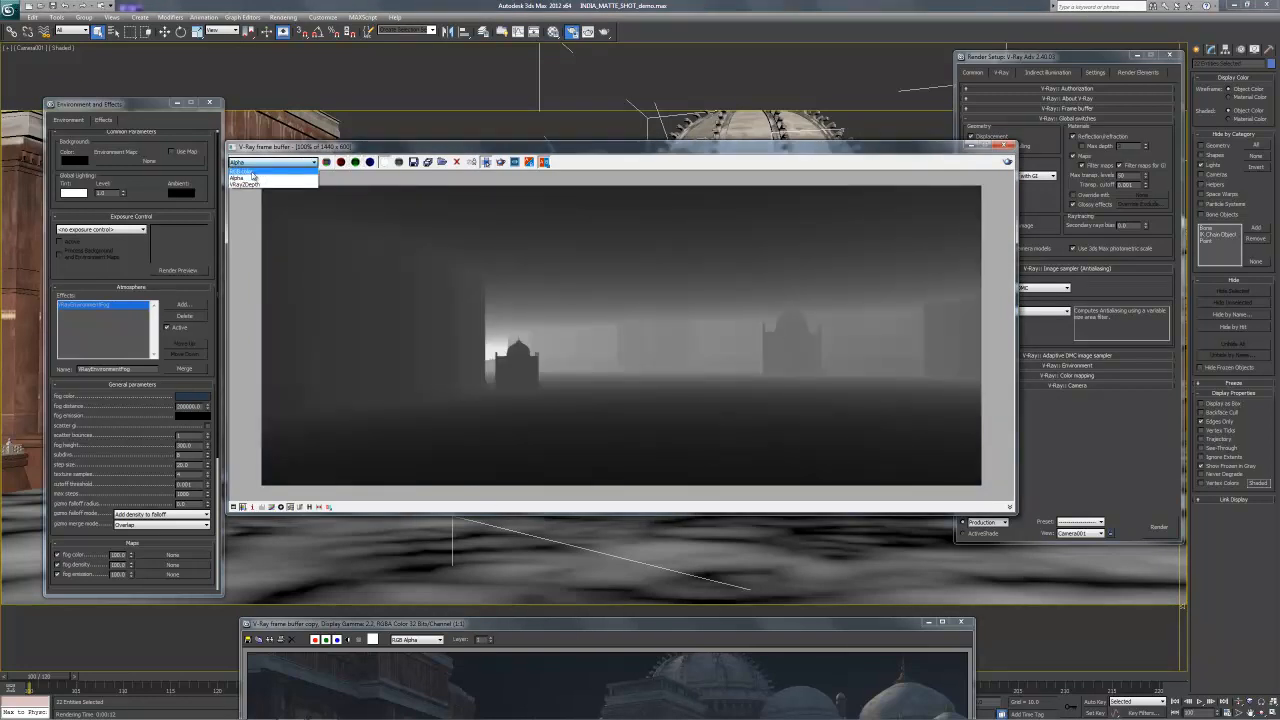
left_click(240, 172)
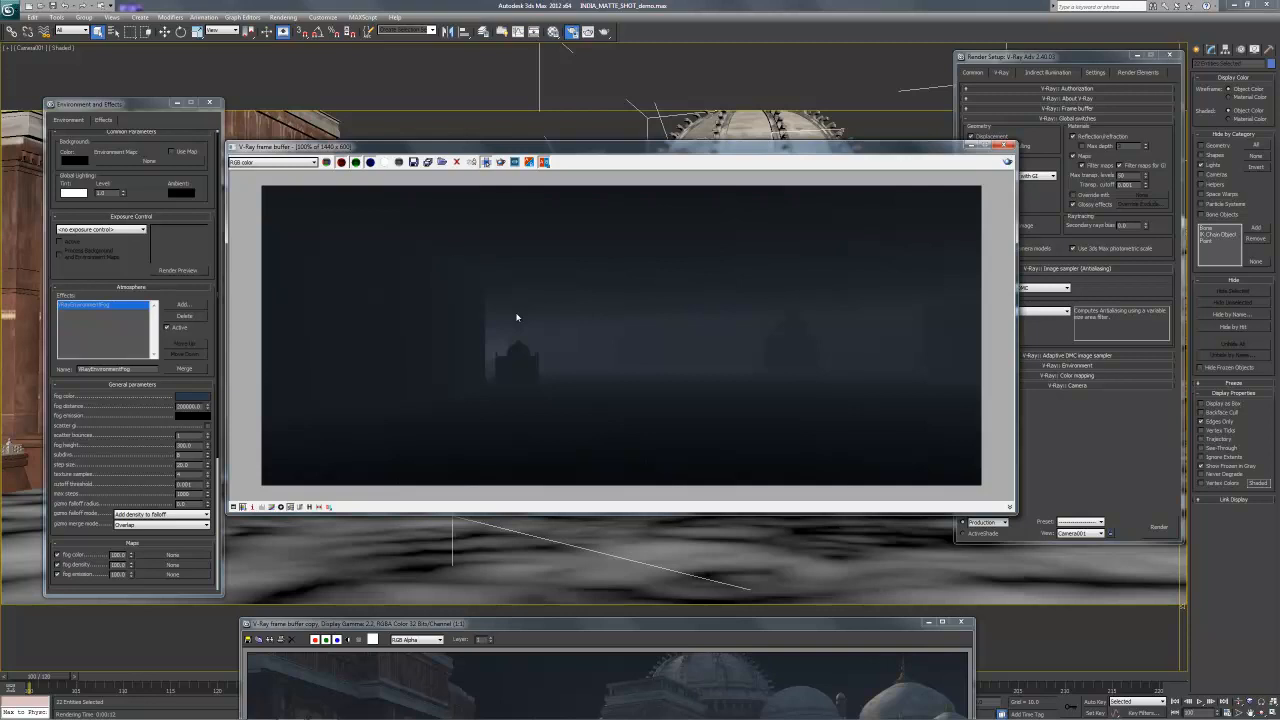
mouse_move(650, 633)
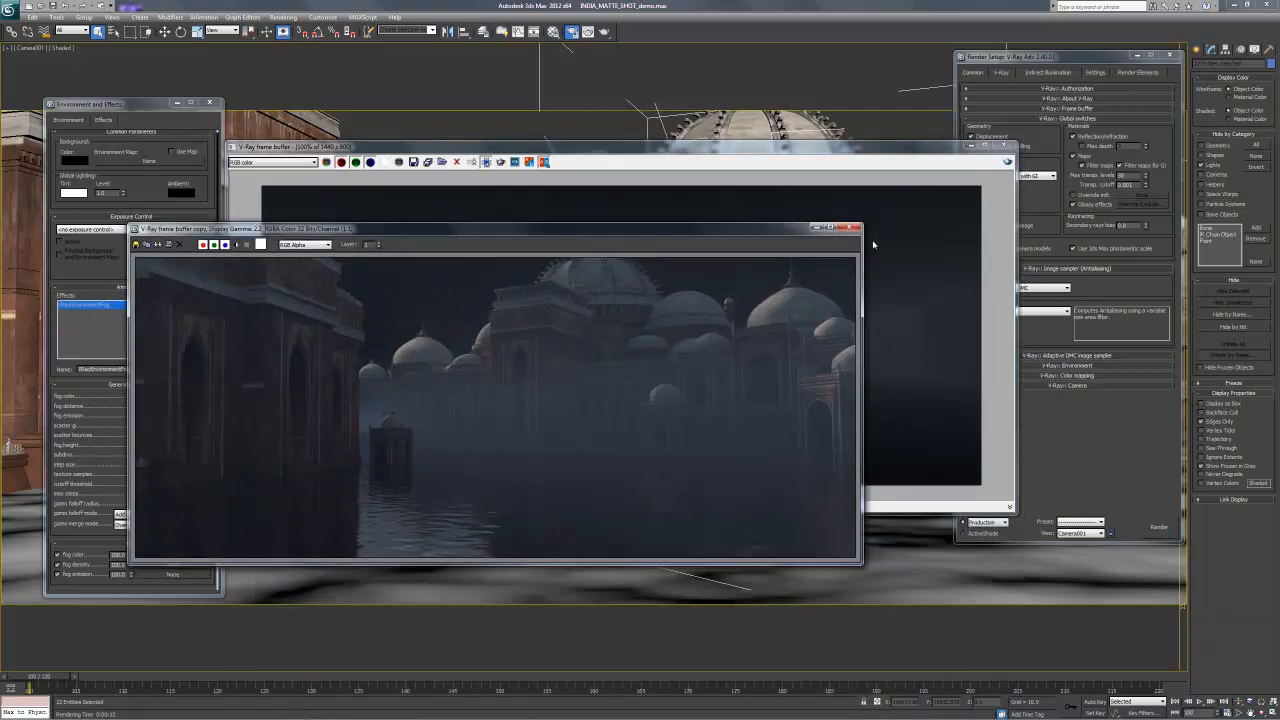
left_click(855, 227)
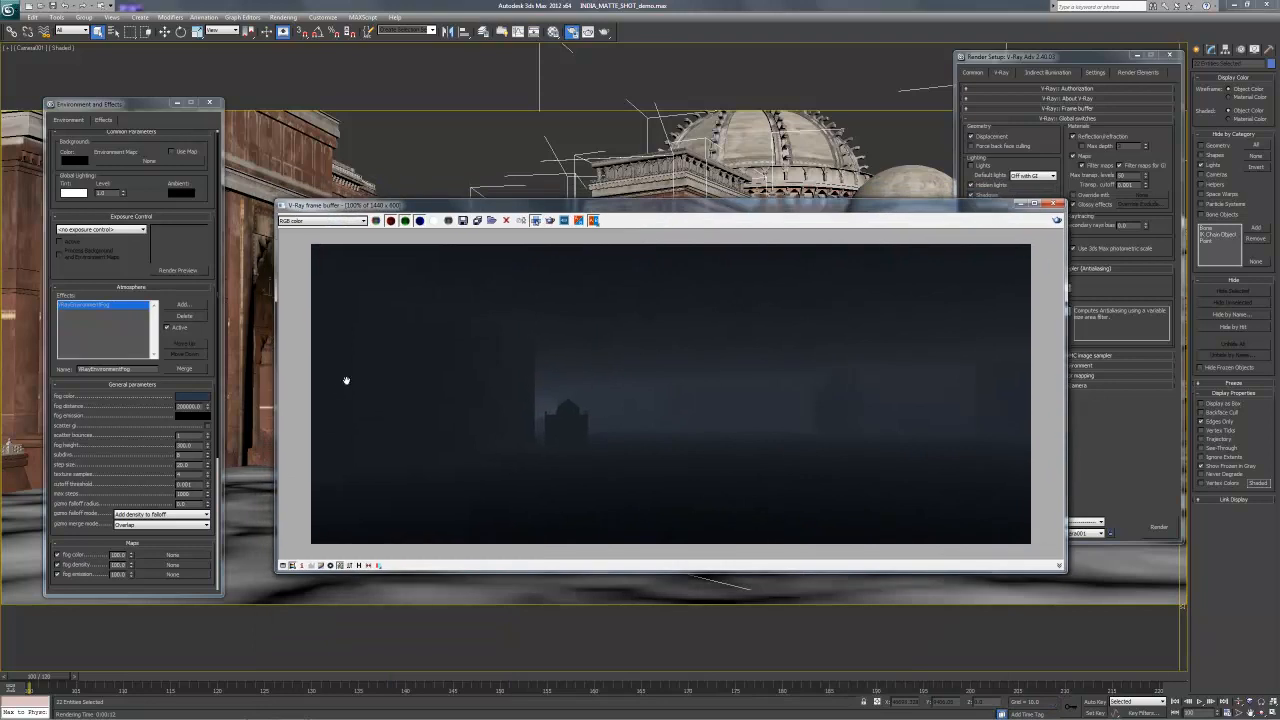
mouse_move(572, 457)
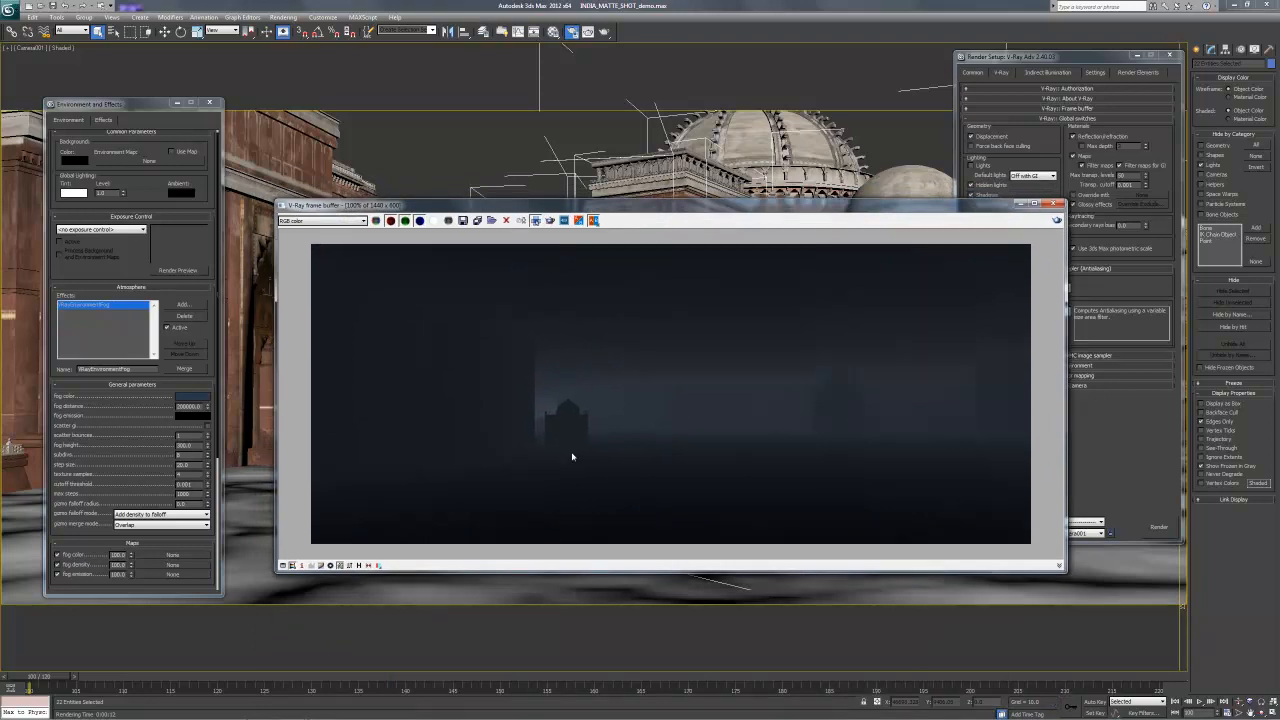
mouse_move(201, 568)
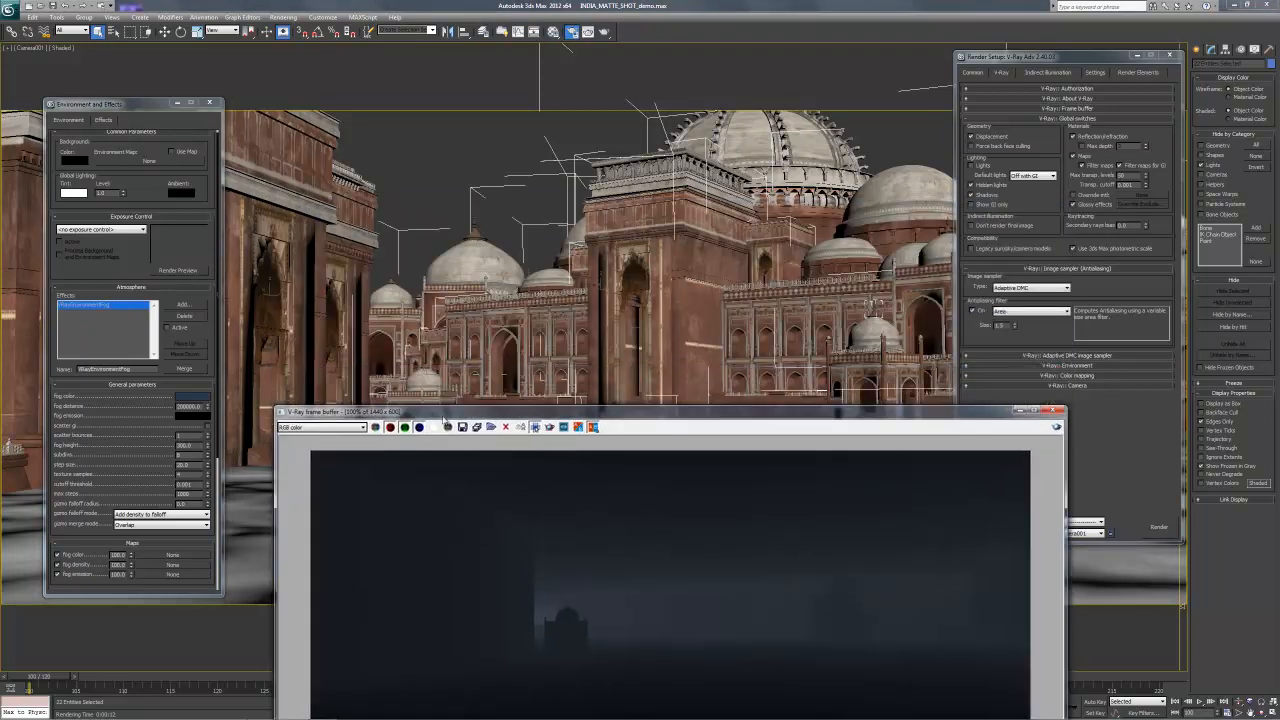
left_click_drag(670, 411, 645, 192)
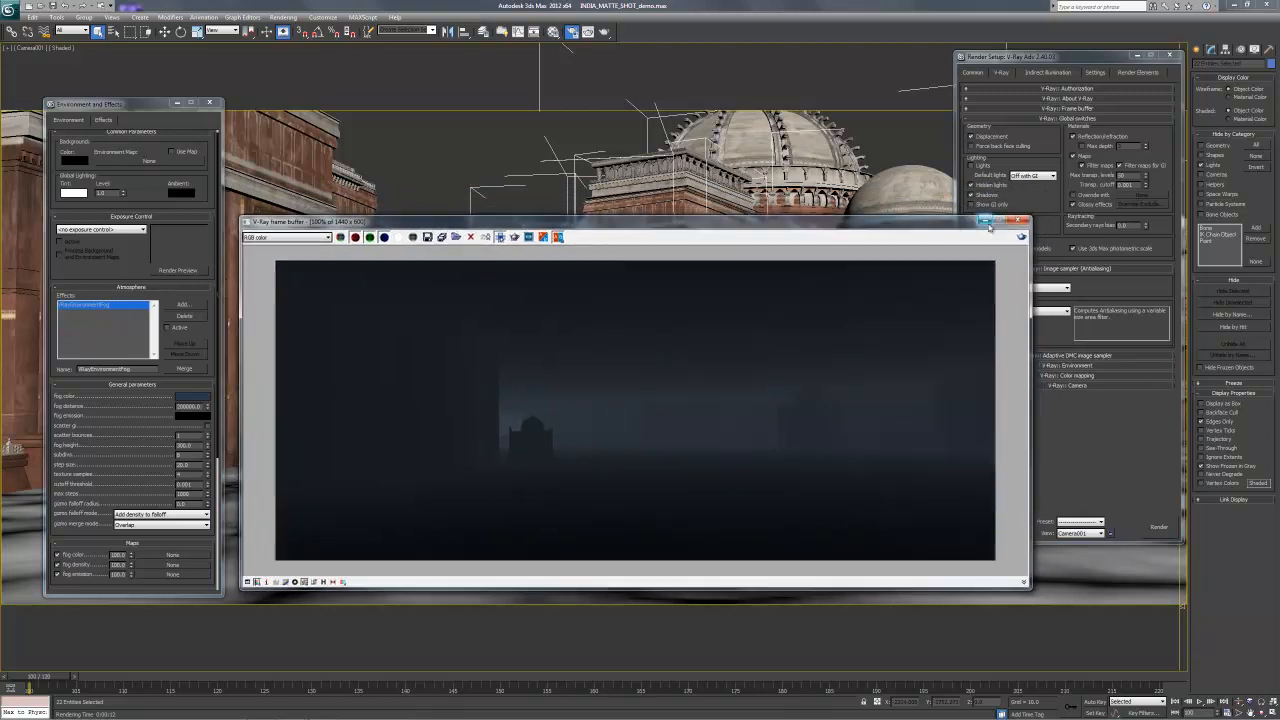
mouse_move(1018, 222)
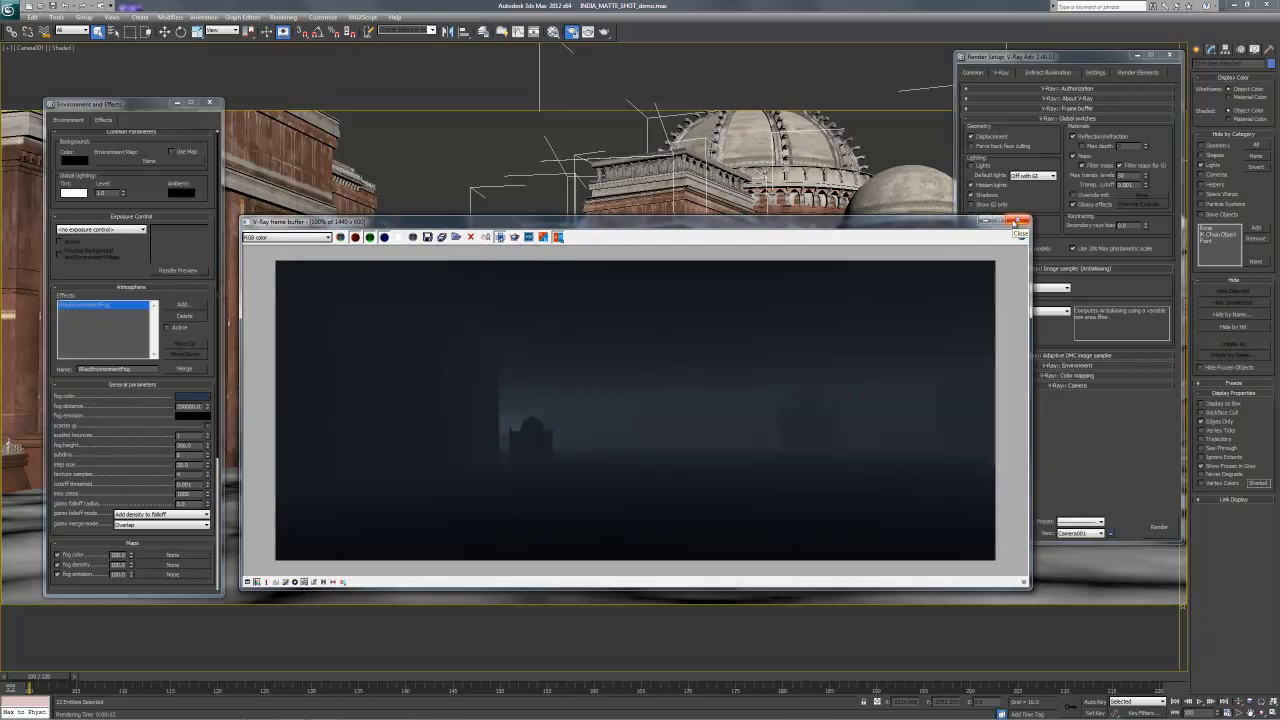
mouse_move(568, 474)
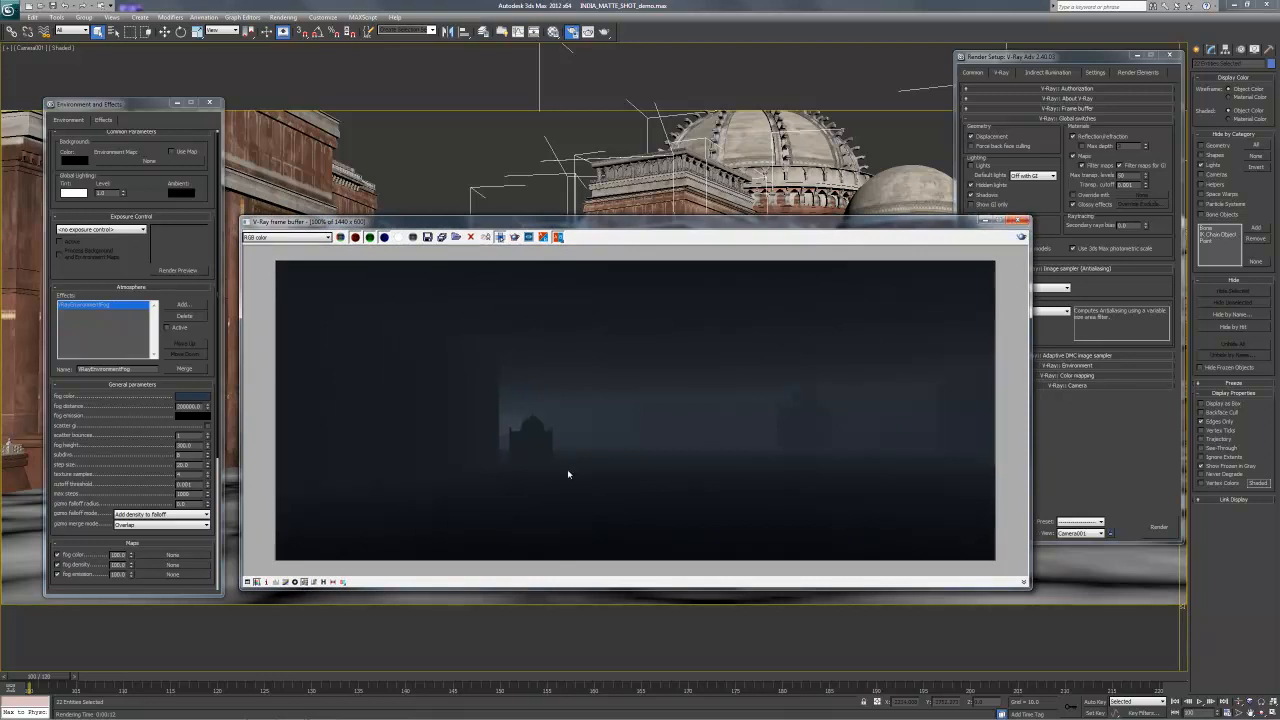
mouse_move(565, 474)
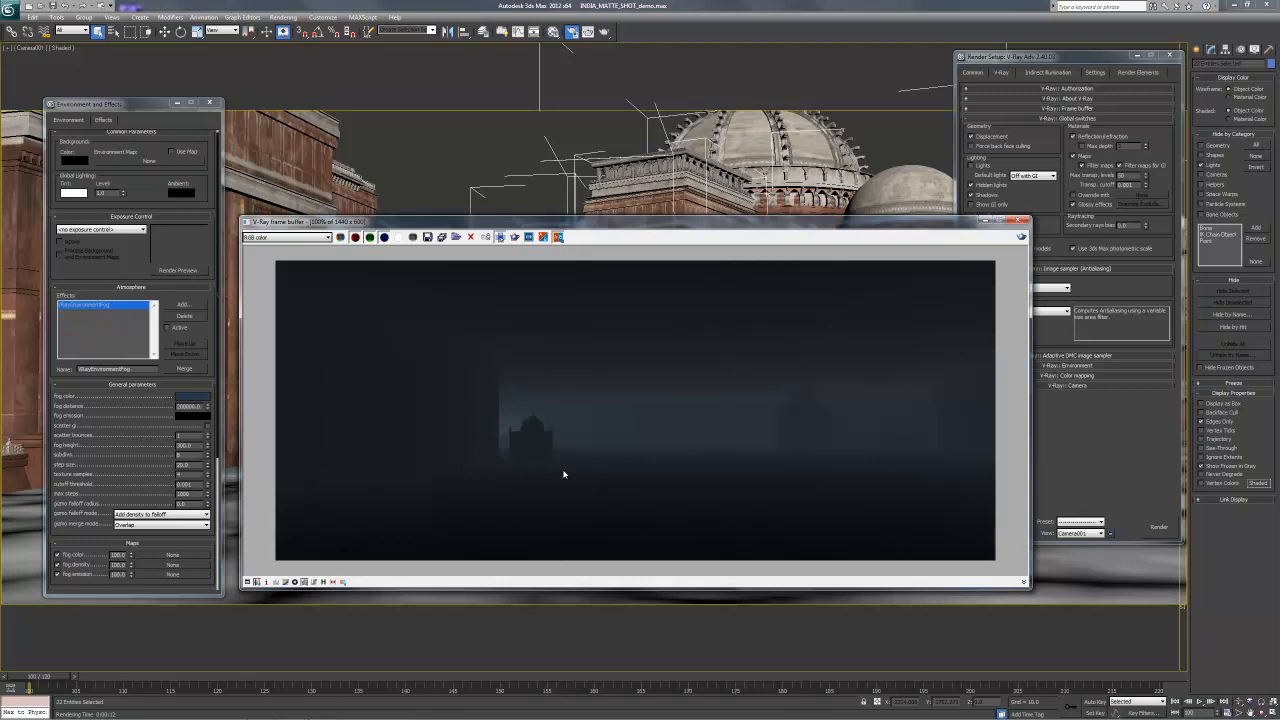
mouse_move(470, 317)
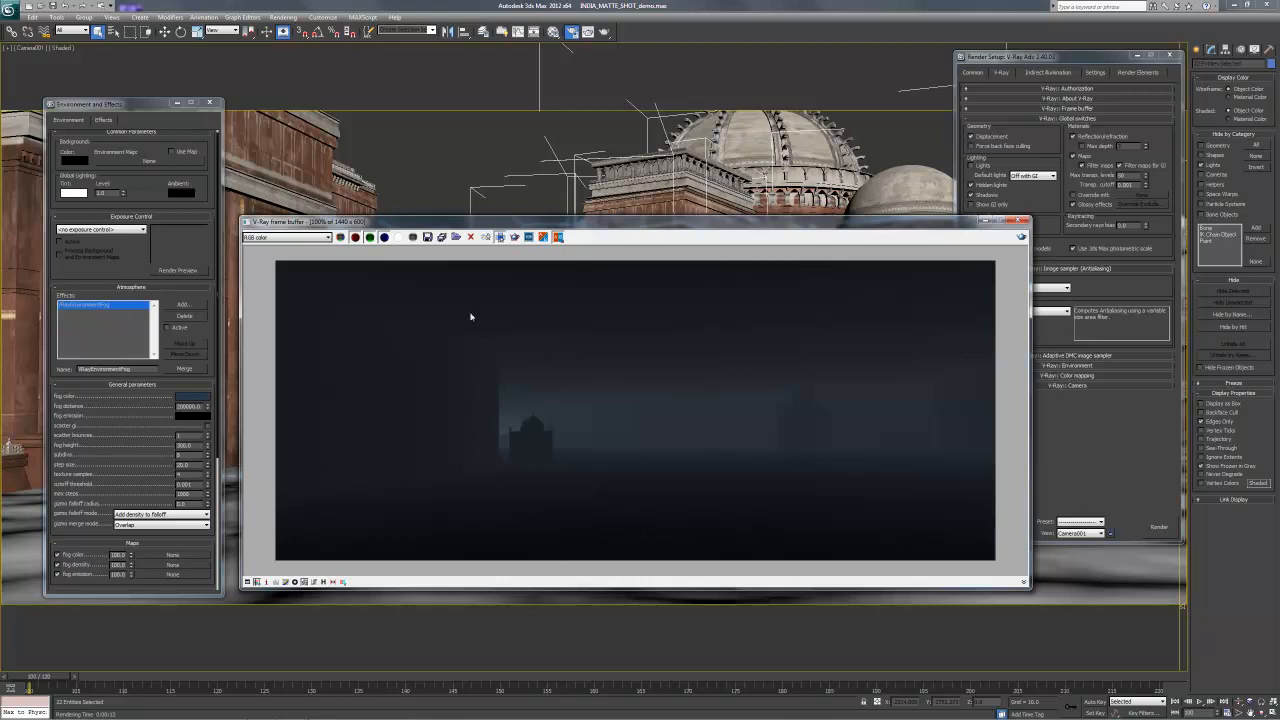
mouse_move(908, 379)
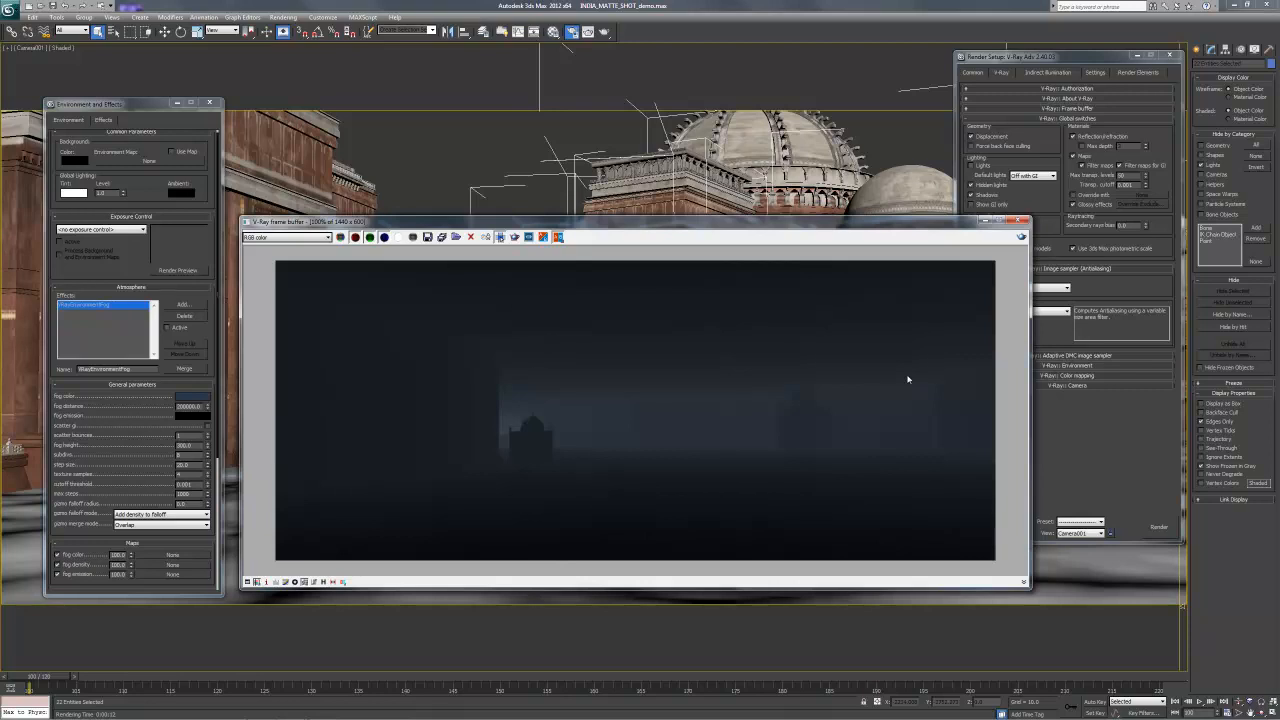
mouse_move(781, 424)
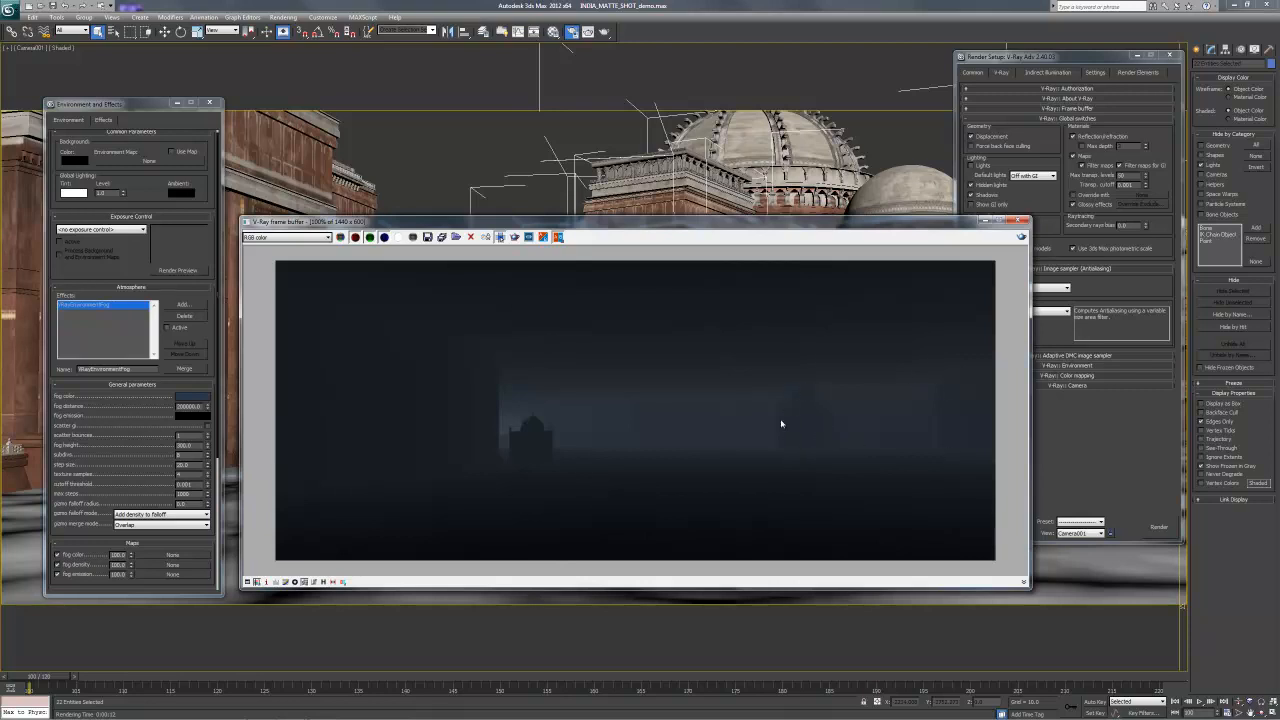
mouse_move(947, 380)
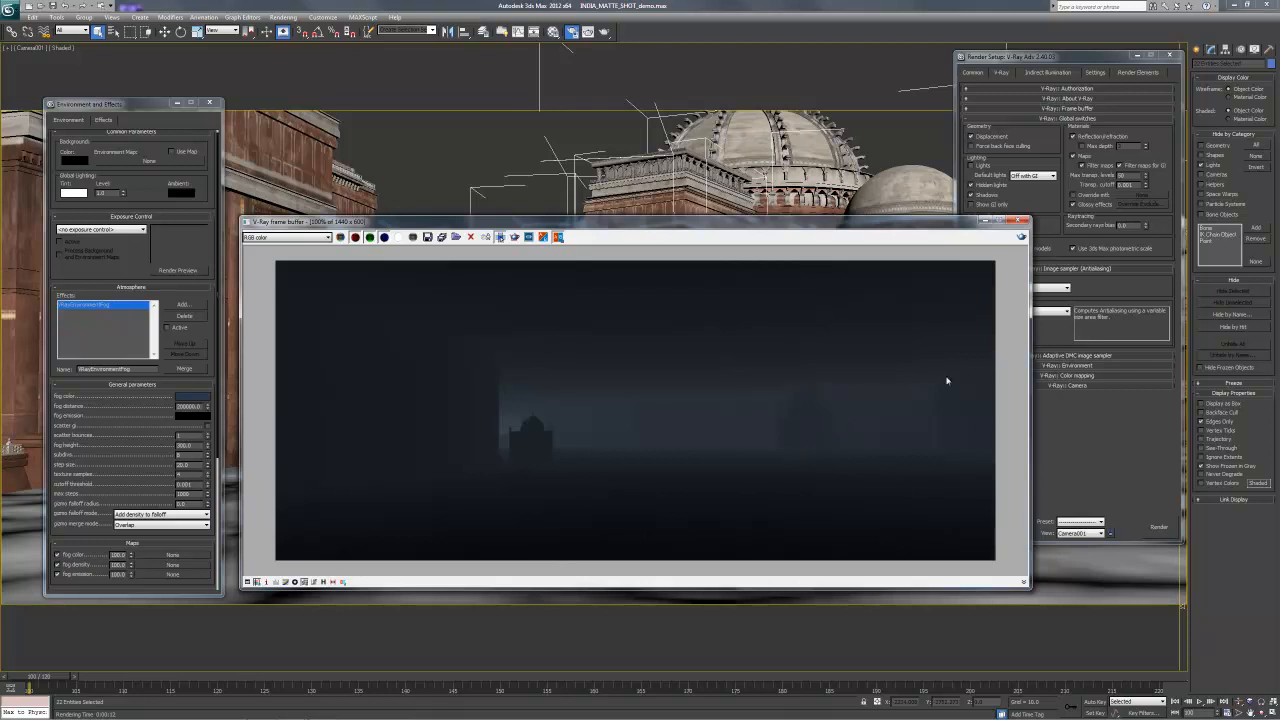
mouse_move(942, 484)
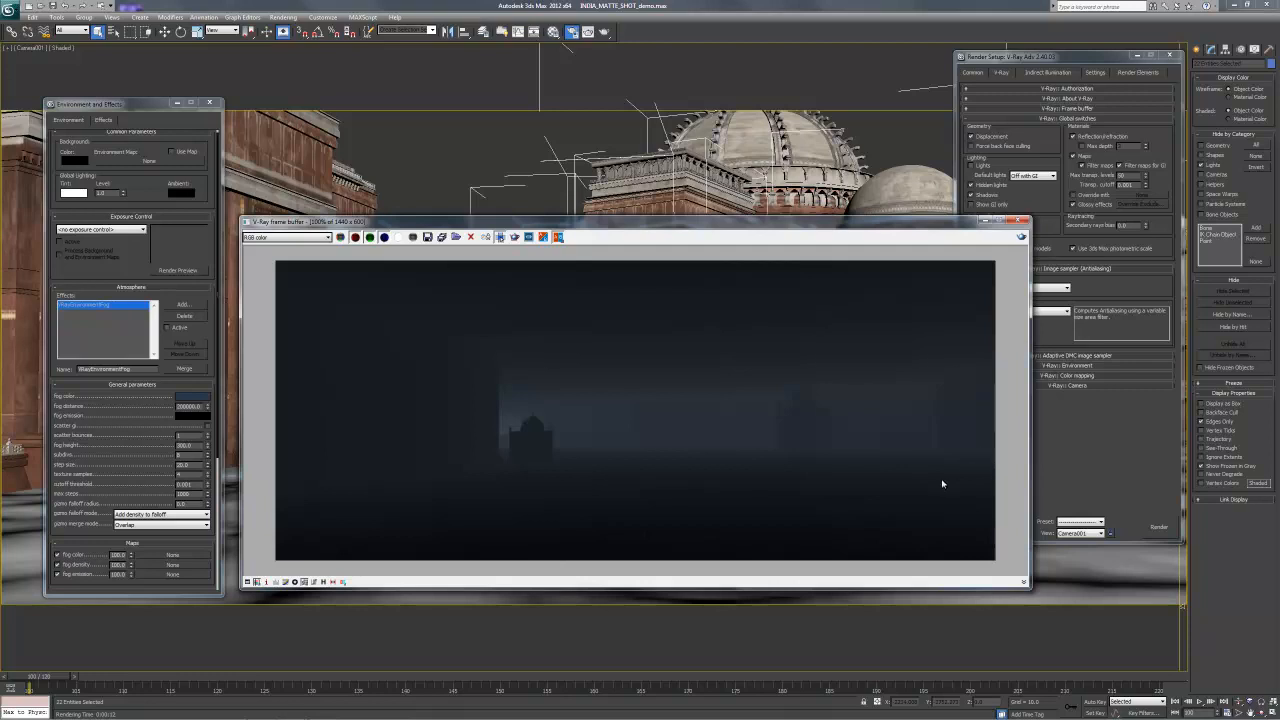
mouse_move(936, 447)
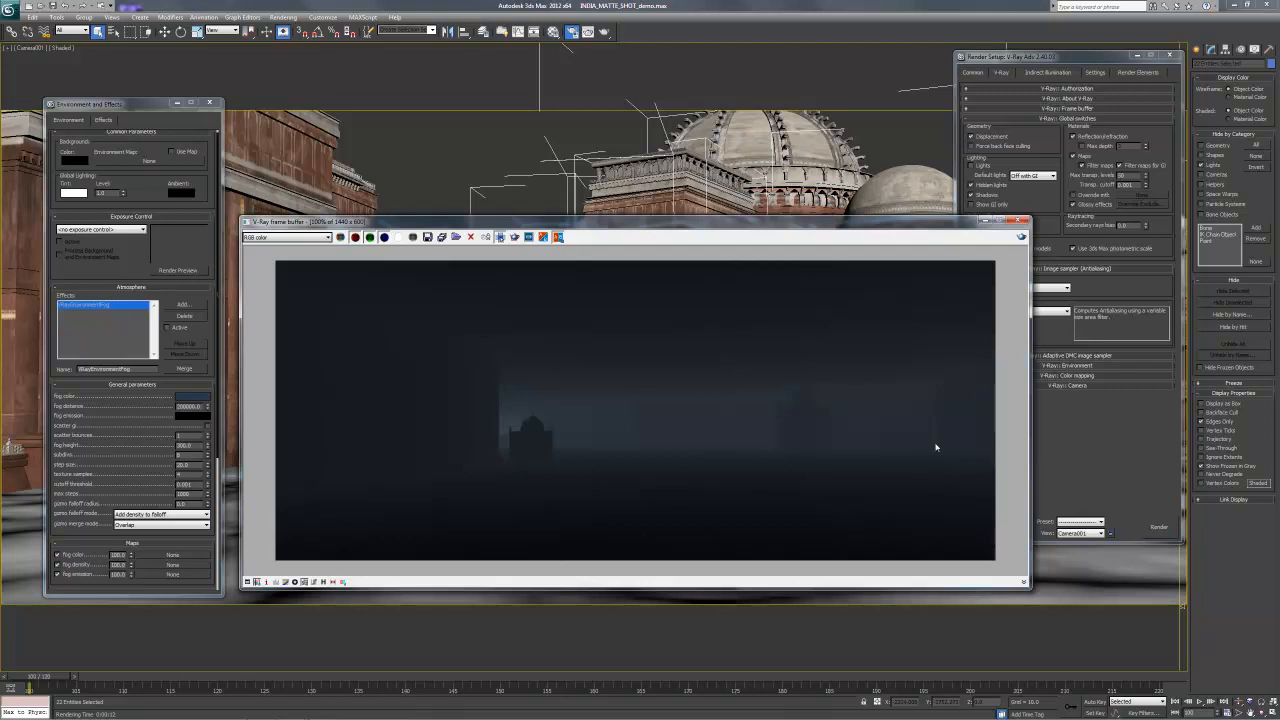
mouse_move(853, 434)
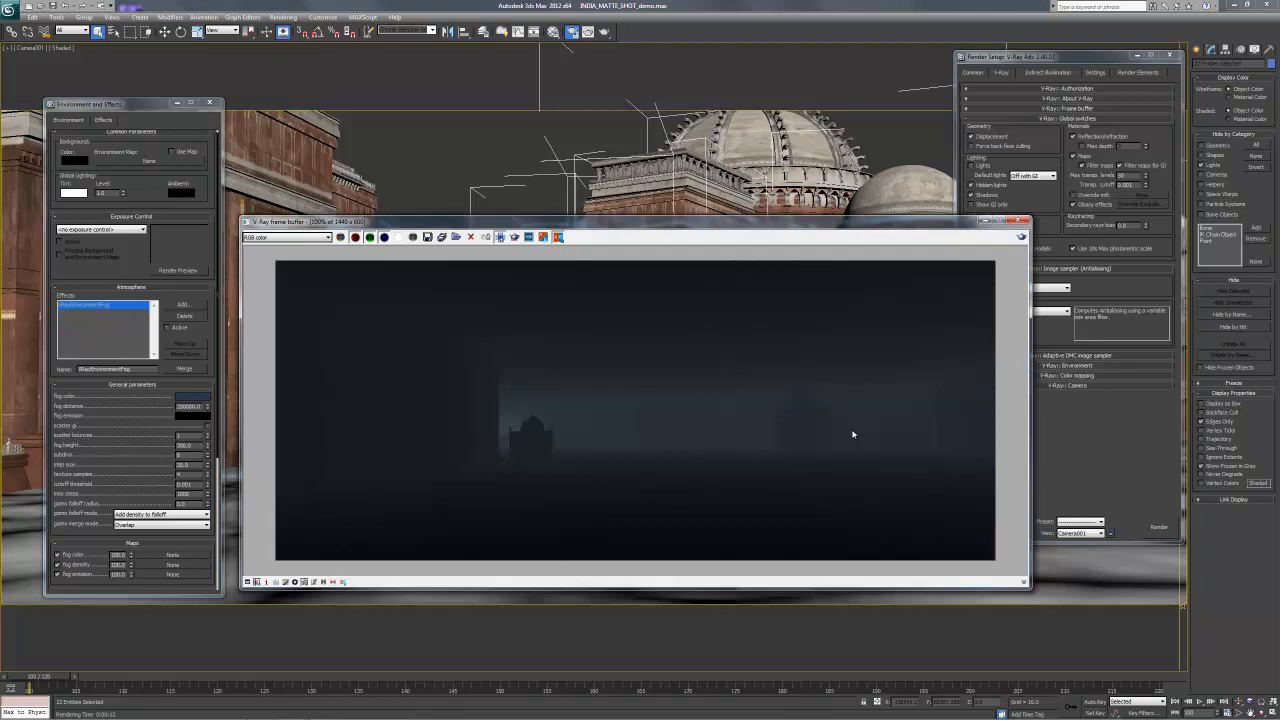
mouse_move(453, 445)
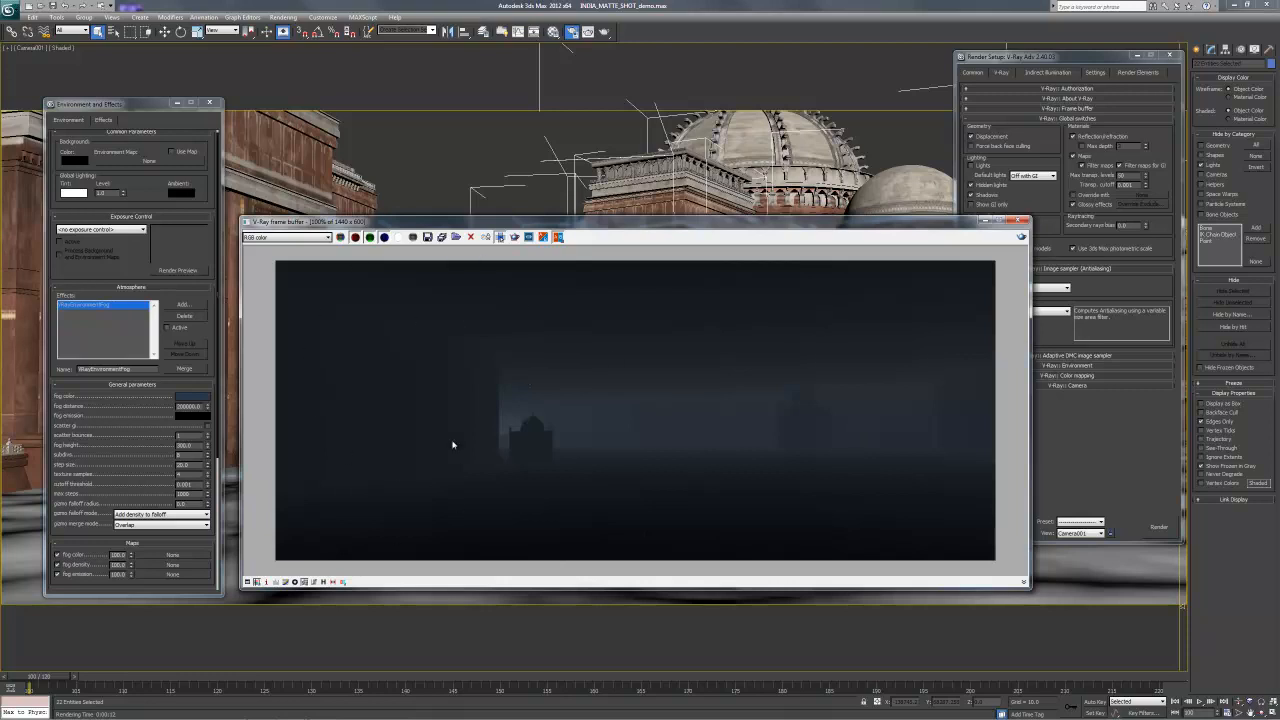
mouse_move(442, 506)
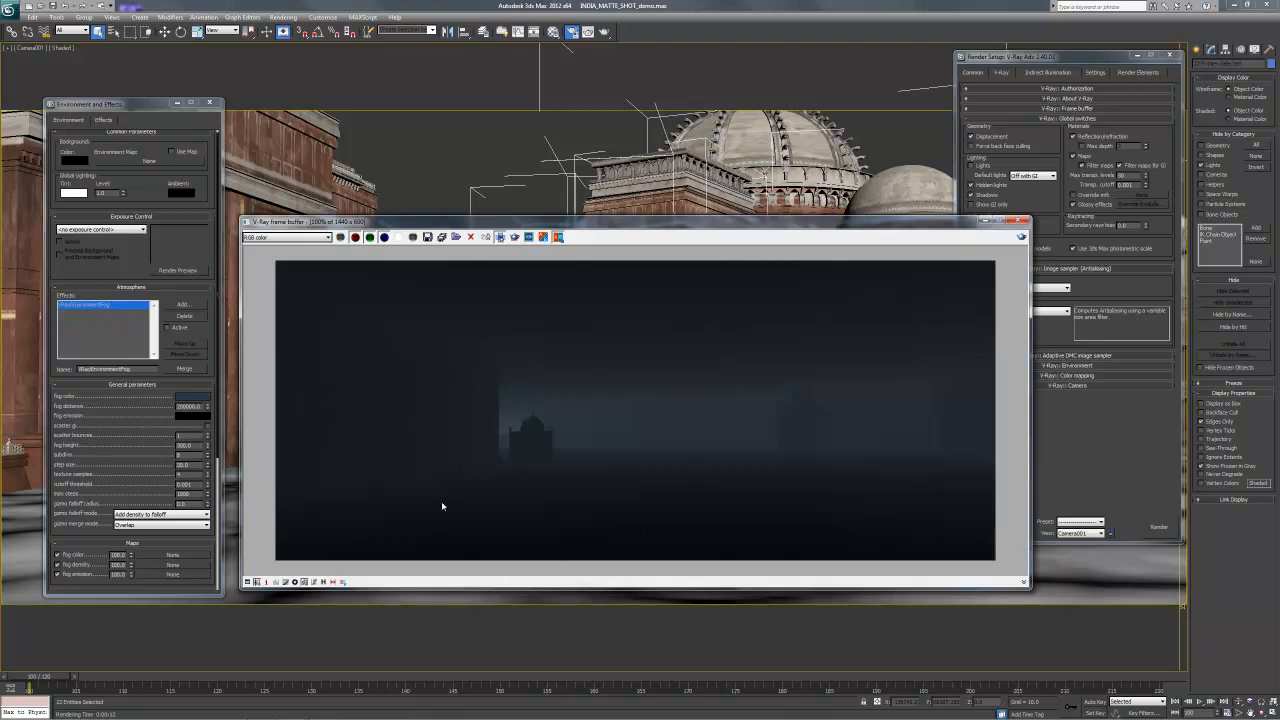
mouse_move(418, 497)
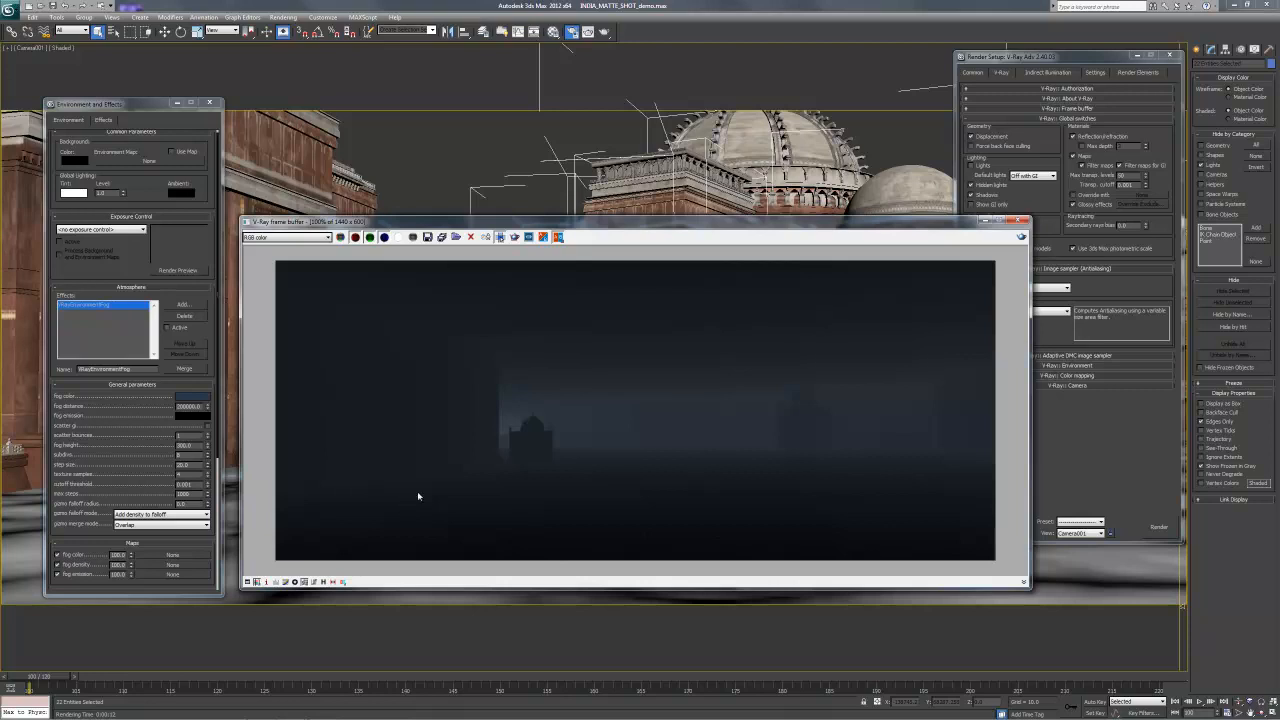
mouse_move(503, 435)
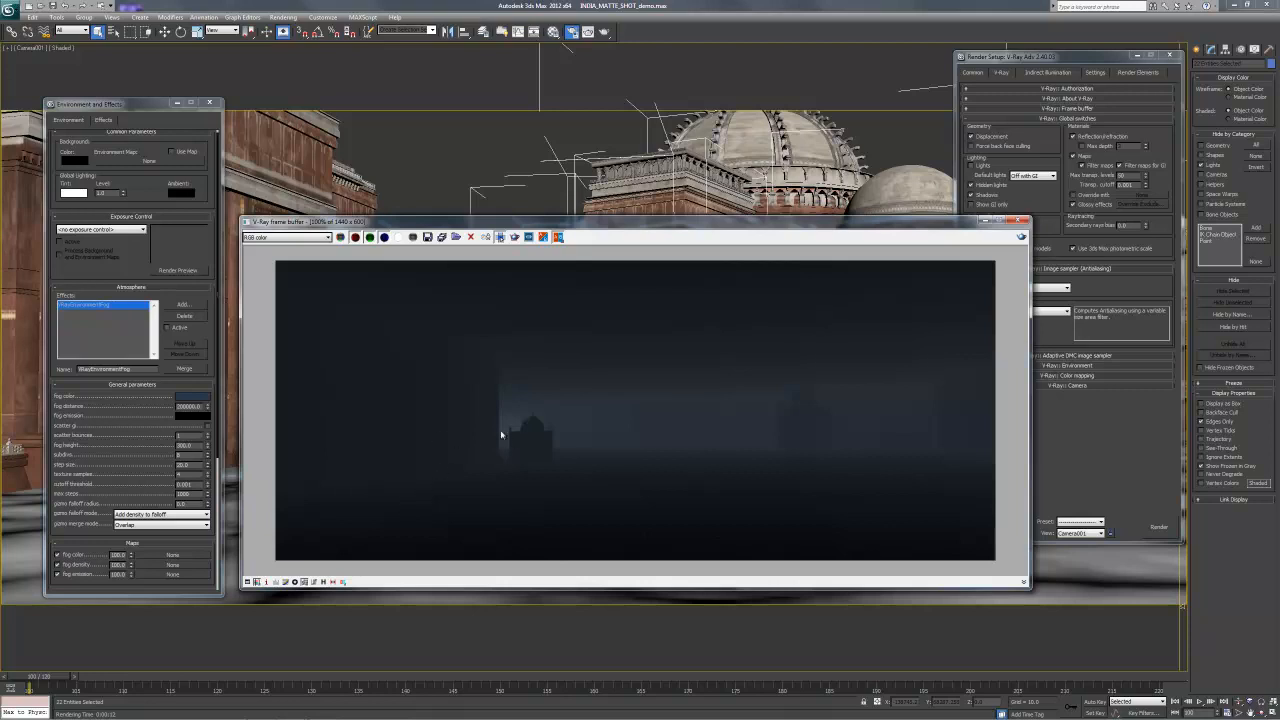
mouse_move(487, 430)
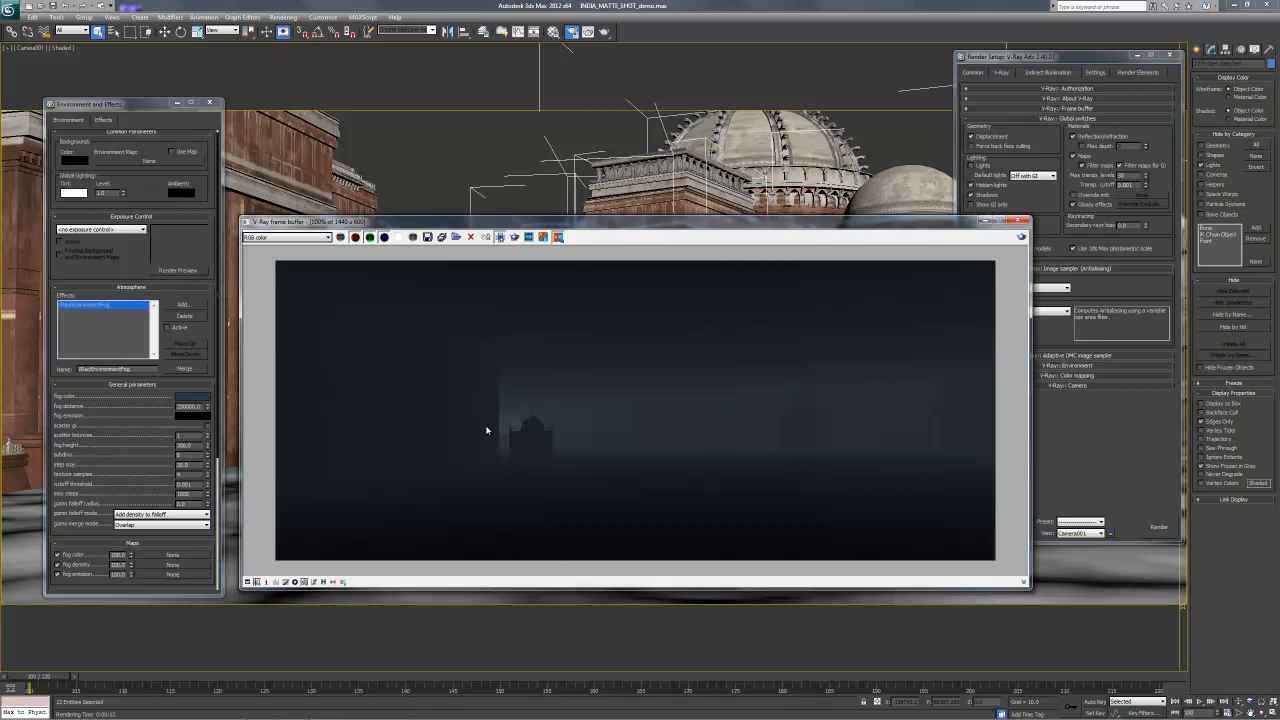
mouse_move(505, 427)
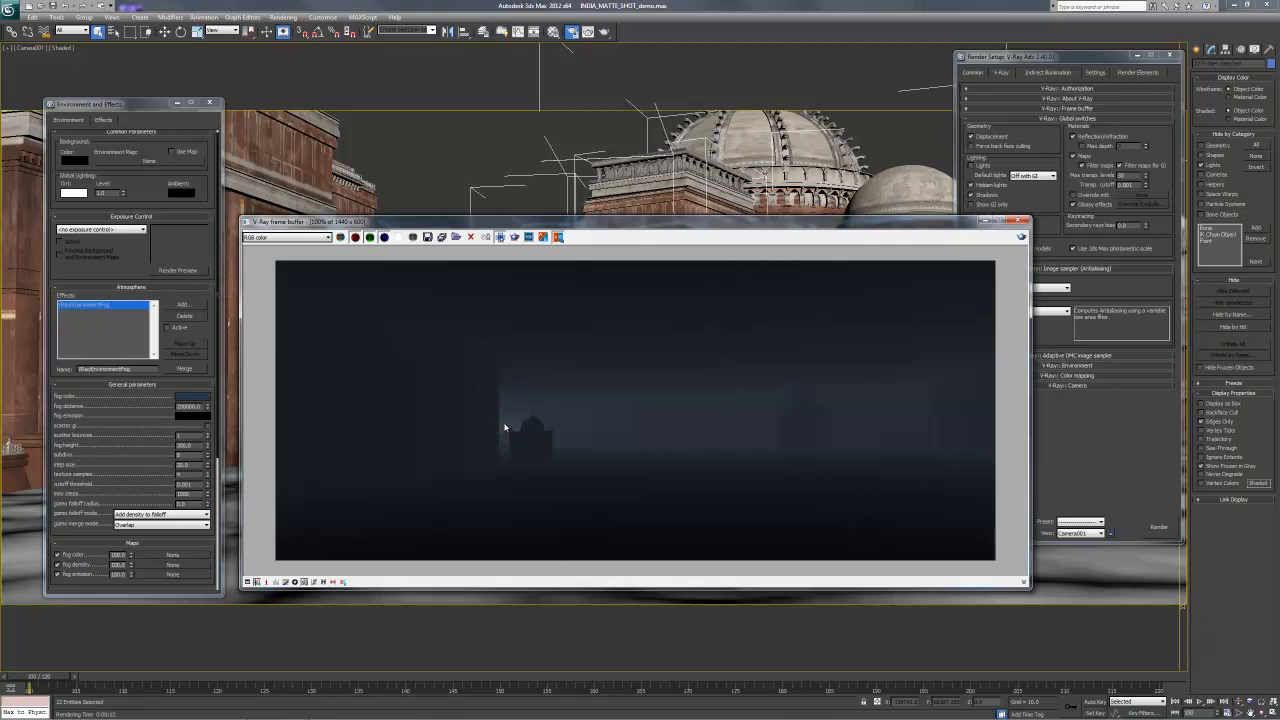
left_click_drag(630, 221, 630, 214)
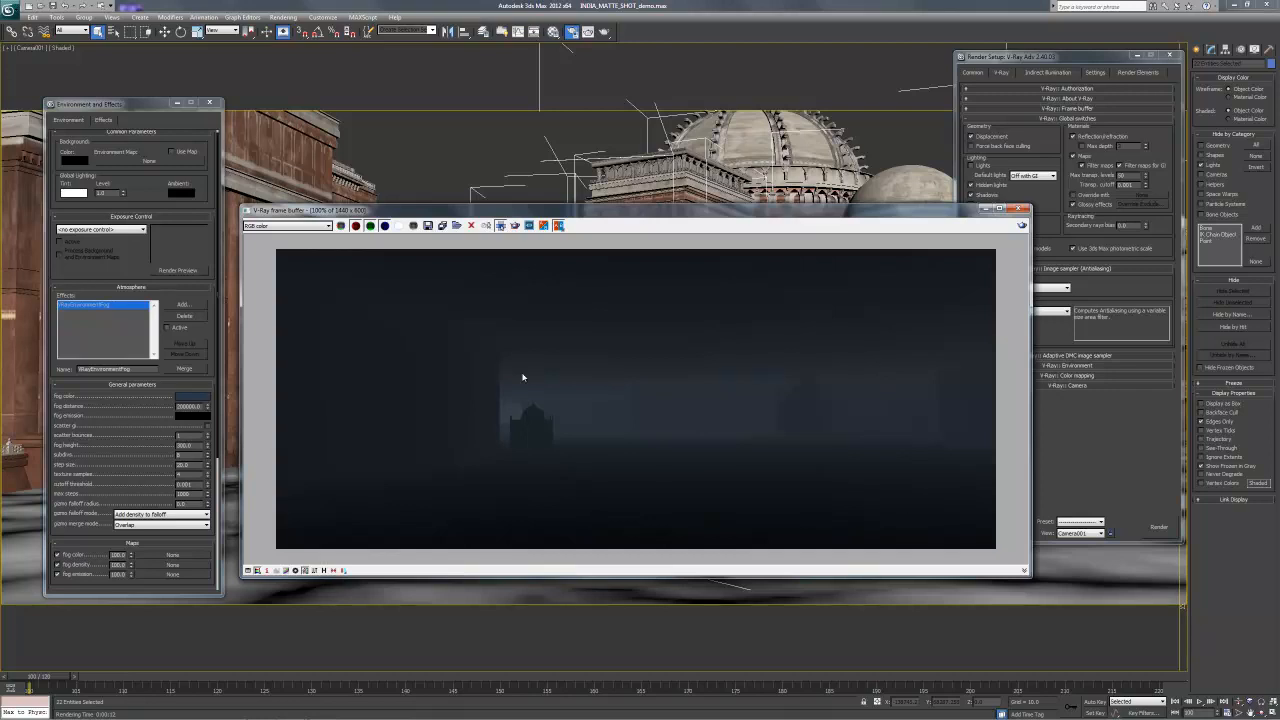
Step: Place the render window beside the settings and fold away the V-Ray Global switches rollout
left_click_drag(640, 210, 660, 221)
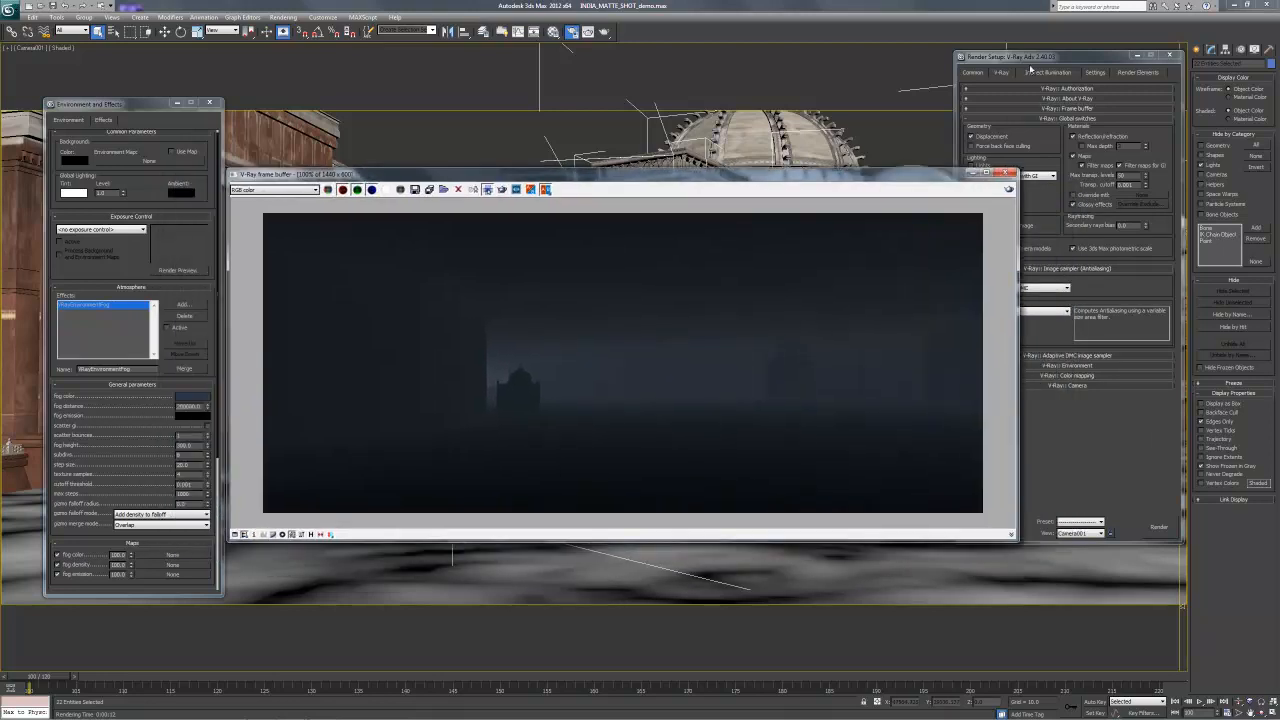
left_click(1052, 98)
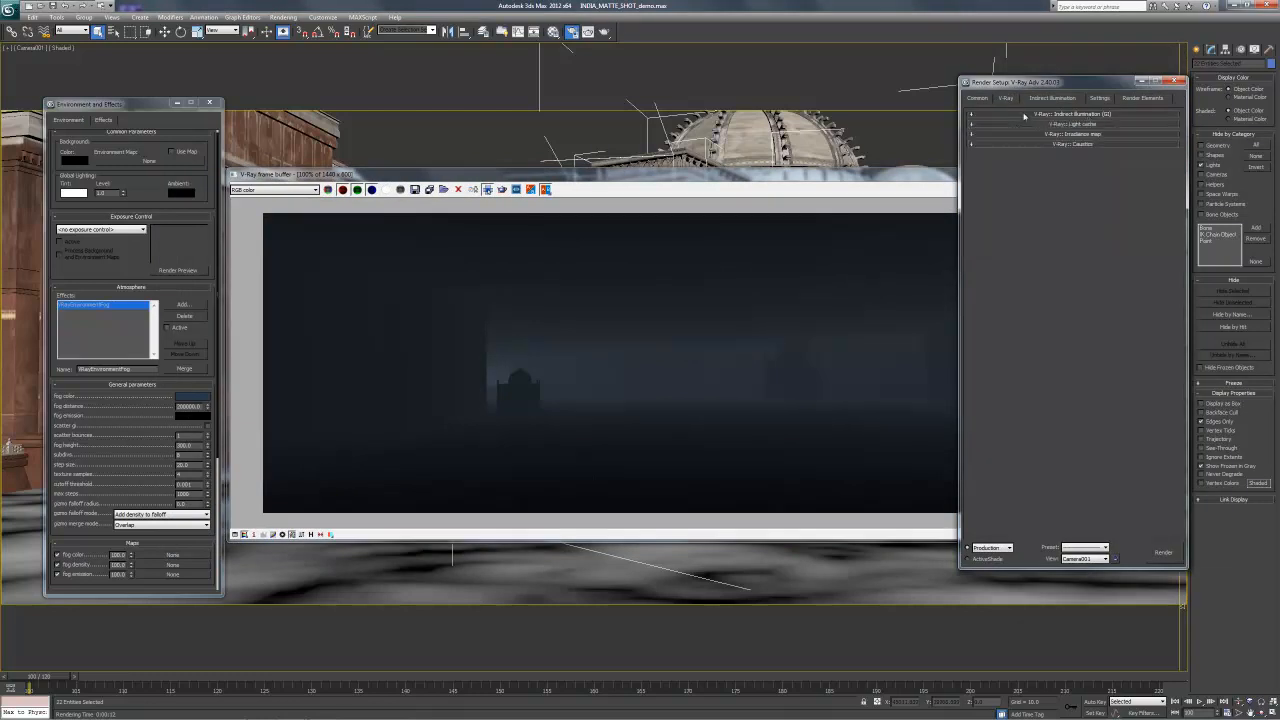
left_click(1006, 98)
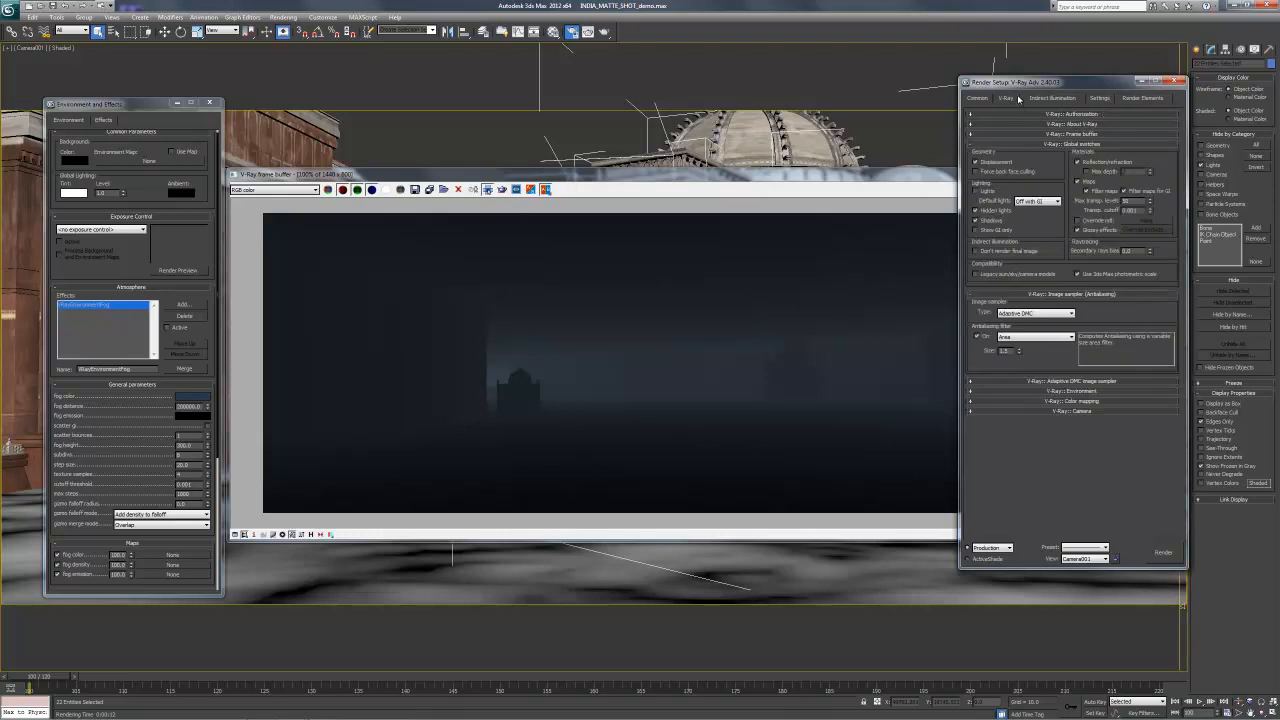
mouse_move(1016, 168)
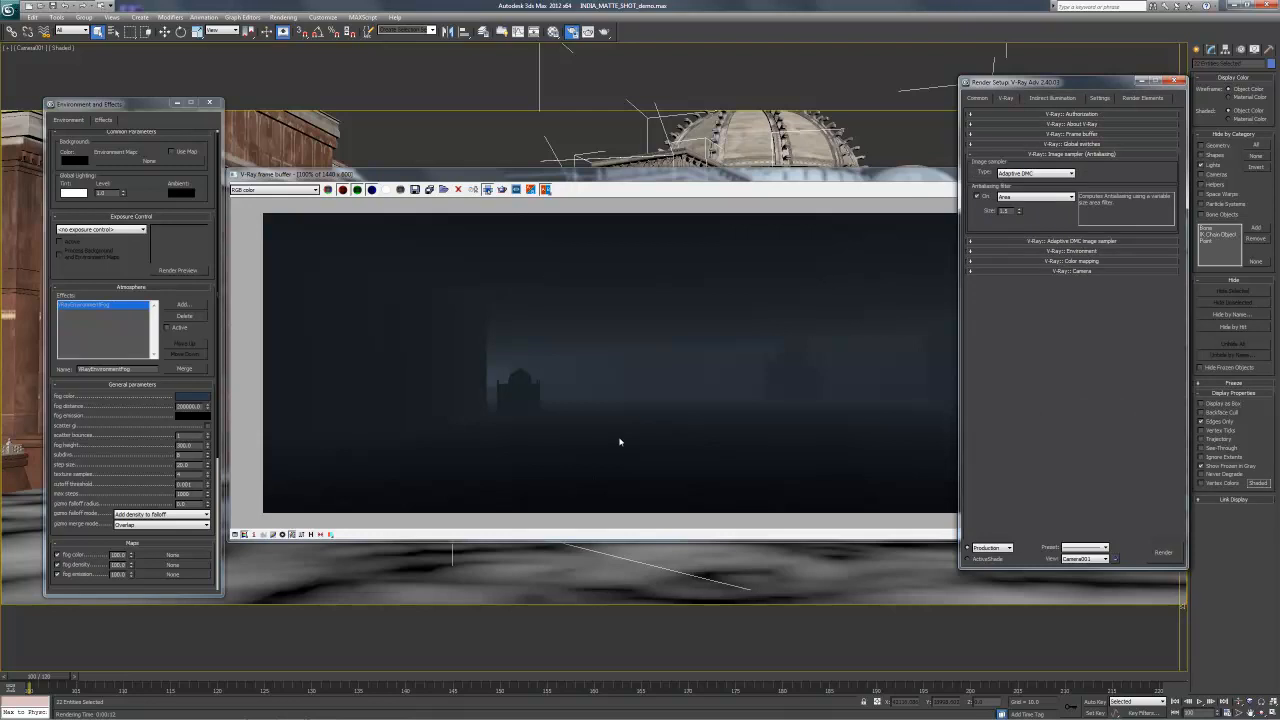
mouse_move(642, 439)
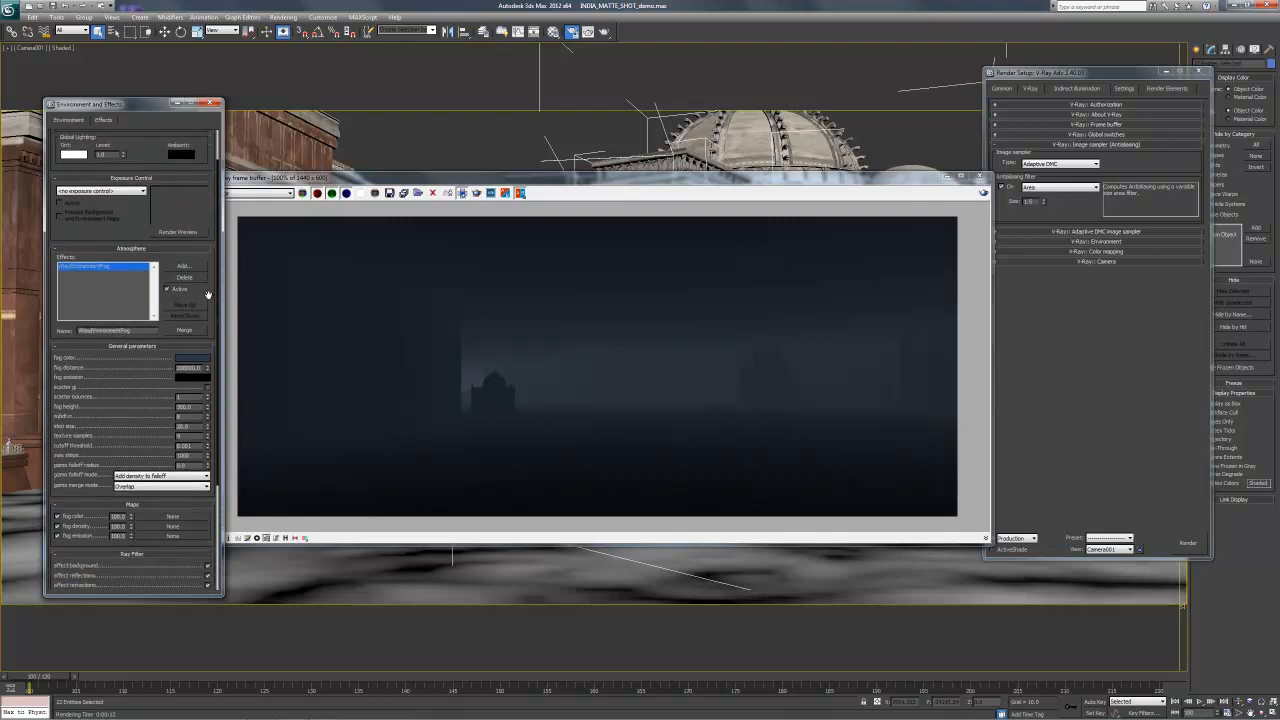
Step: Close the Environment and Effects dialog and the V-Ray frame buffer
left_click(213, 103)
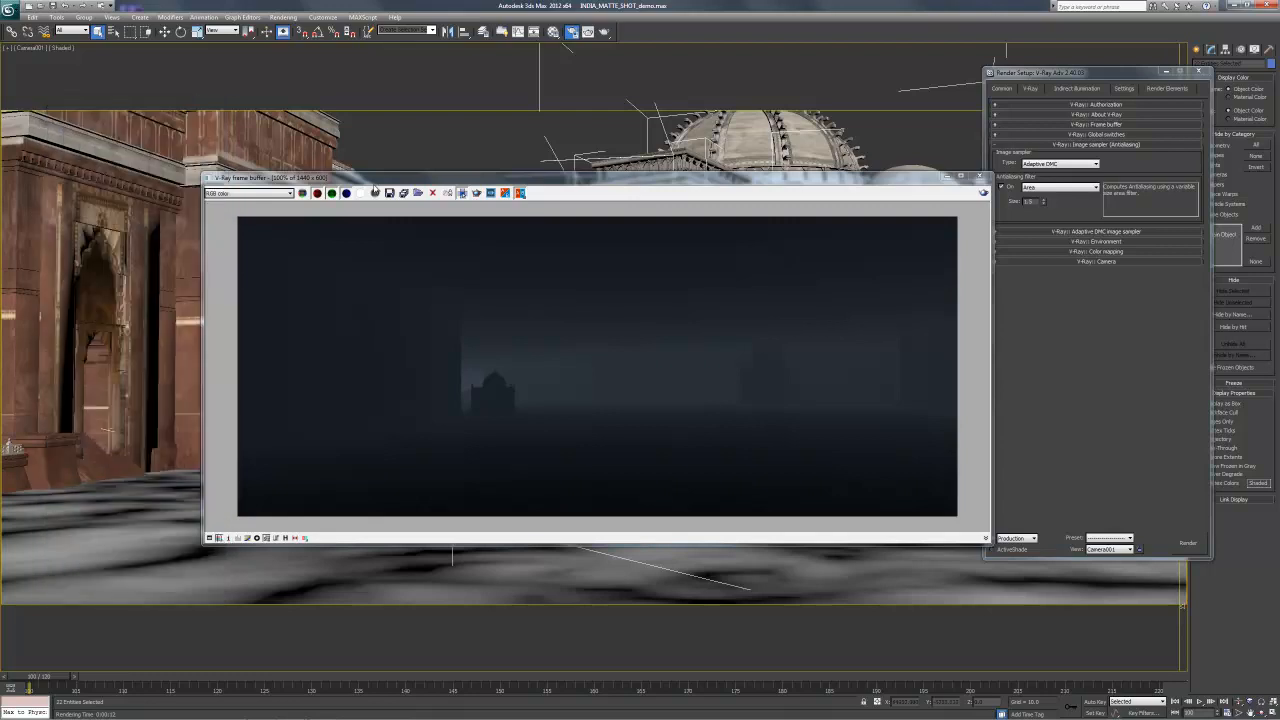
left_click_drag(600, 178, 475, 184)
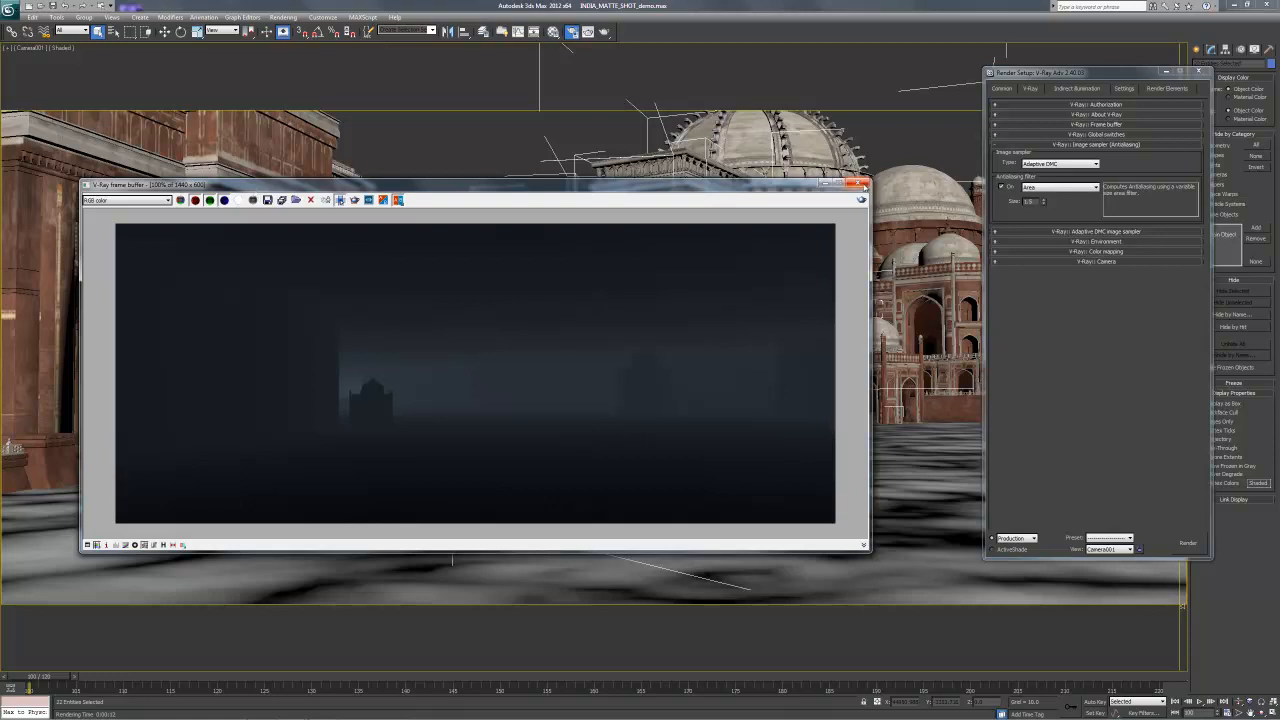
left_click(858, 184)
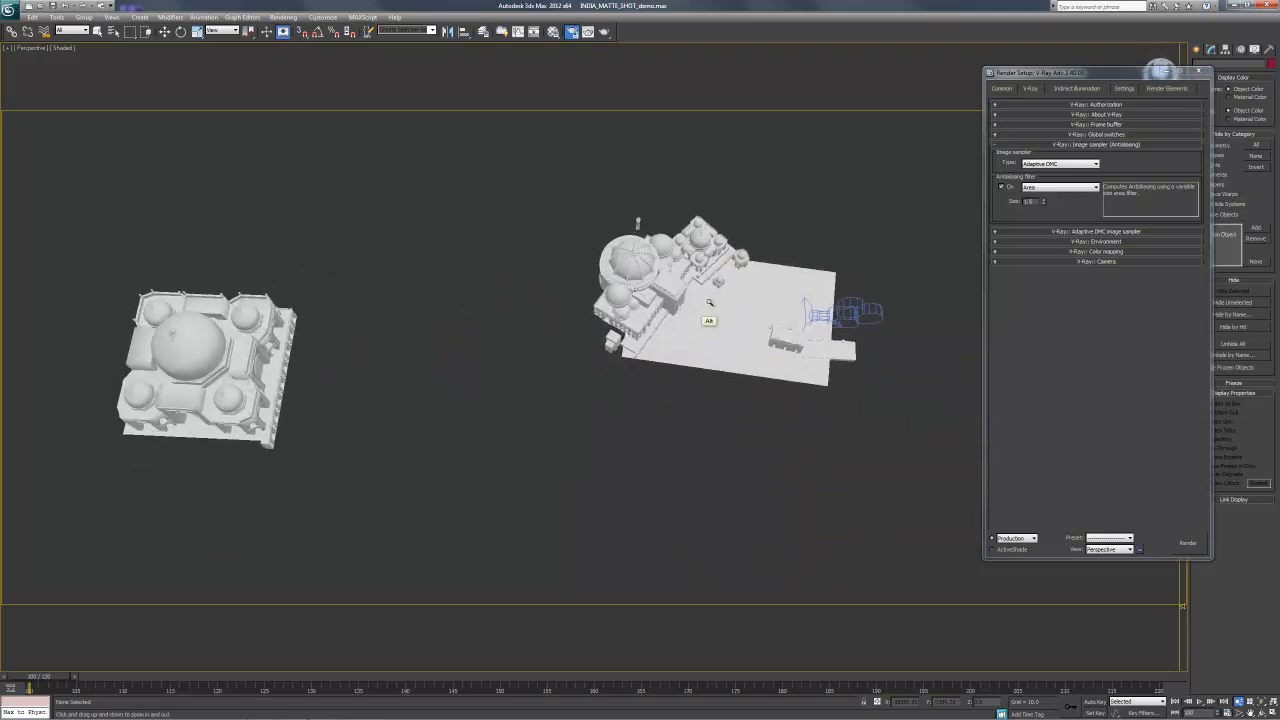
Step: Review the Render Elements list holding the VRayZDepth pass without adding another element
left_click_drag(710, 300, 710, 340)
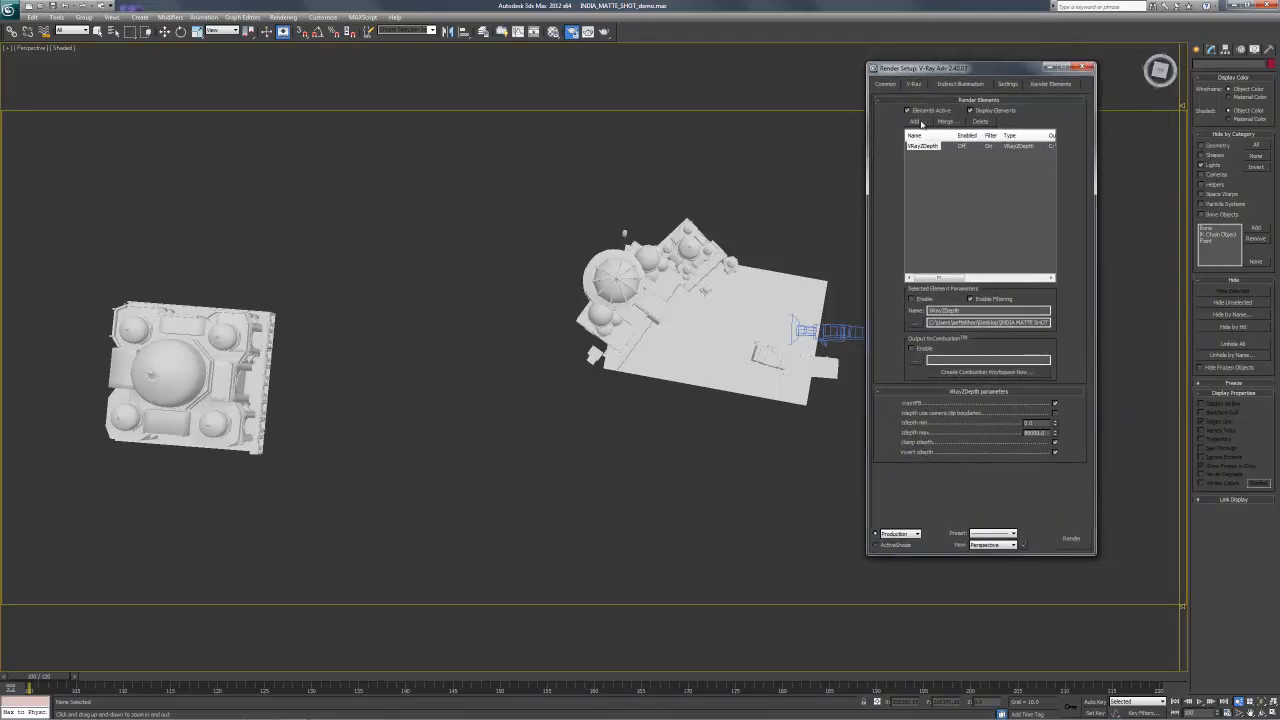
left_click(916, 121)
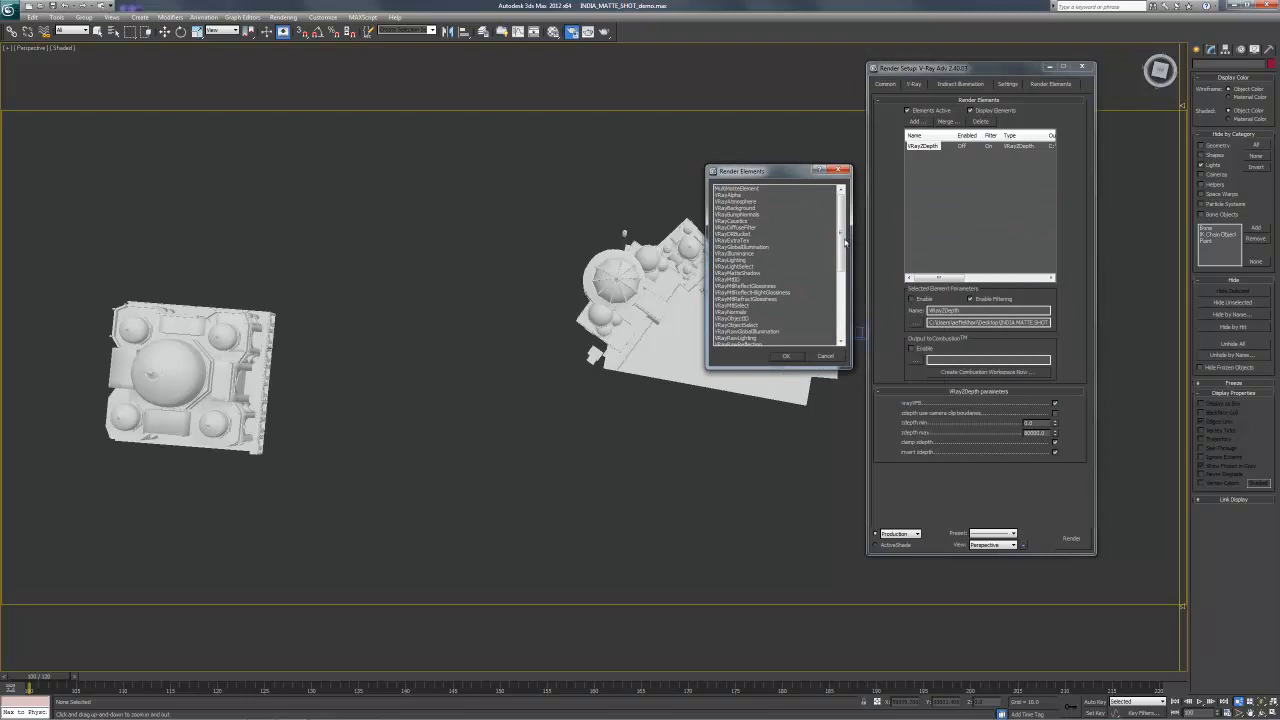
scroll("down", 3)
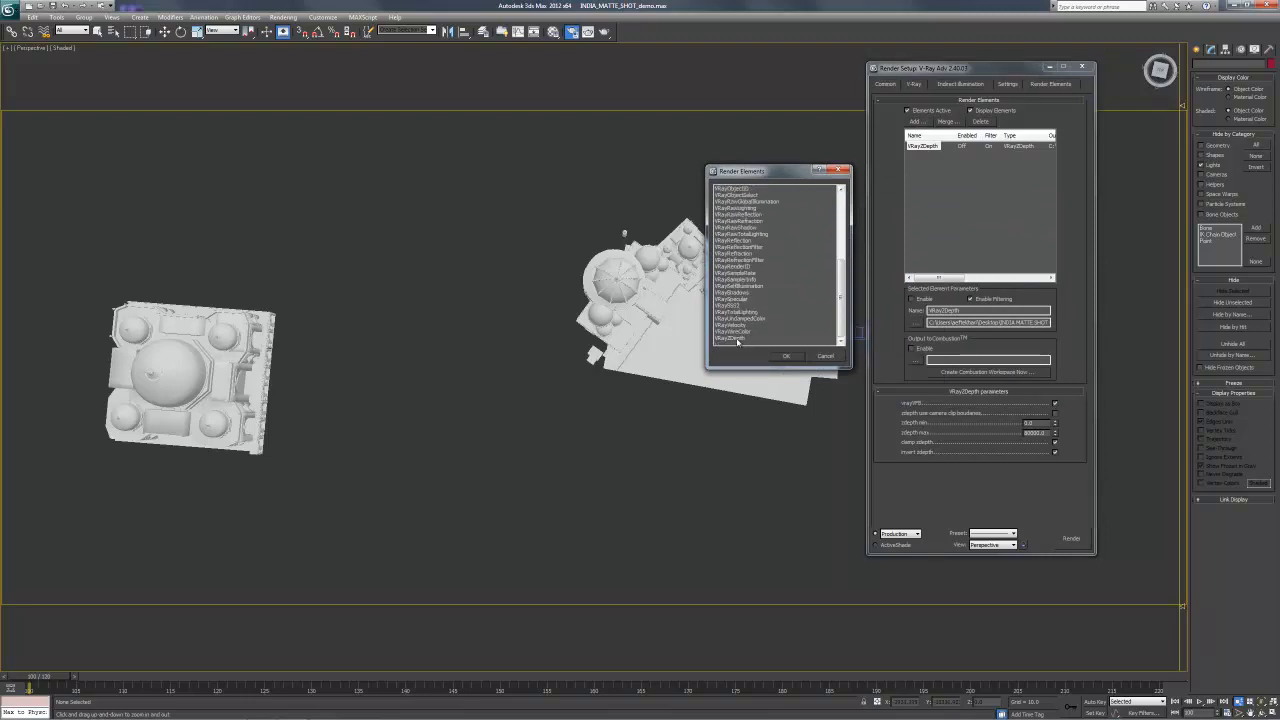
left_click(786, 356)
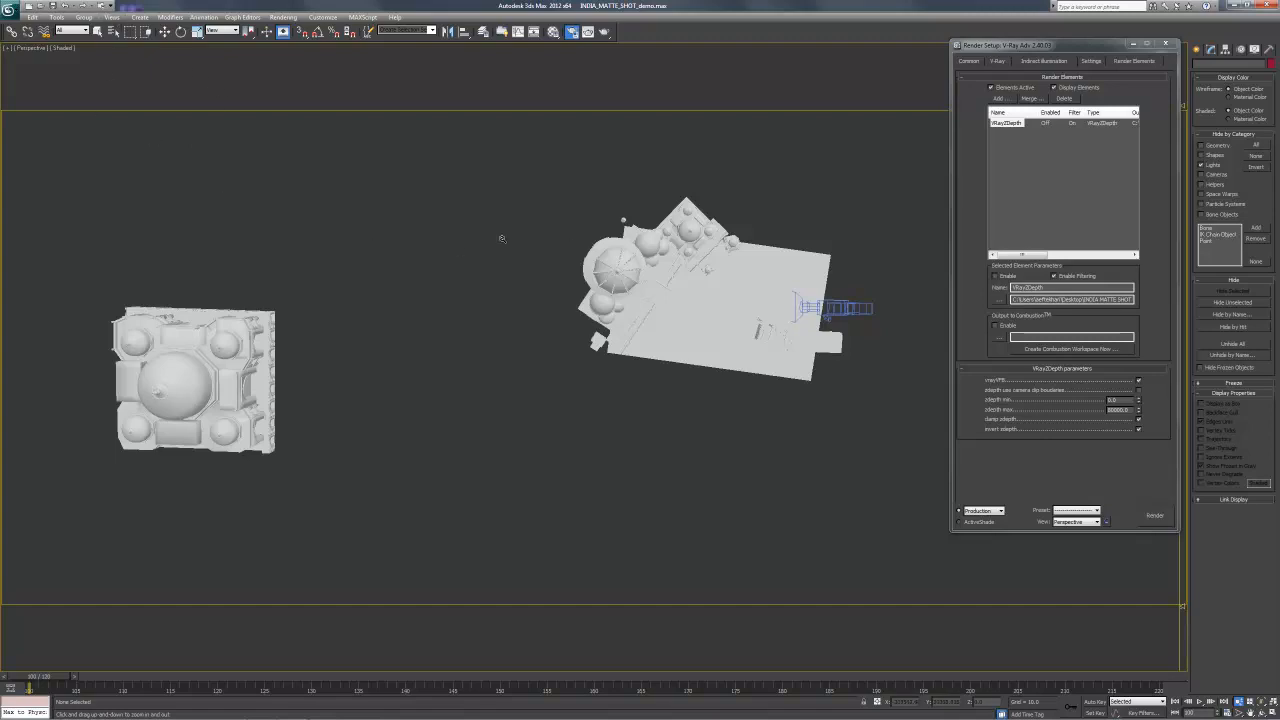
mouse_move(517, 255)
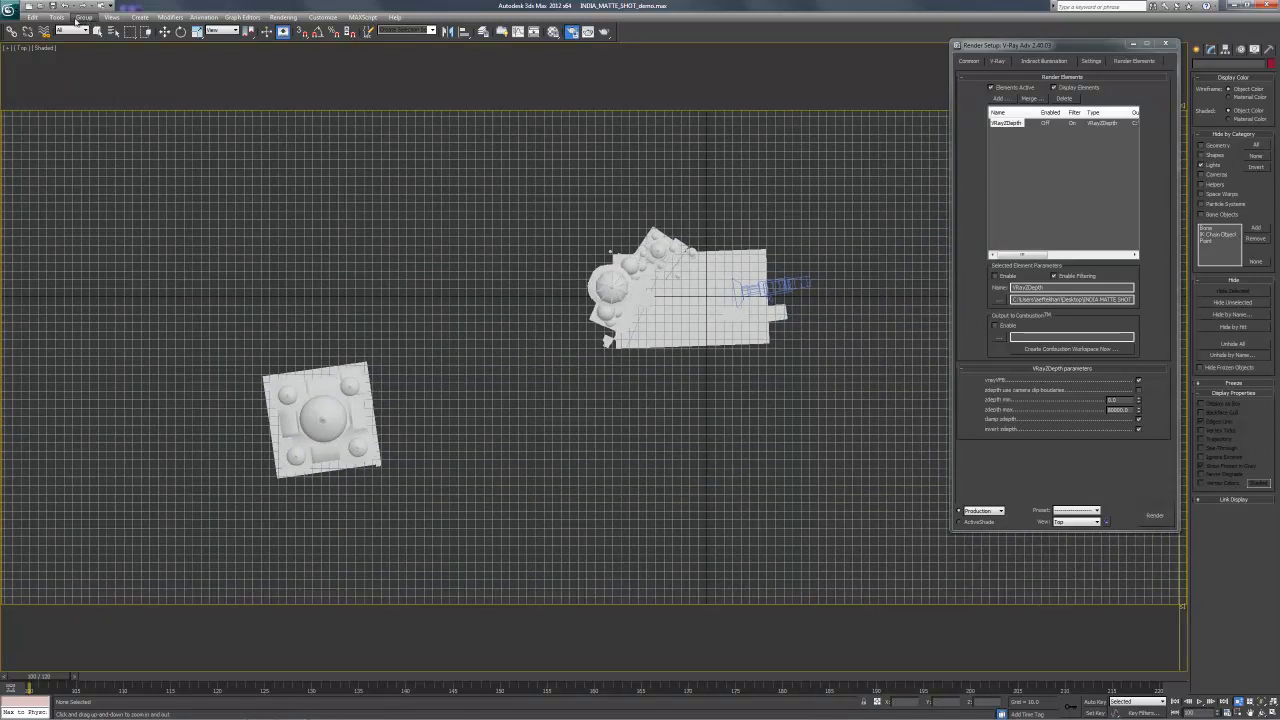
Step: Draw a Tape Measure helper from the camera to the distant palace
left_click(139, 17)
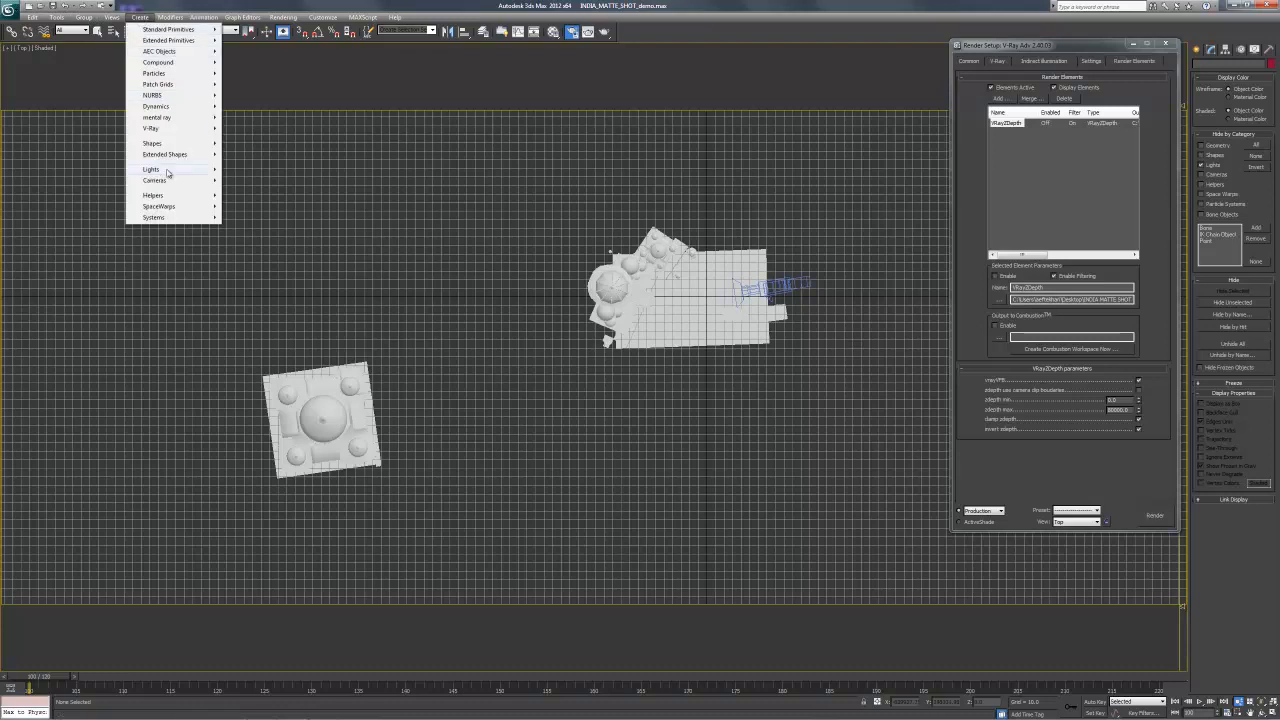
left_click(153, 195)
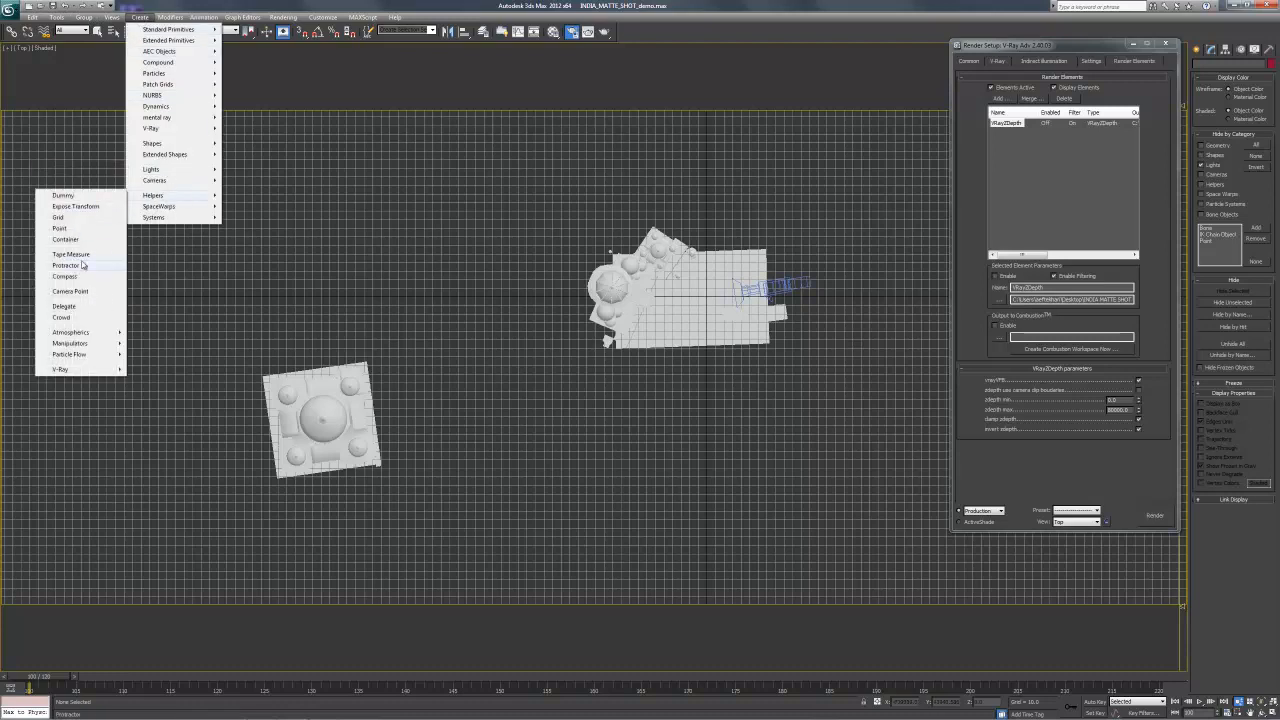
left_click(59, 228)
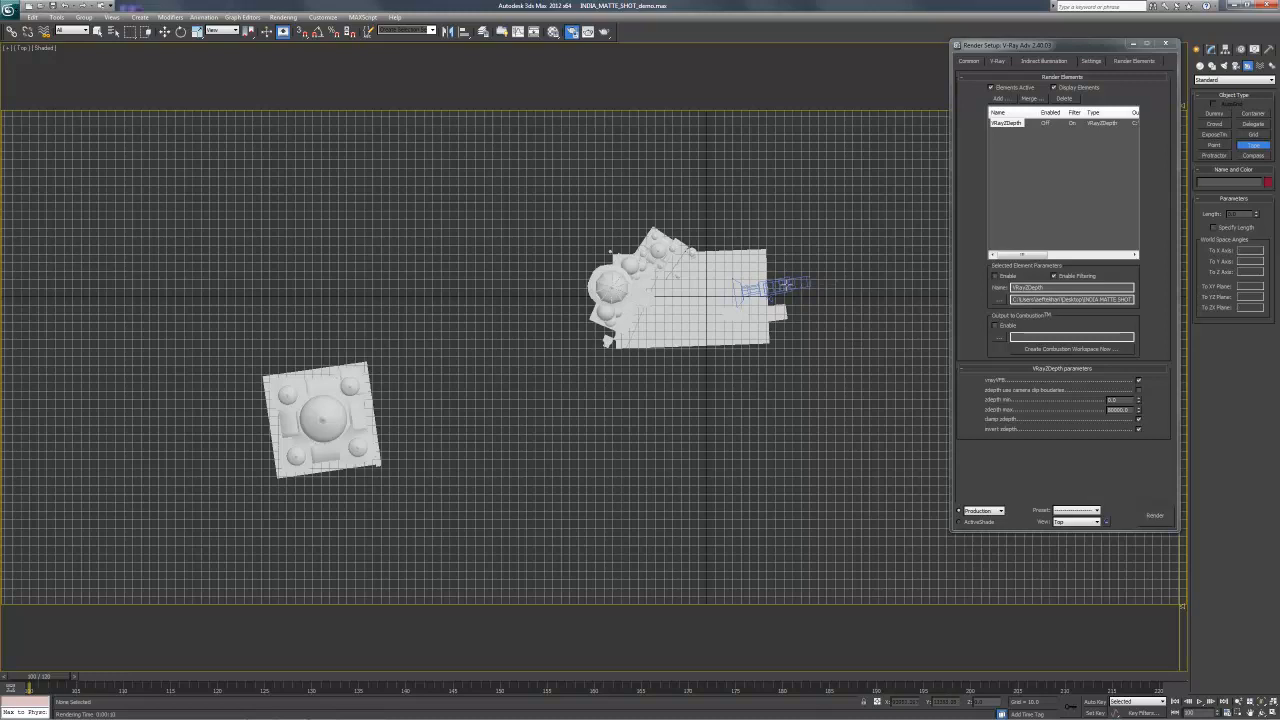
left_click(415, 390)
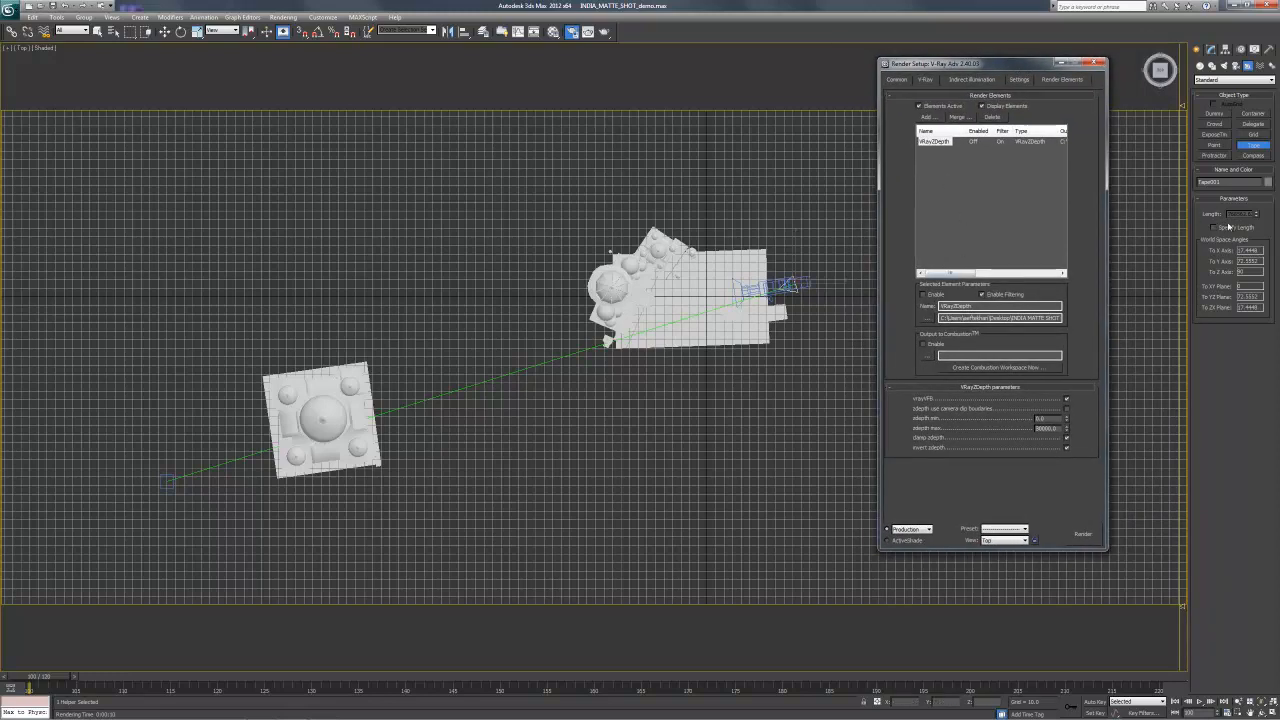
left_click(935, 141)
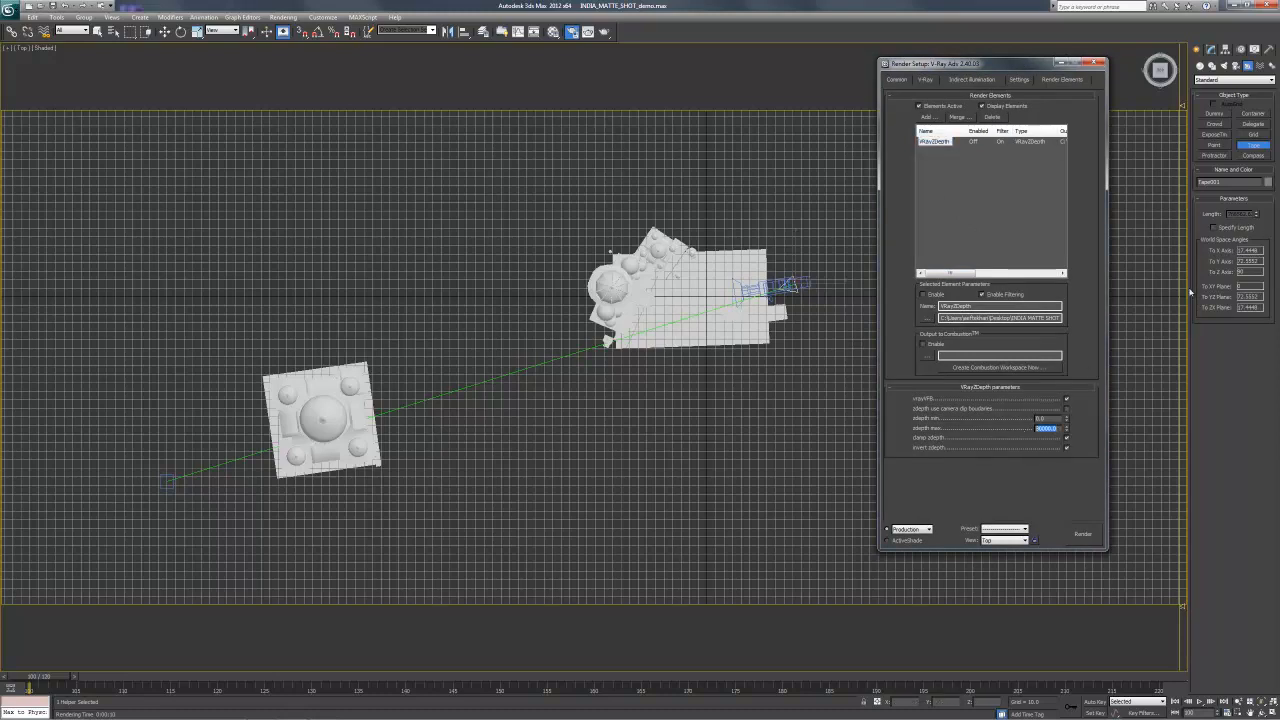
mouse_move(143, 482)
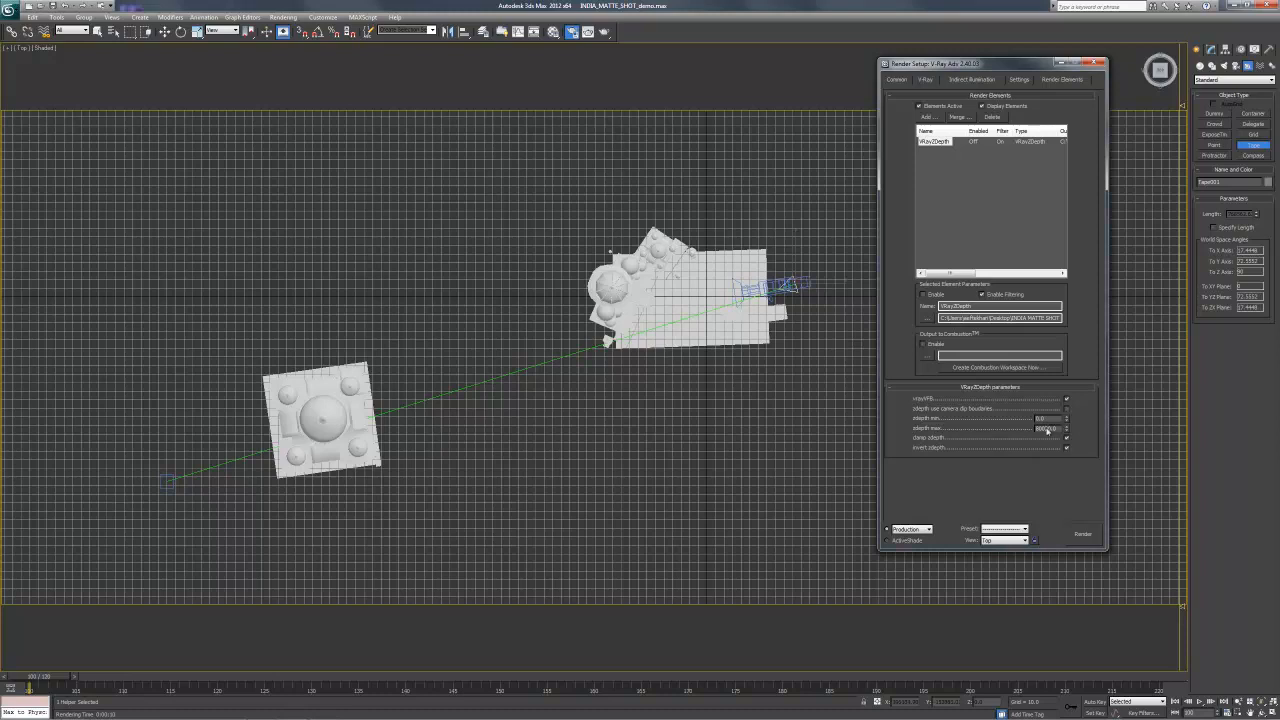
Step: Replace the VRayZDepth maximum distance with the measured length
triple_click(1045, 428)
type("760000")
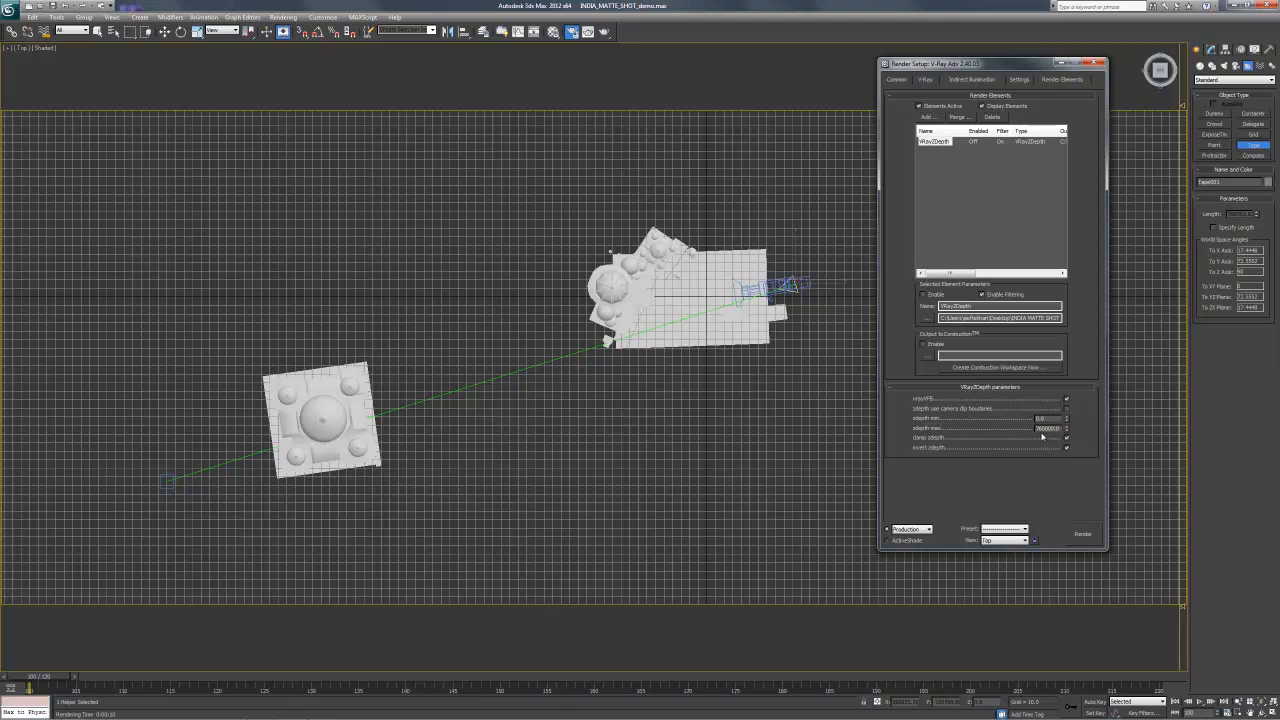
triple_click(1047, 428)
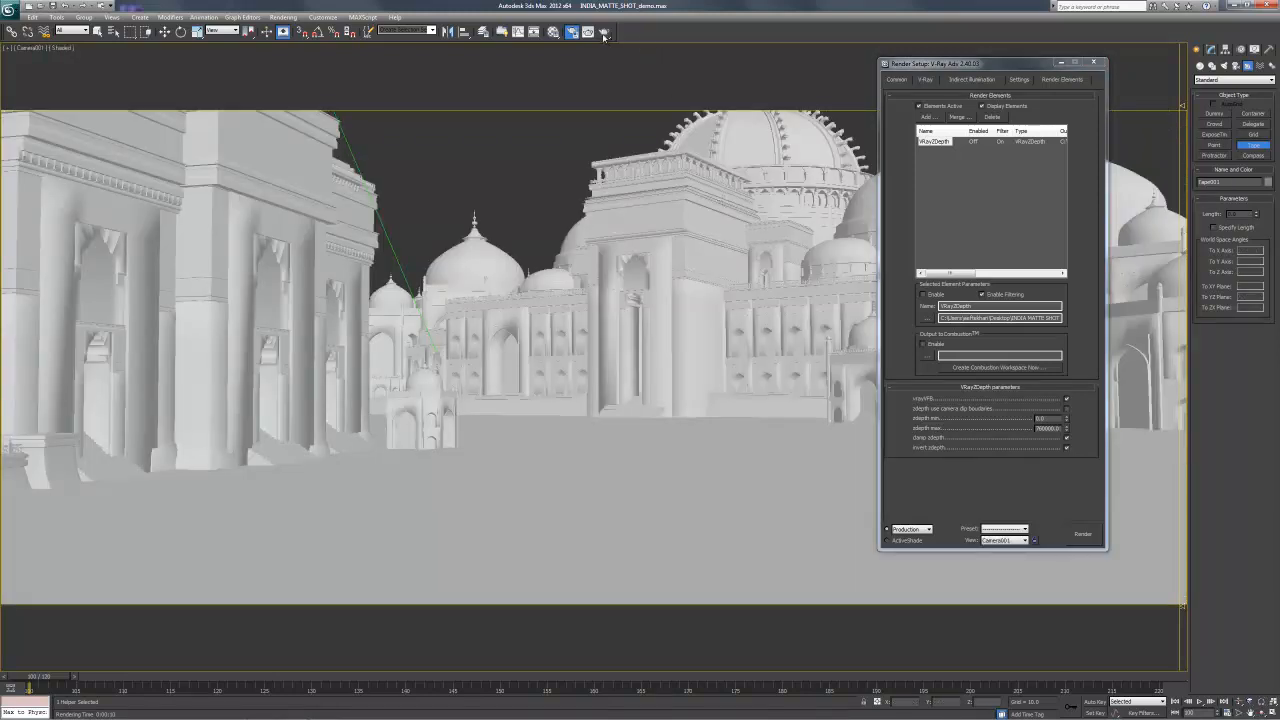
mouse_move(603, 32)
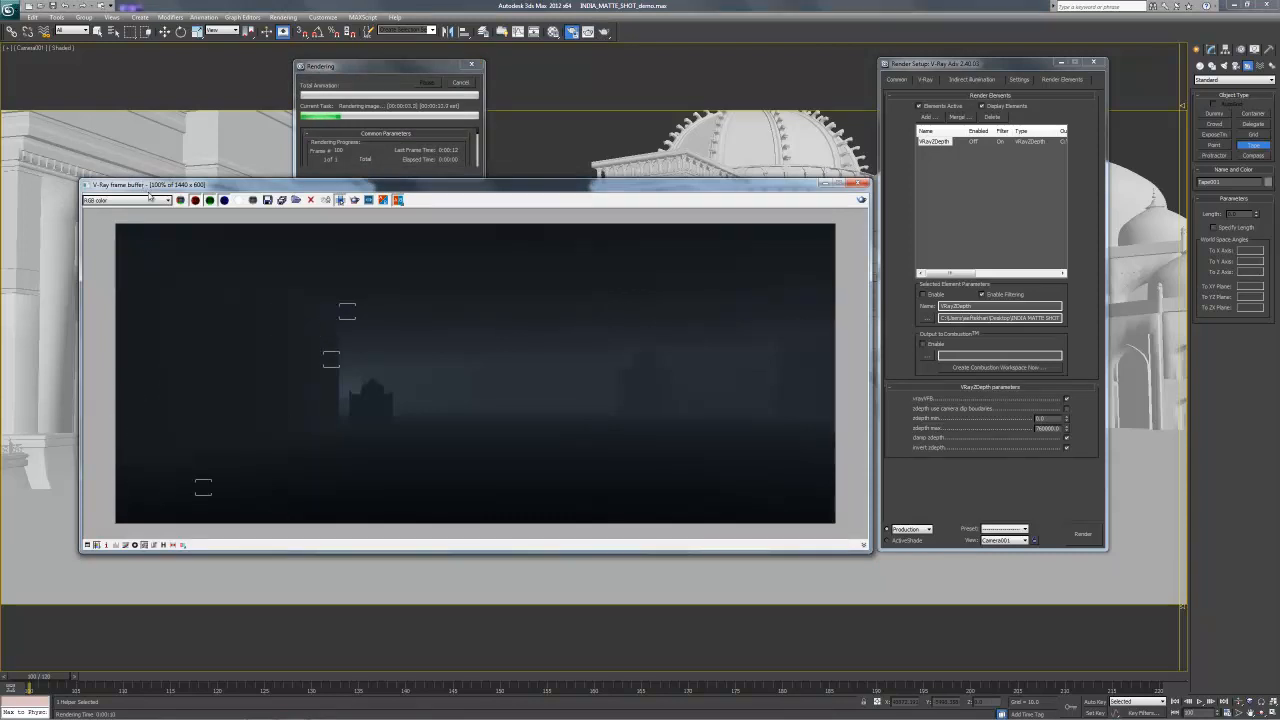
Step: Display the VRayZDepth pass of the new render in the frame buffer
left_click(205, 202)
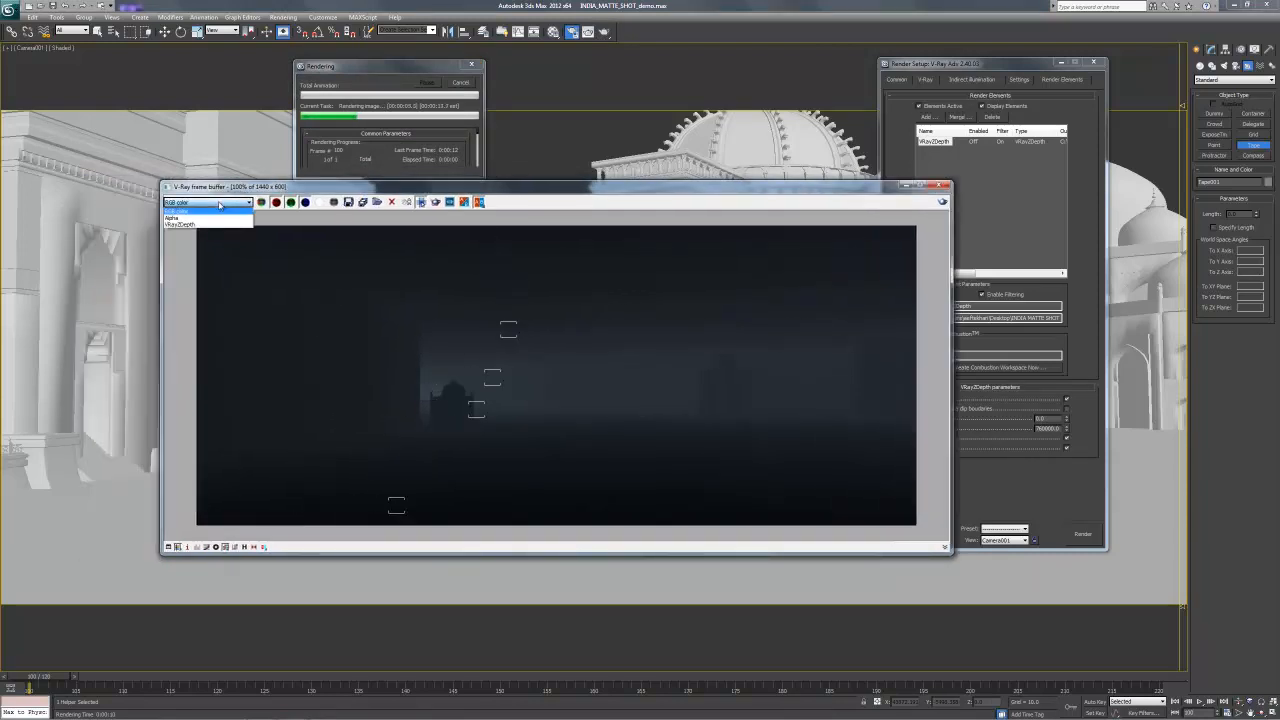
left_click(180, 224)
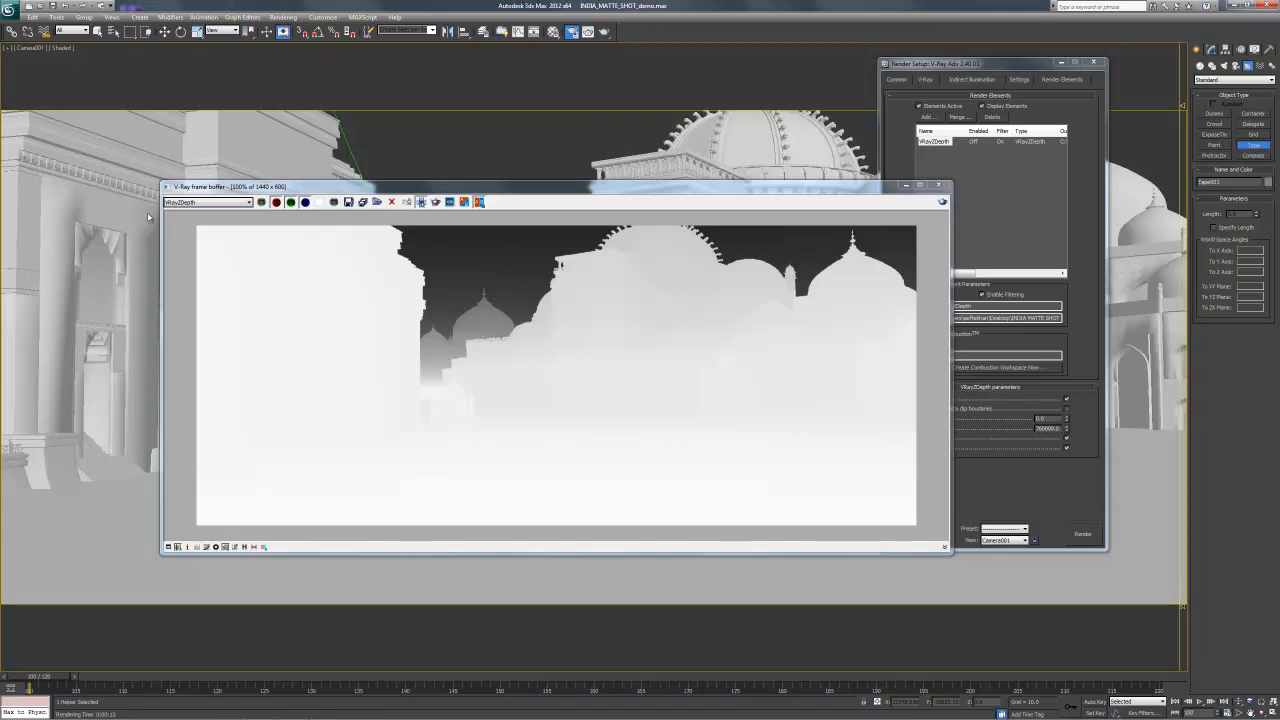
mouse_move(699, 339)
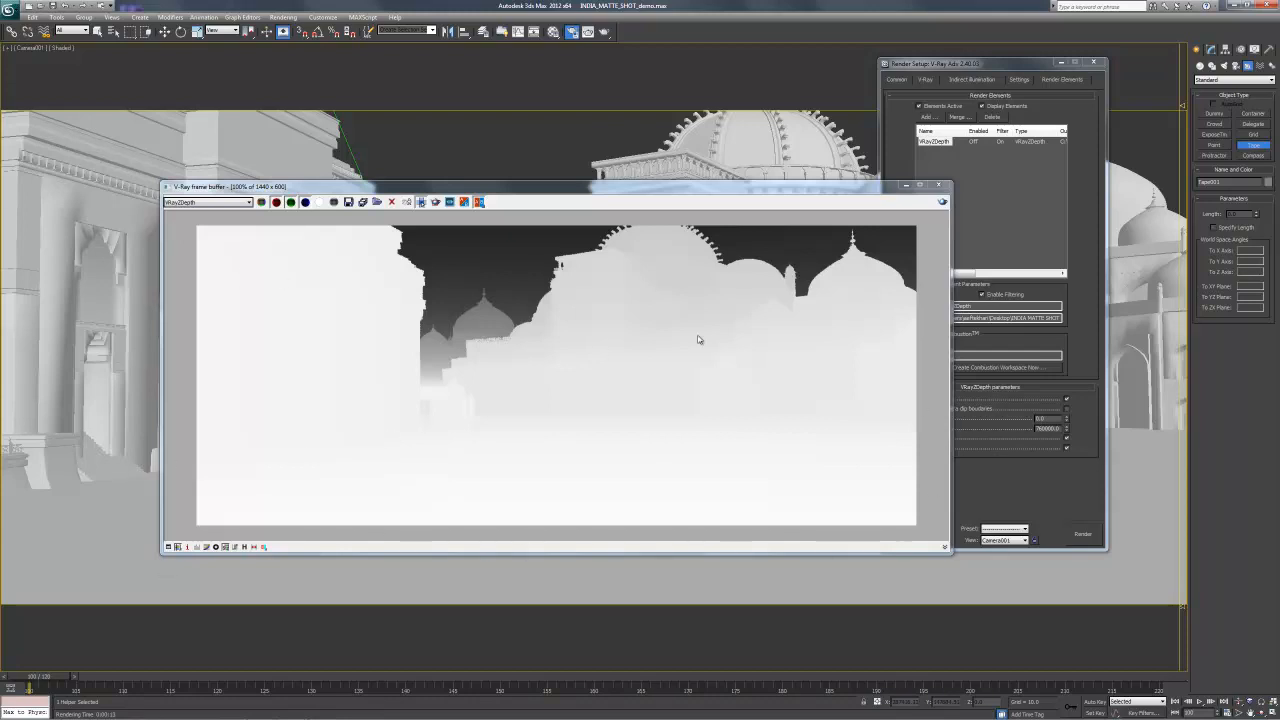
mouse_move(503, 445)
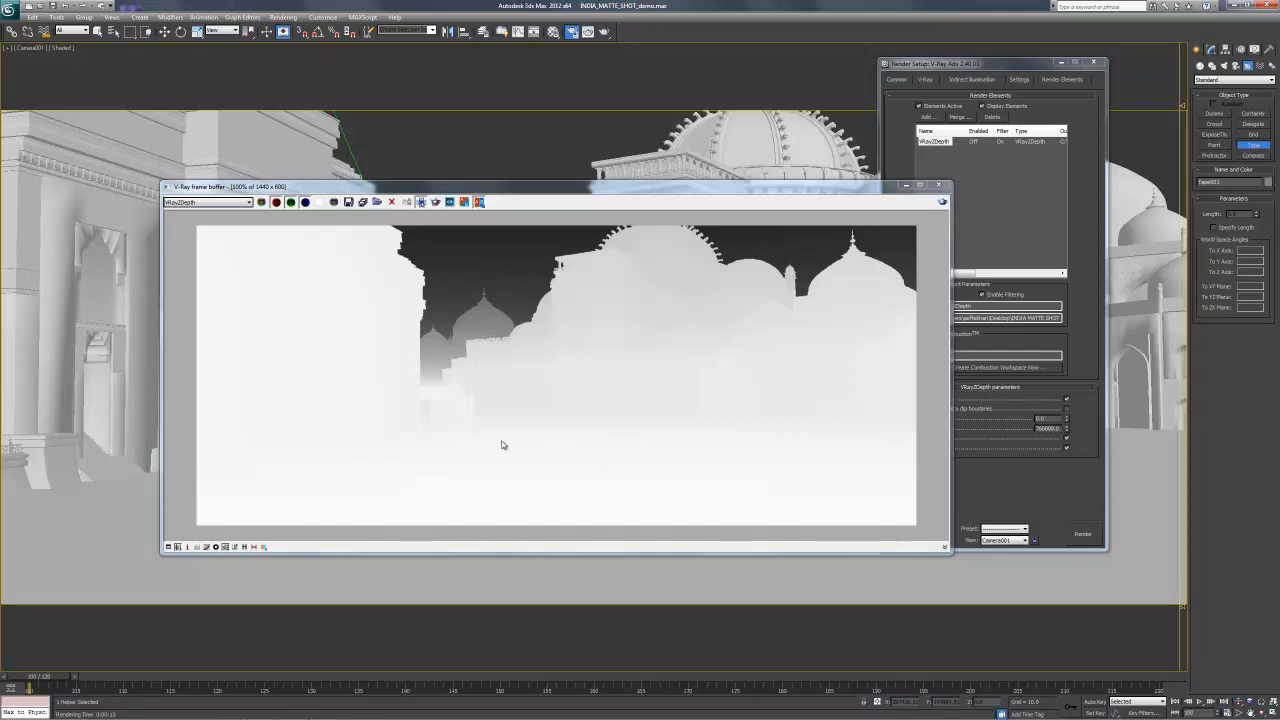
mouse_move(583, 435)
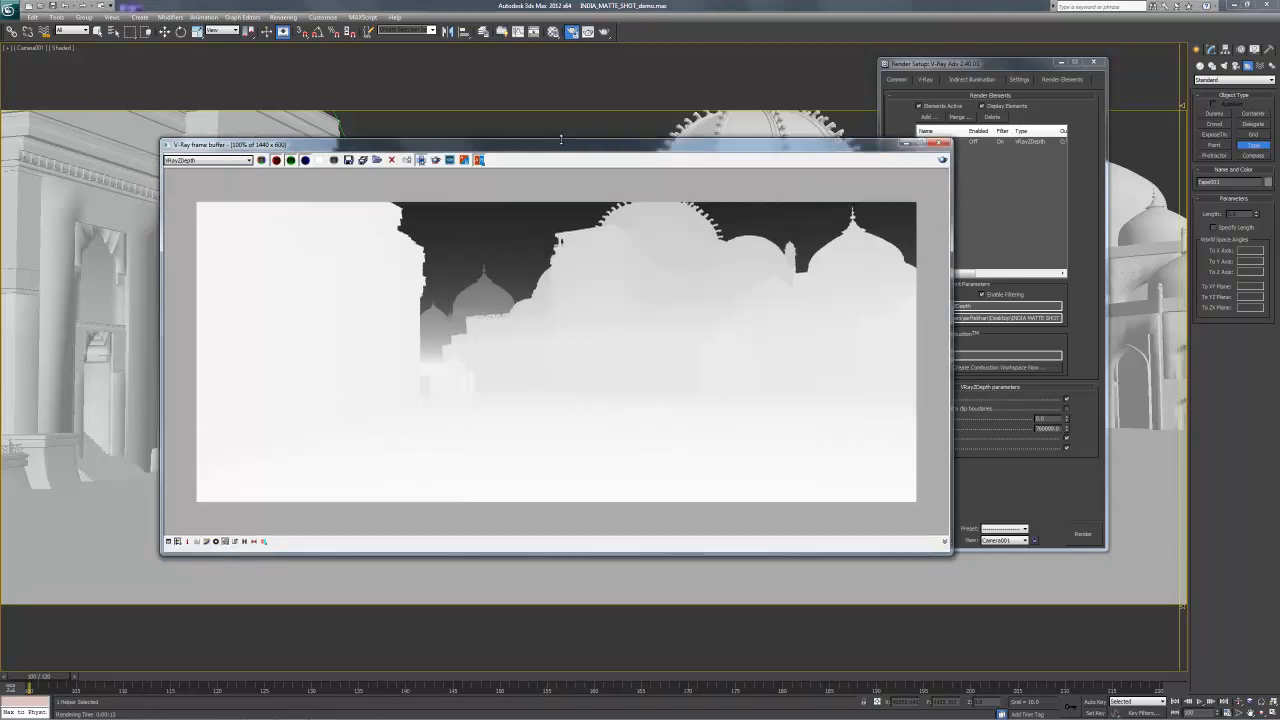
left_click_drag(560, 144, 562, 174)
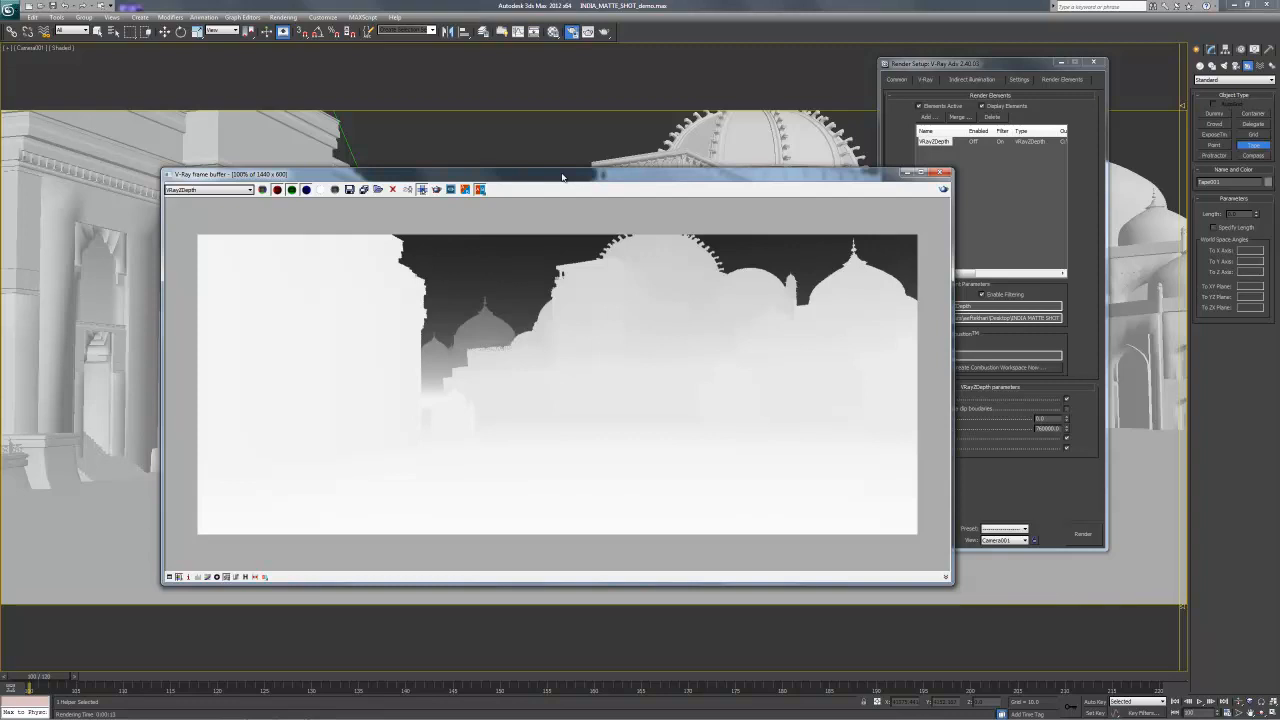
mouse_move(558, 189)
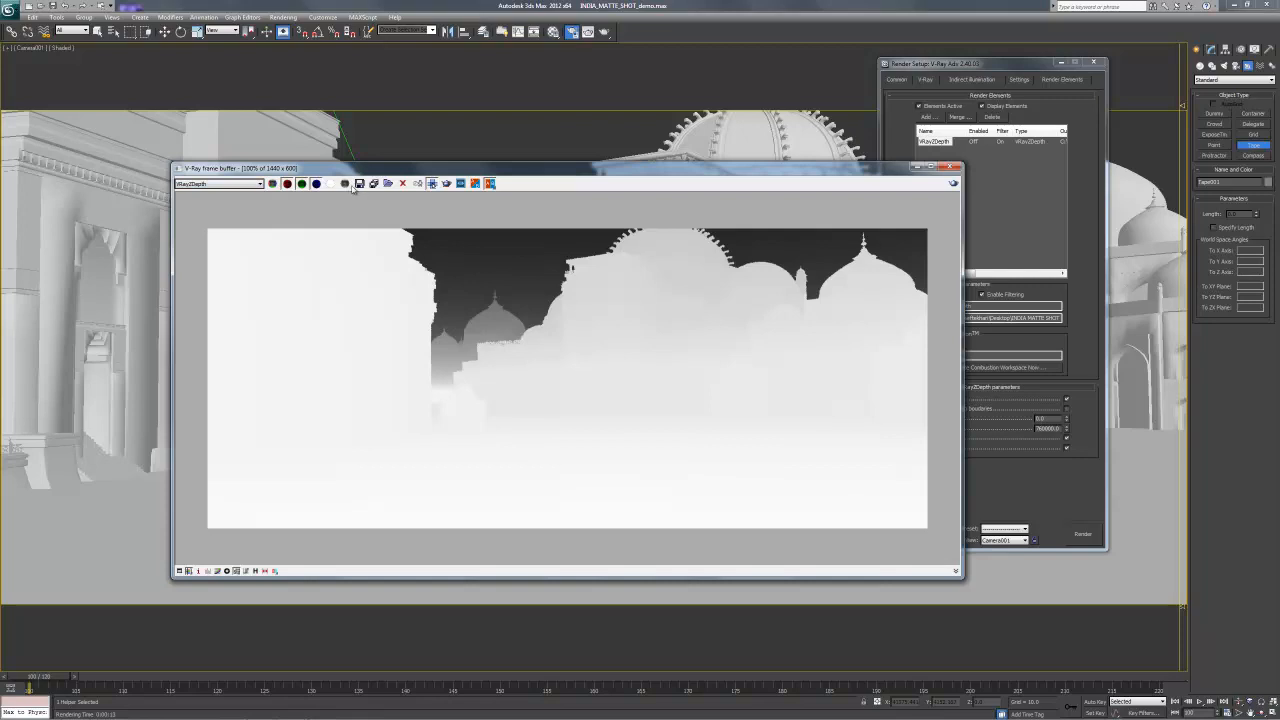
Step: Save the Z-depth render from the frame buffer as a TIF image named Depth
left_click(359, 183)
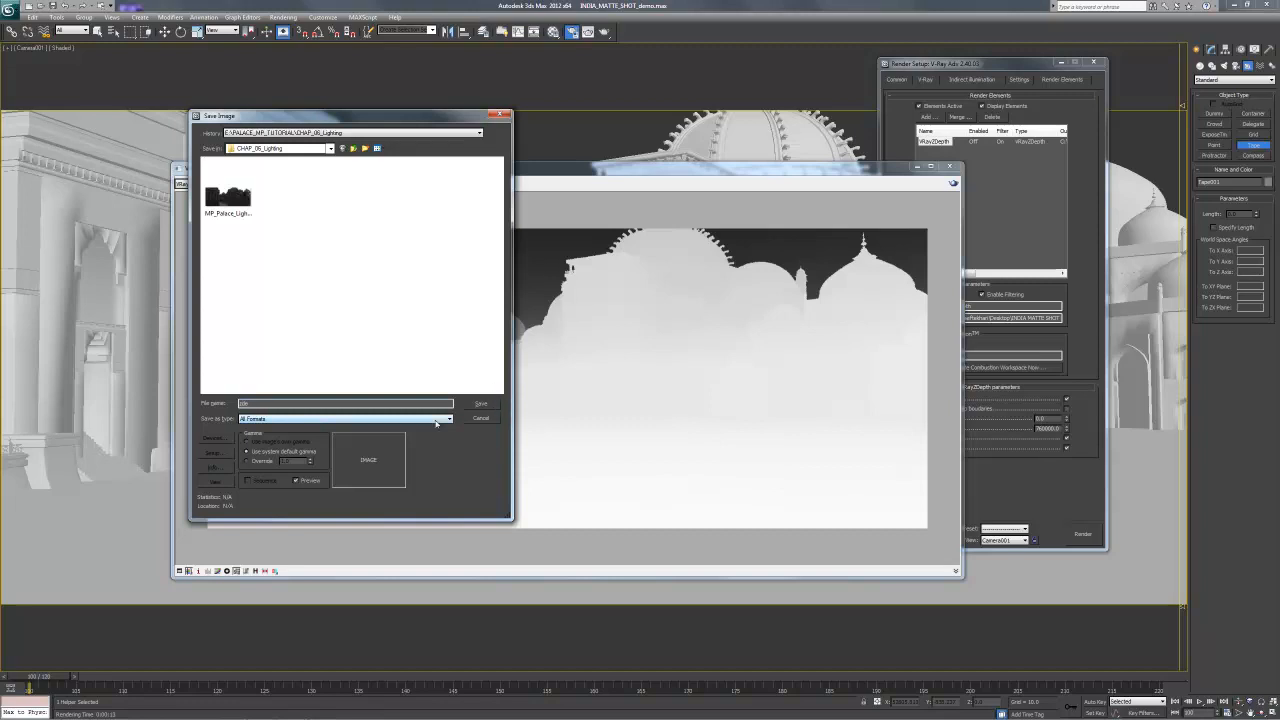
left_click(447, 418)
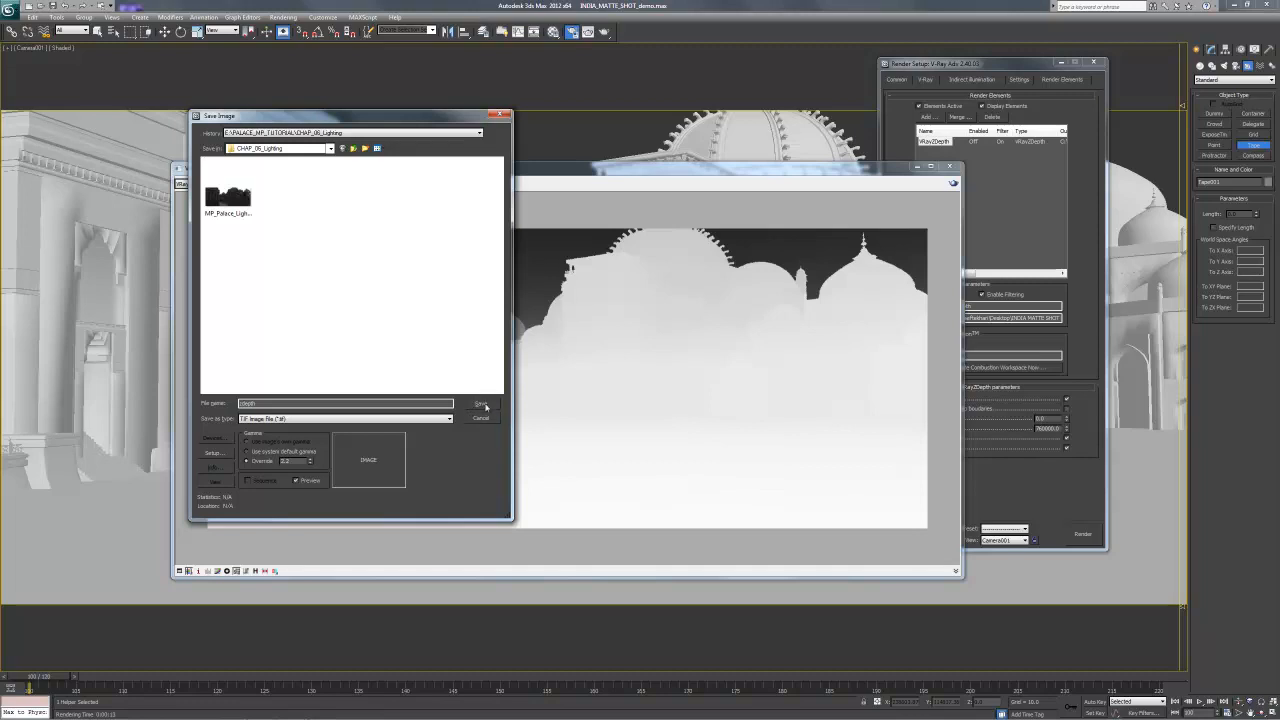
left_click(481, 403)
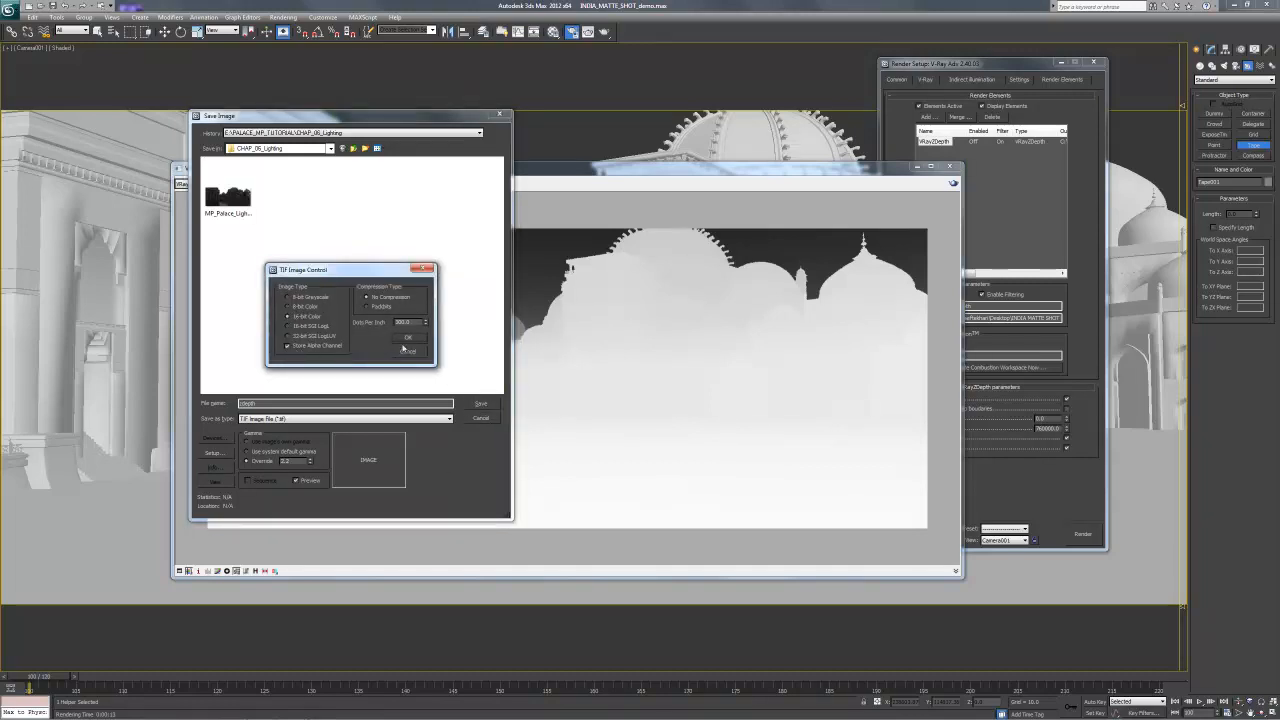
left_click(408, 337)
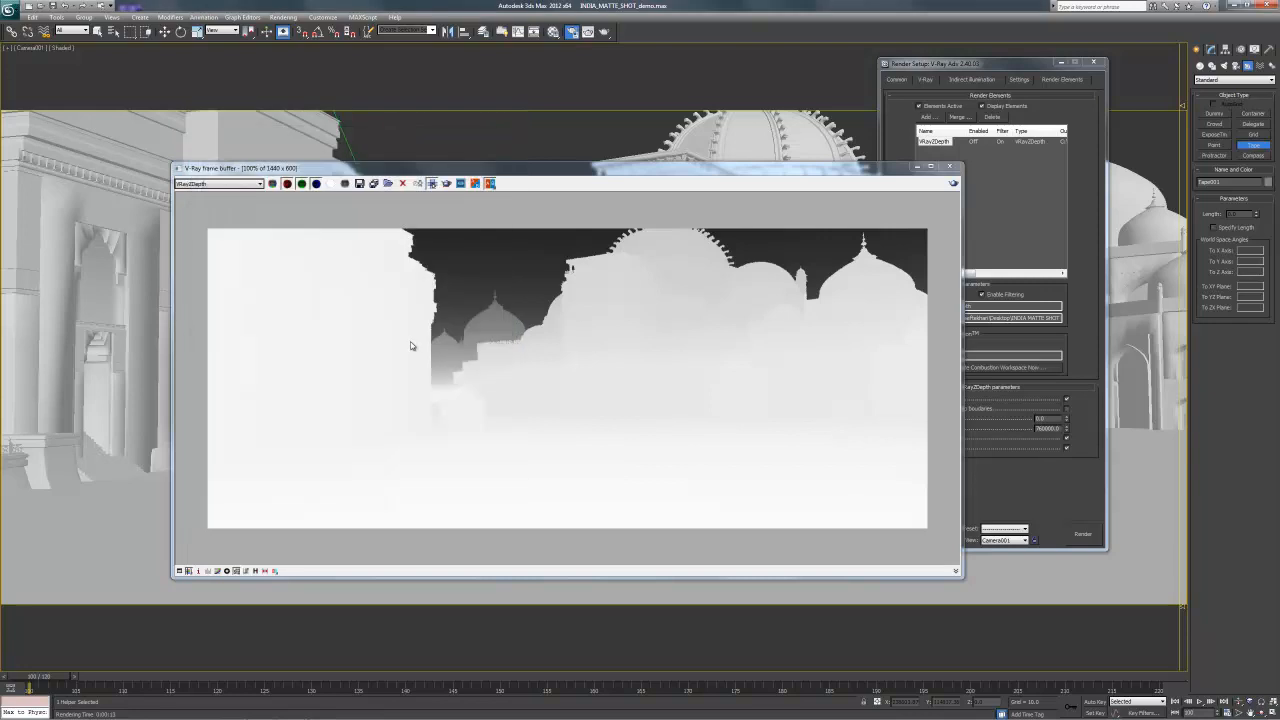
mouse_move(118, 670)
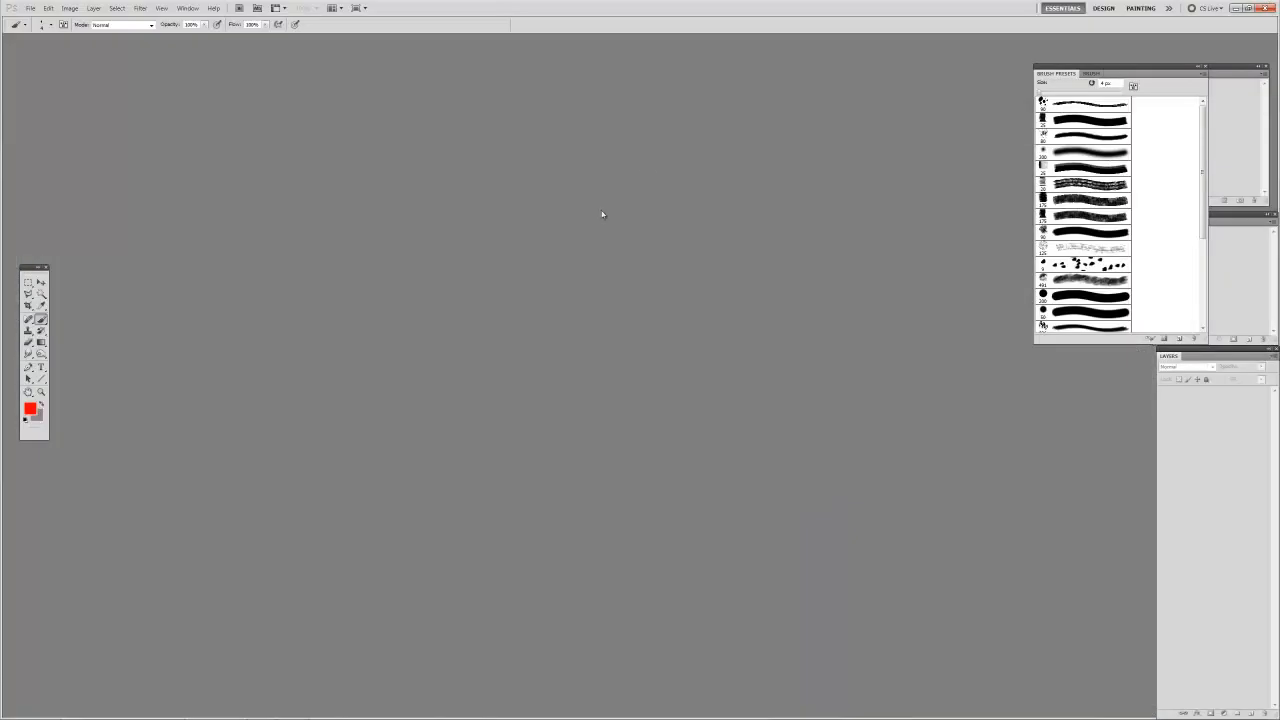
Step: Open the saved zdepth.tif and invert it so near buildings read white
left_click(31, 8)
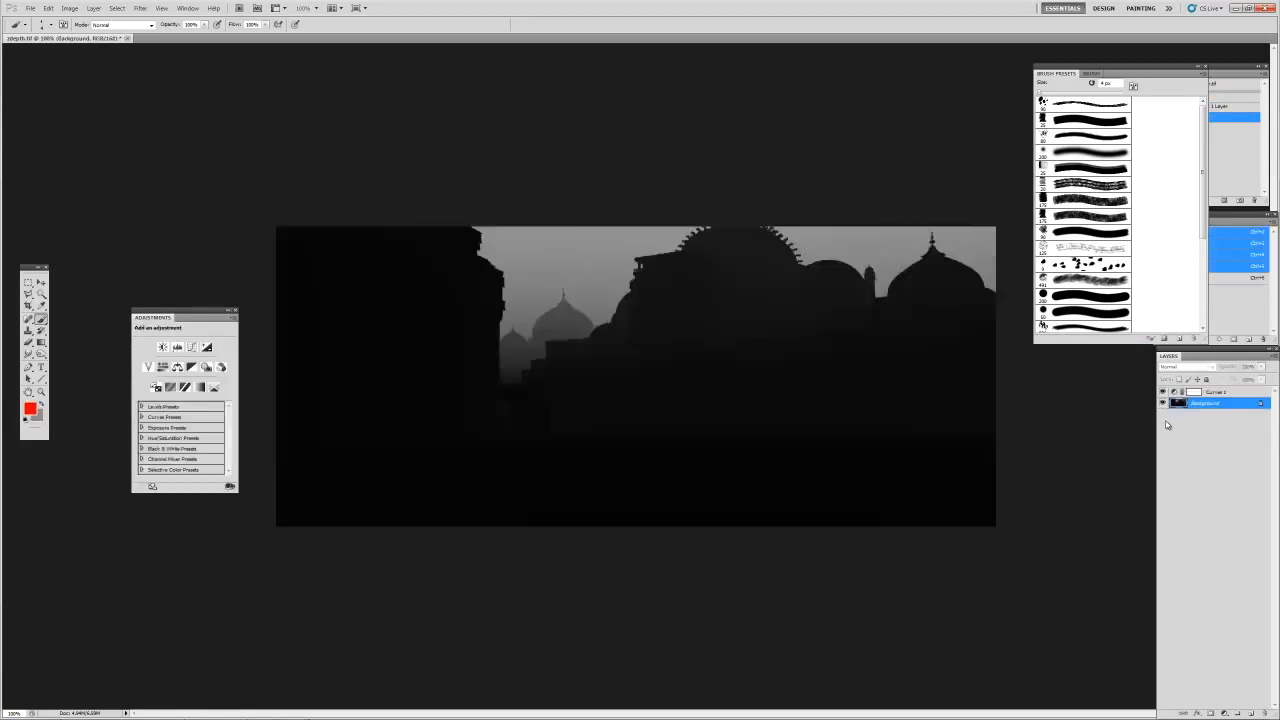
key("ctrl+i")
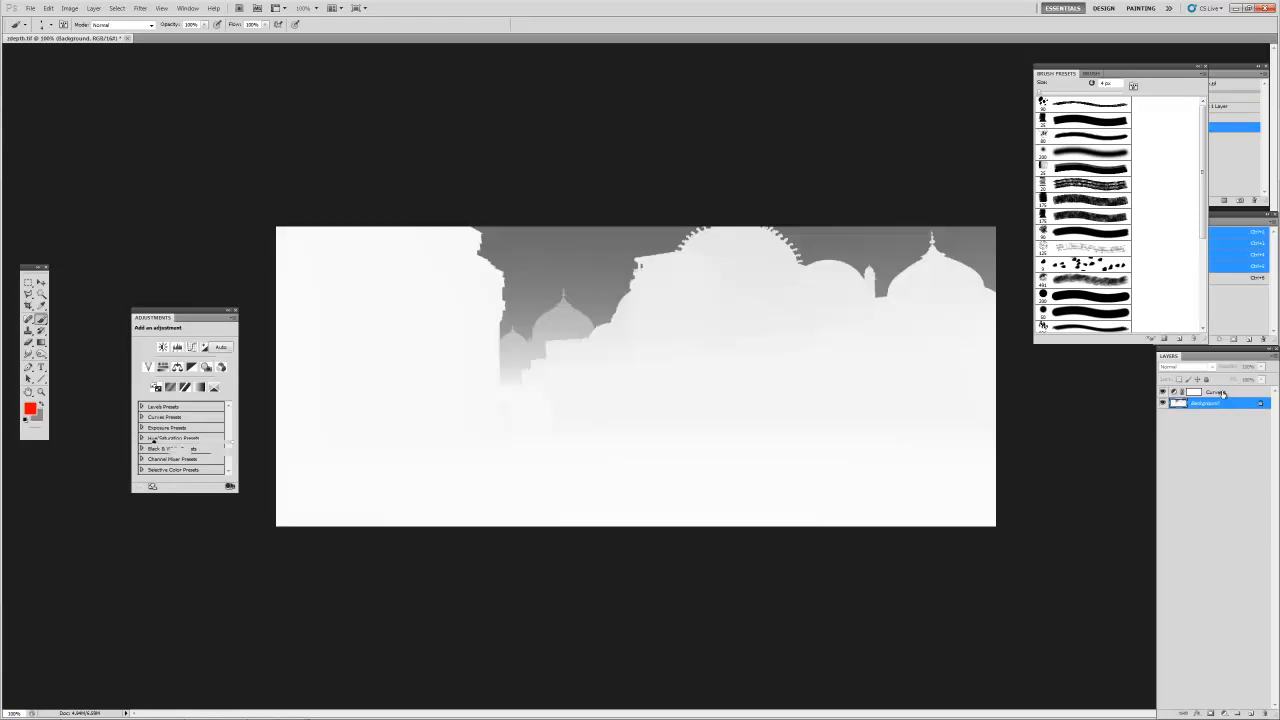
left_click(164, 417)
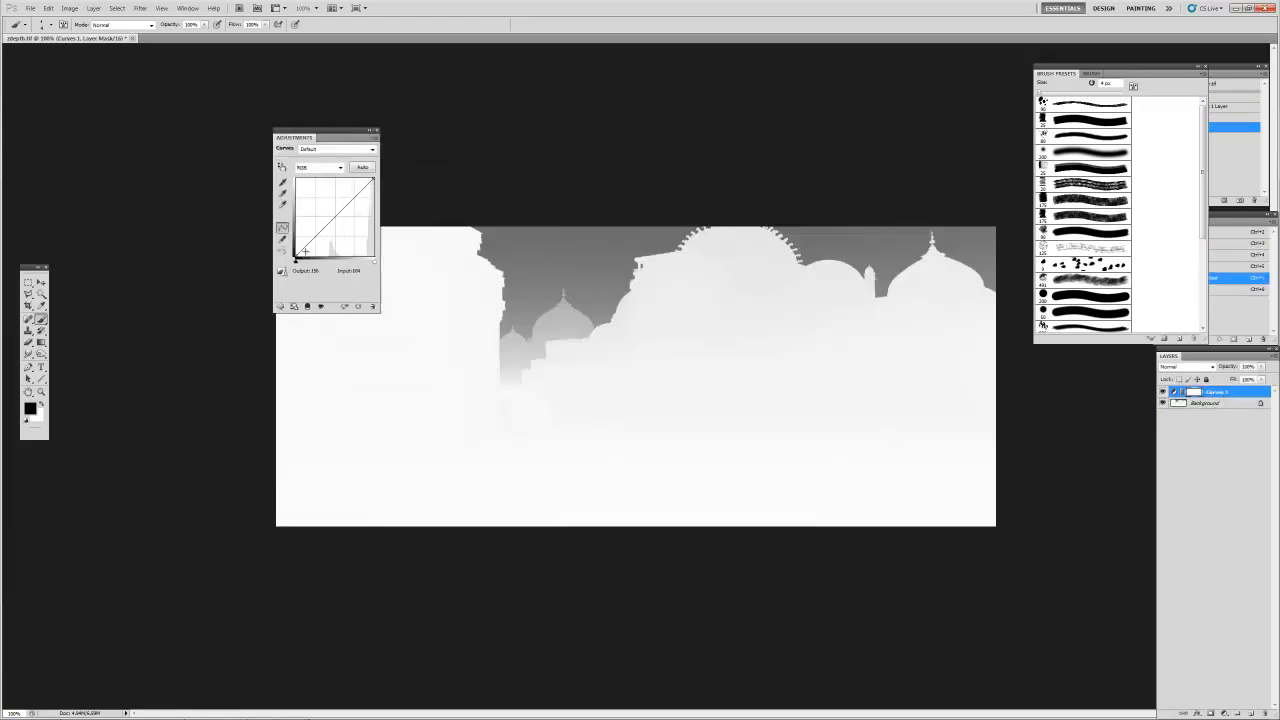
Step: Drag the Curves 1 adjustment down to darken the sky and distant buildings
left_click_drag(345, 215, 350, 220)
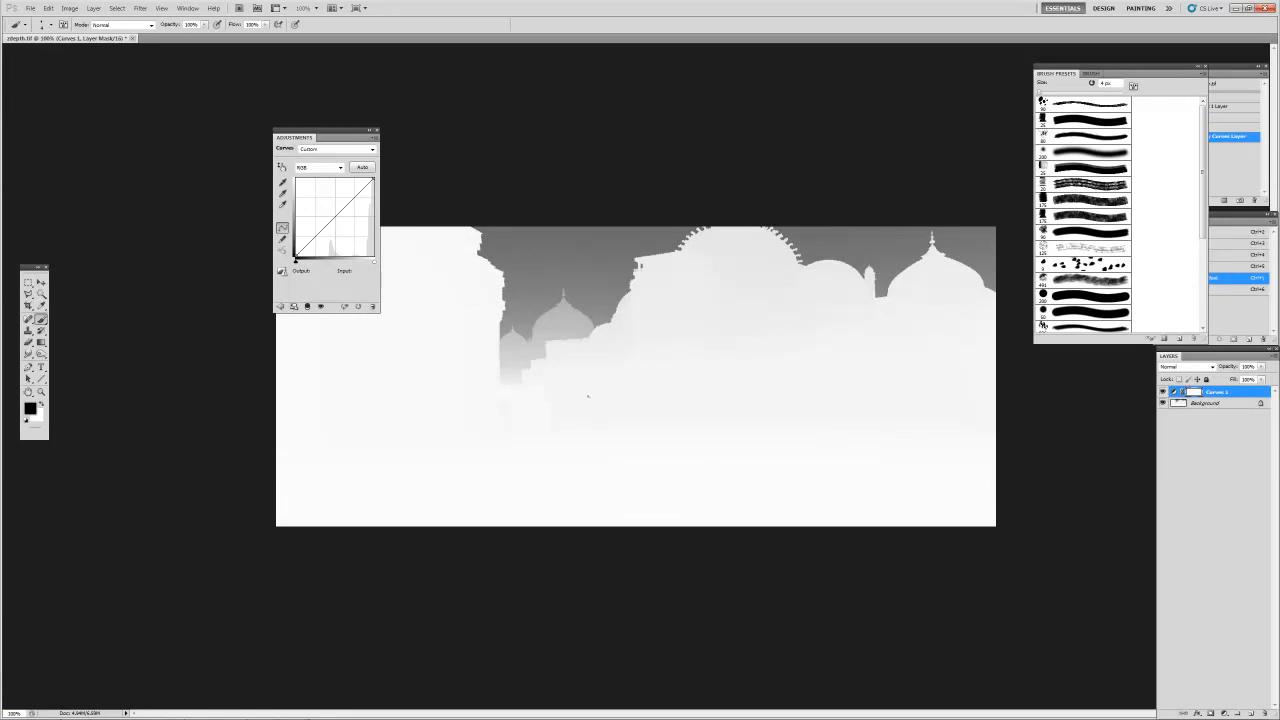
left_click_drag(345, 215, 330, 245)
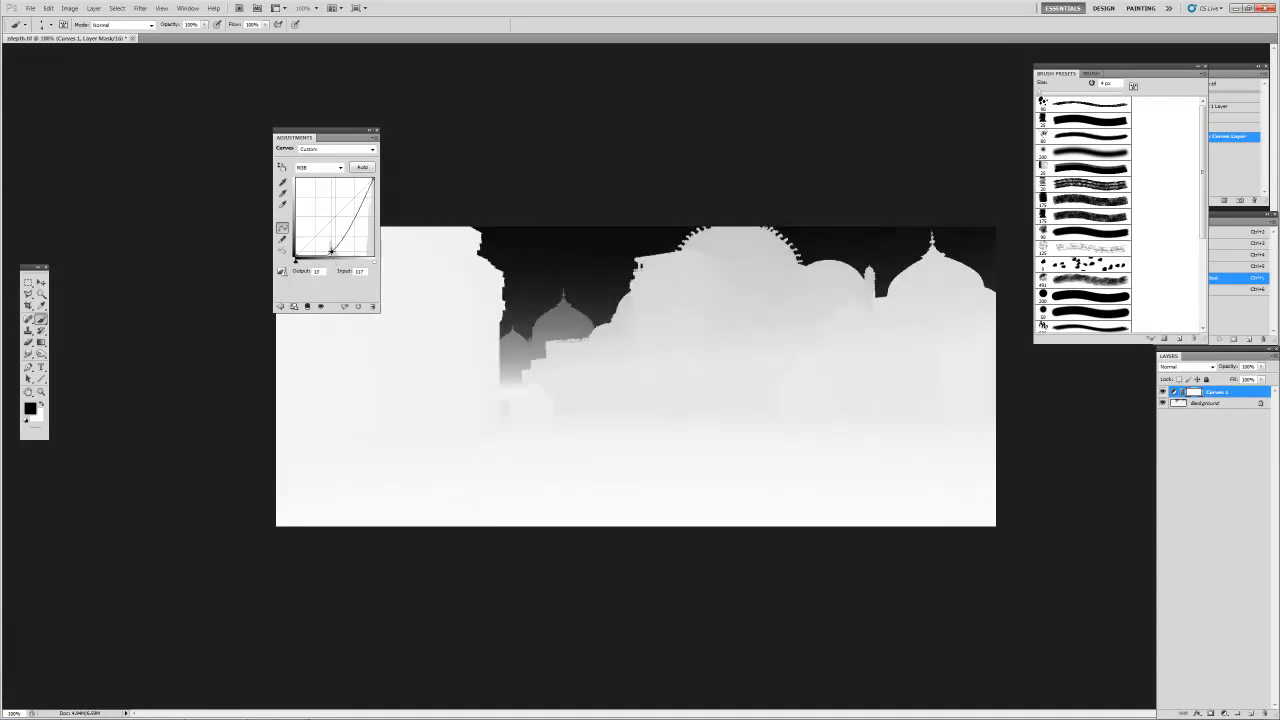
left_click_drag(330, 245, 355, 235)
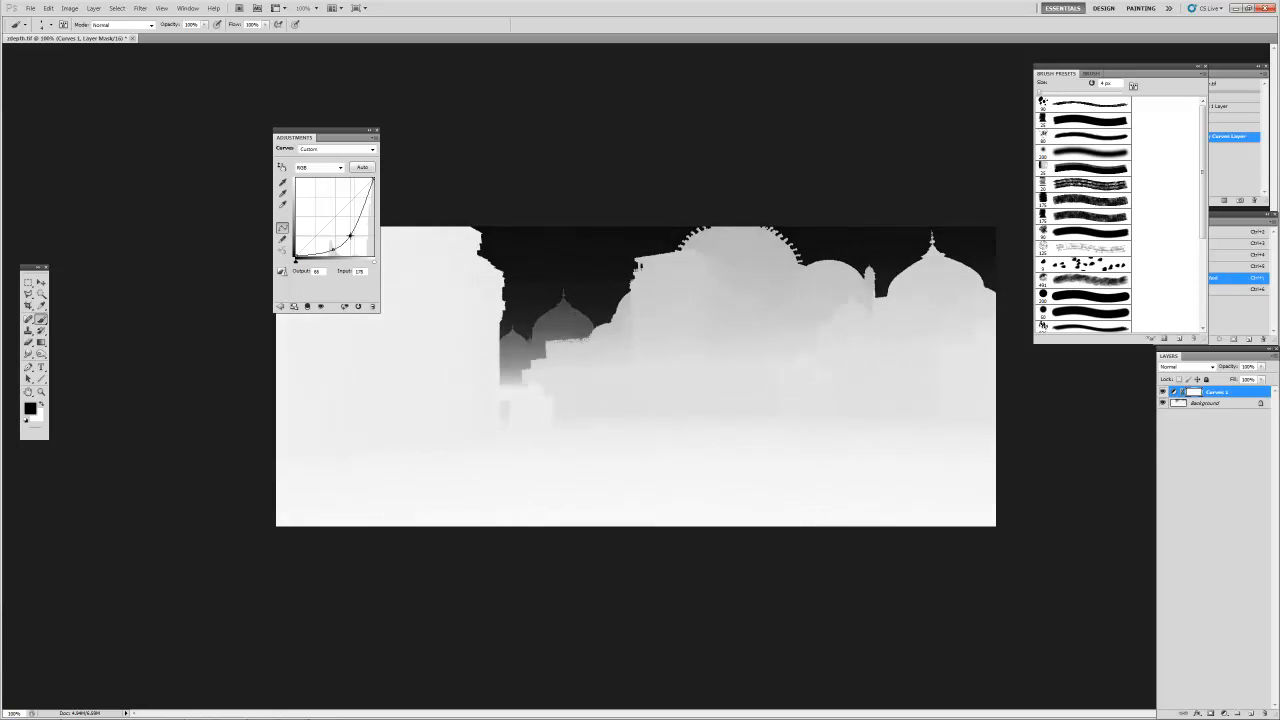
left_click_drag(350, 235, 360, 228)
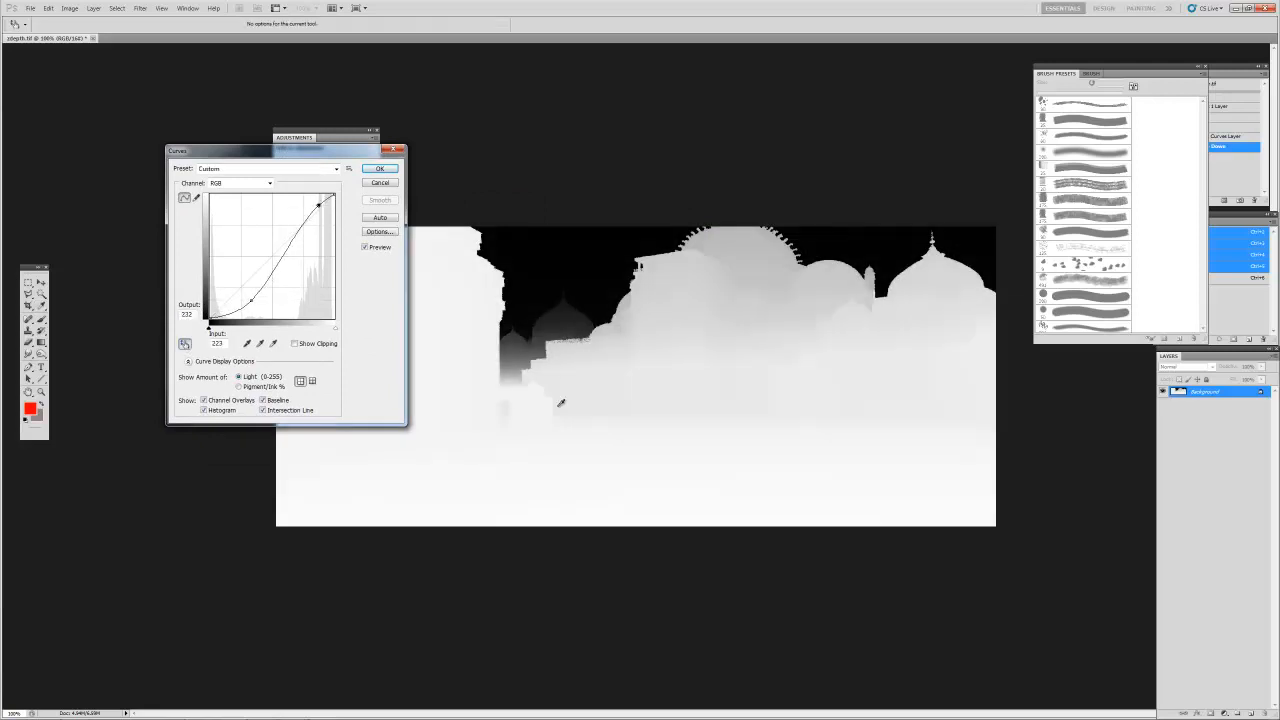
Step: Try a steeper contrast curve on the depth image, then cancel it and view the Channels panel
left_click_drag(300, 205, 325, 200)
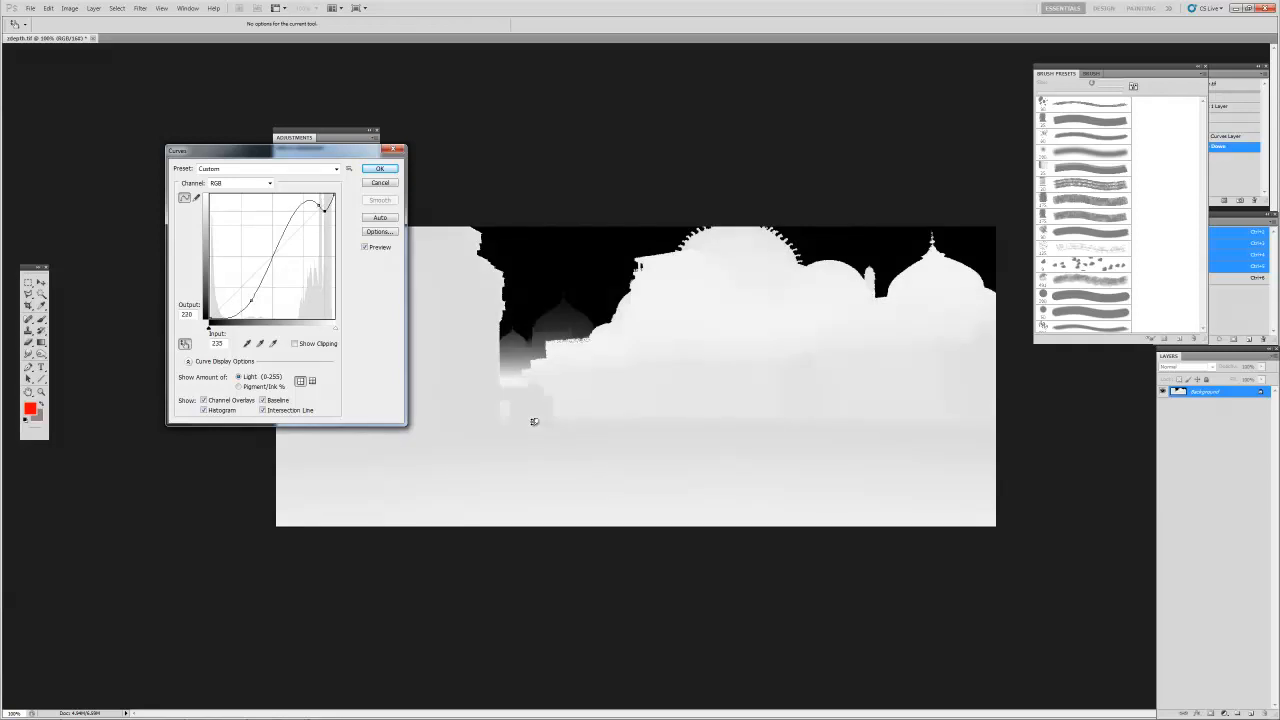
left_click_drag(300, 210, 300, 218)
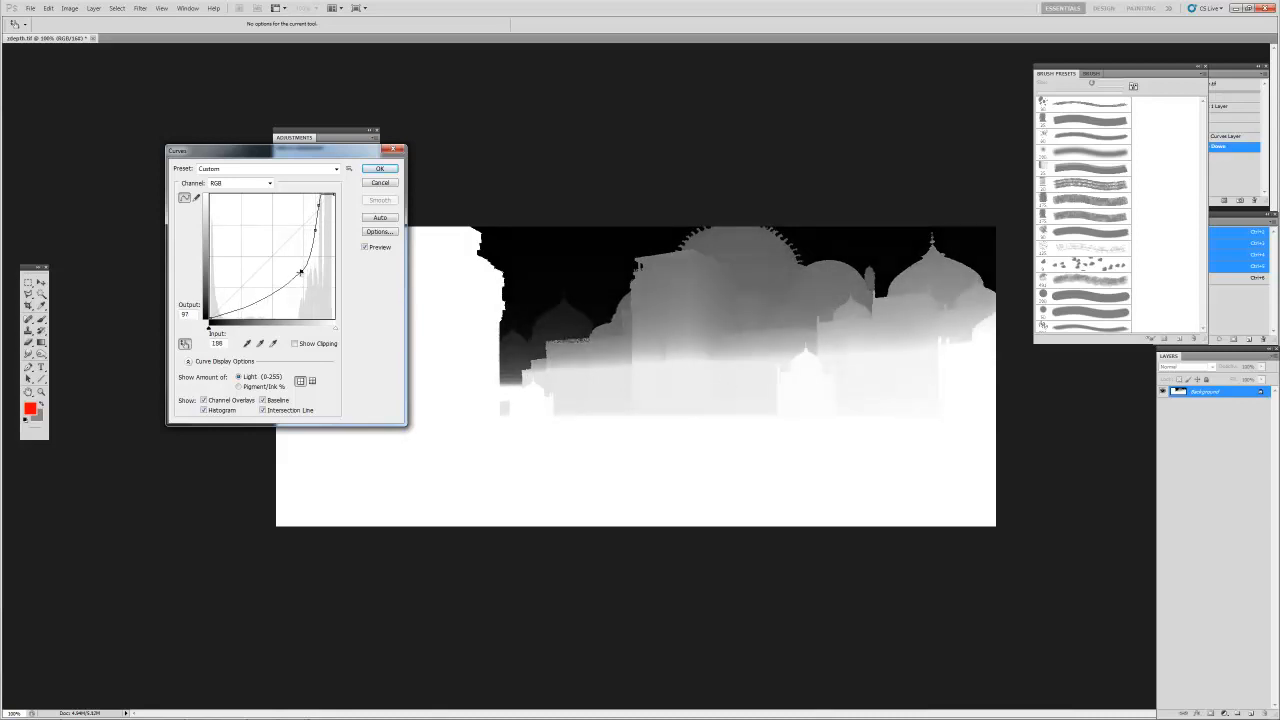
left_click(380, 168)
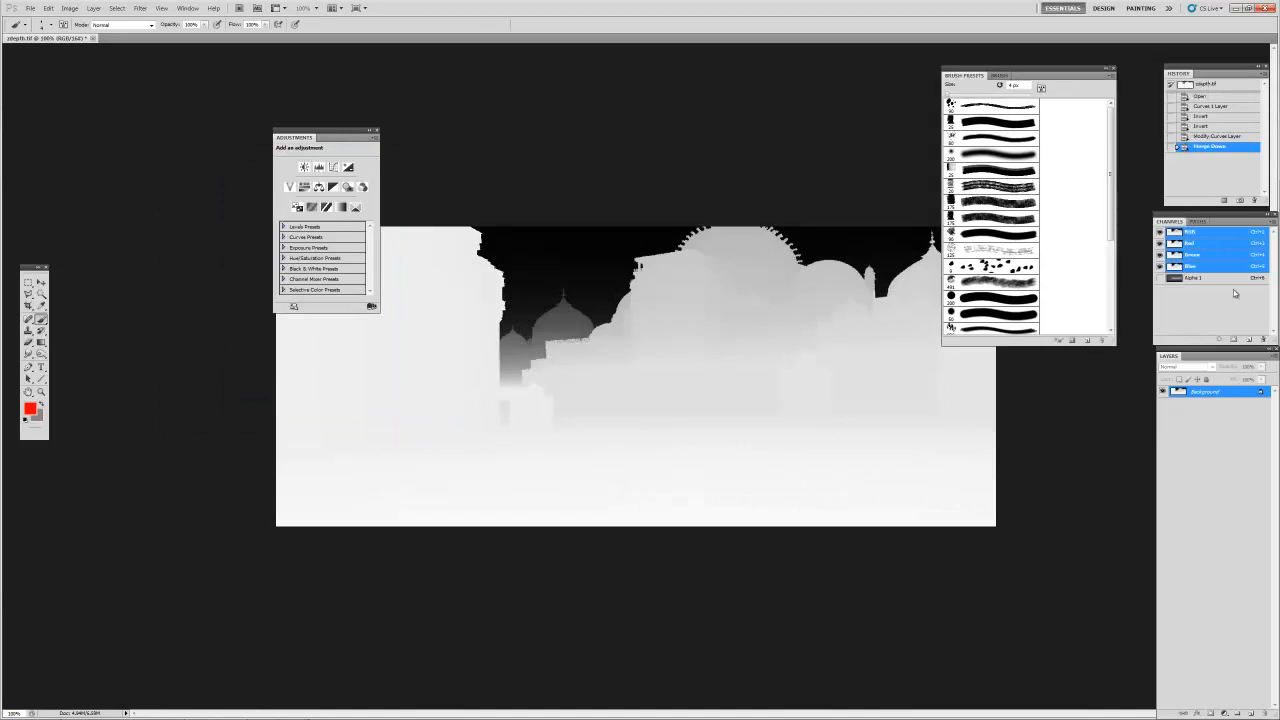
left_click(1199, 96)
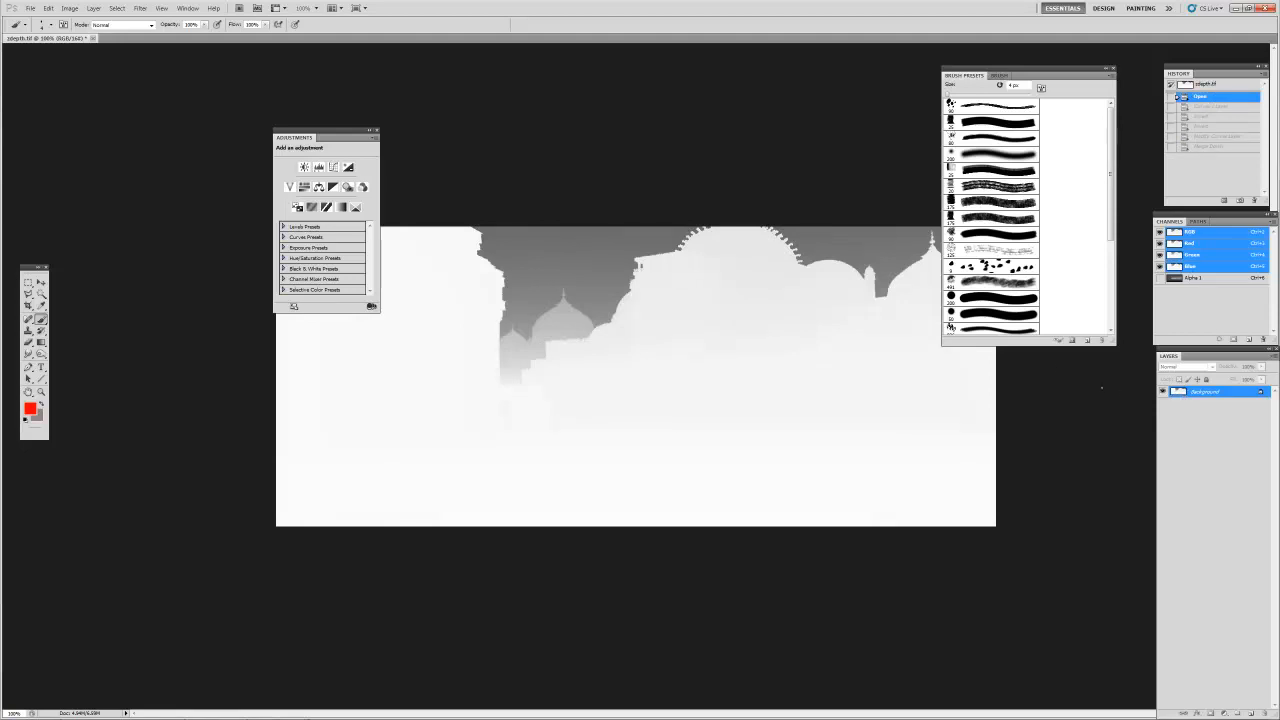
Step: Revert the depth TIF to its opened state and apply a darkening Curves adjustment
left_click(69, 8)
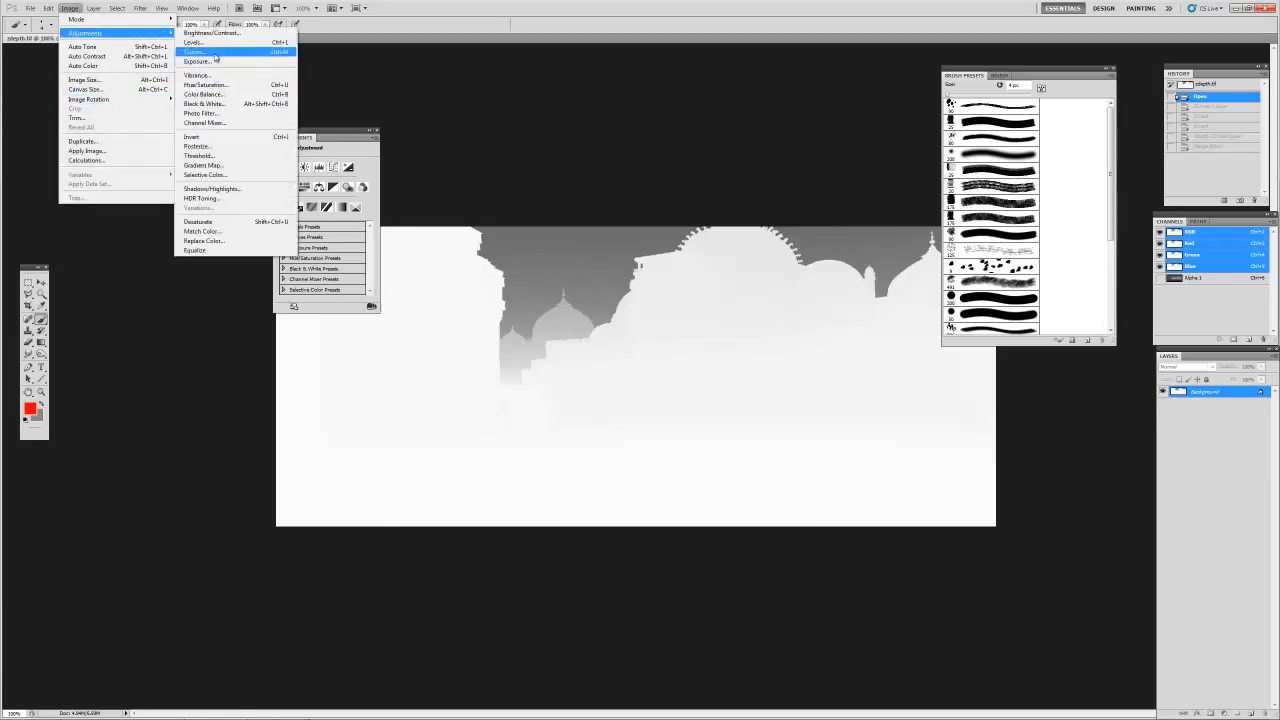
left_click(194, 52)
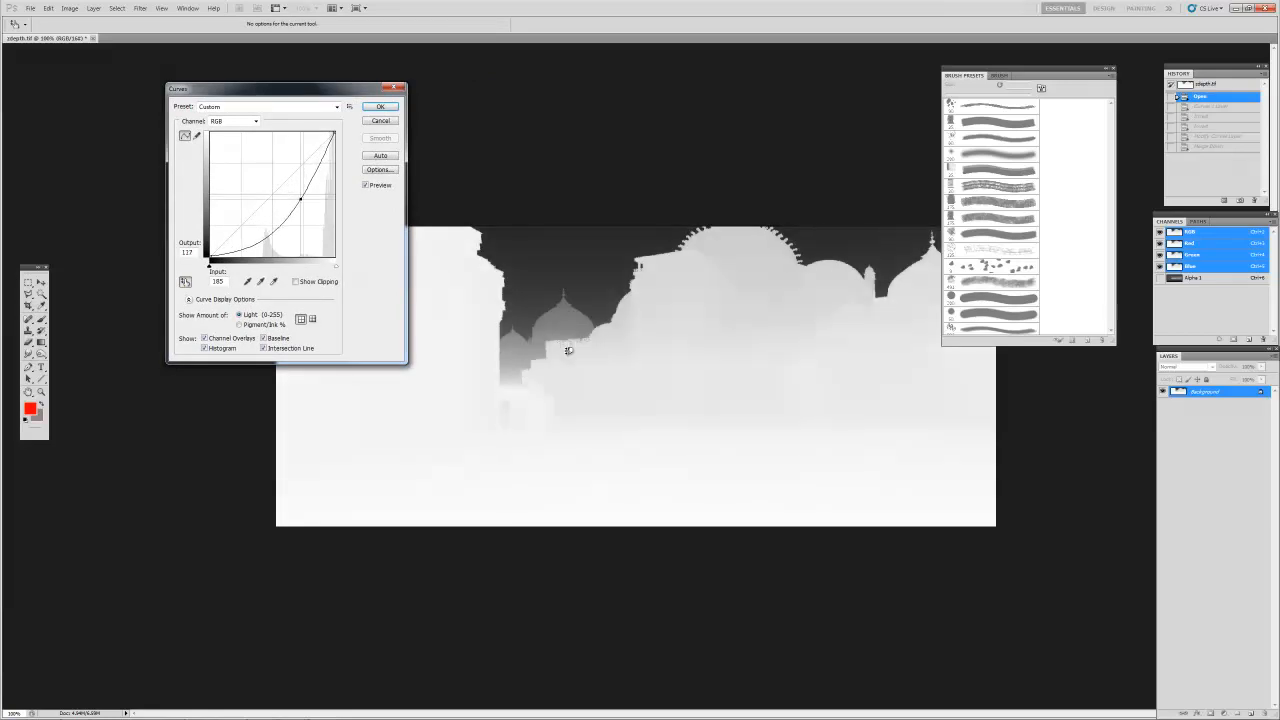
left_click_drag(300, 200, 300, 175)
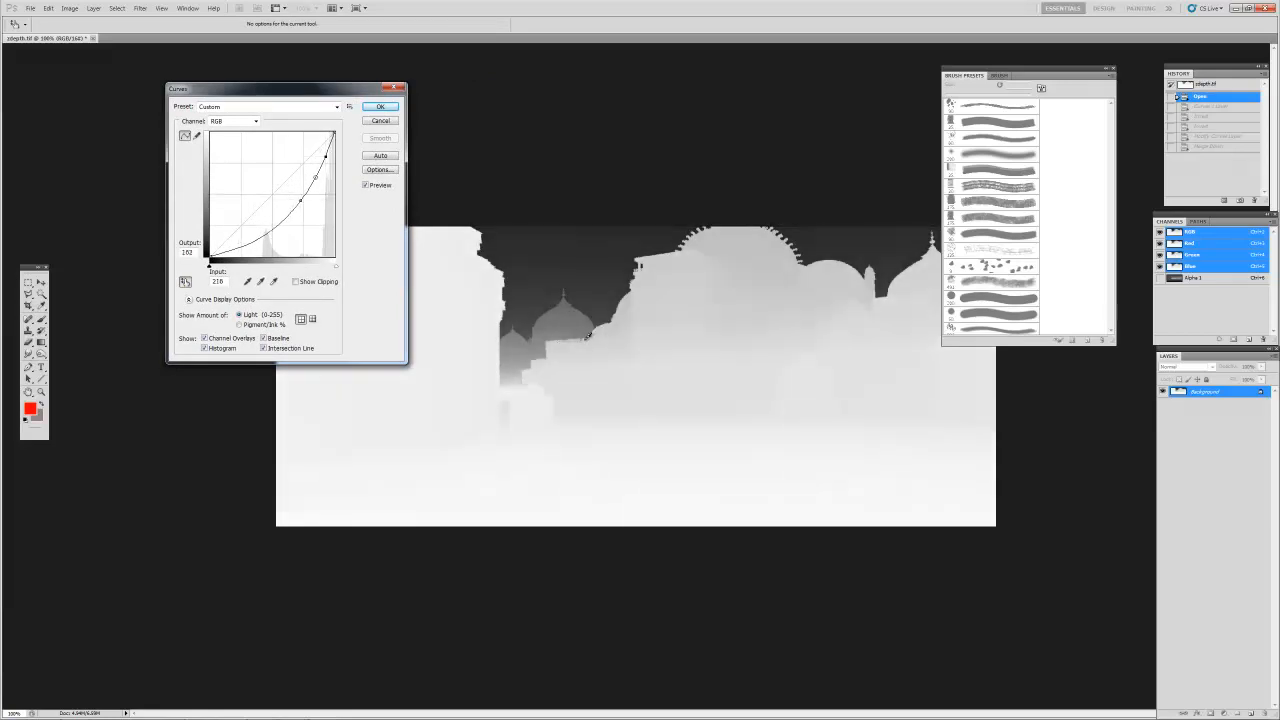
left_click_drag(328, 203, 328, 201)
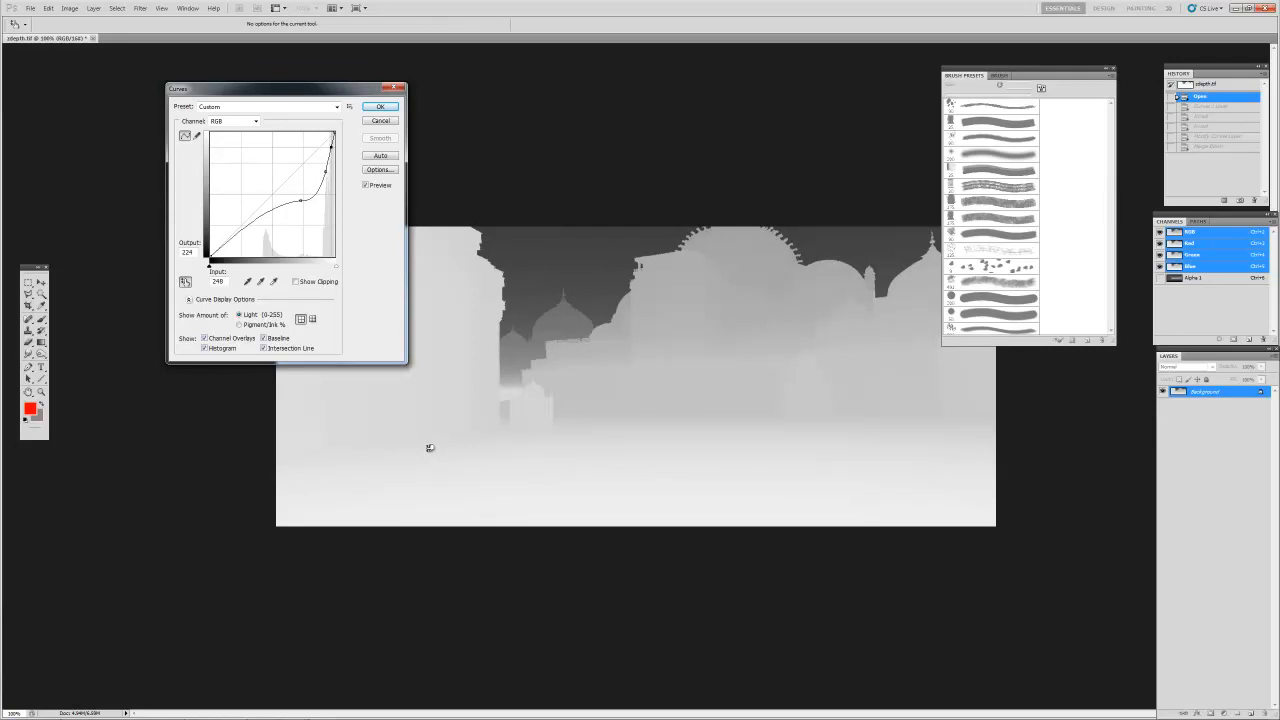
left_click_drag(300, 200, 300, 200)
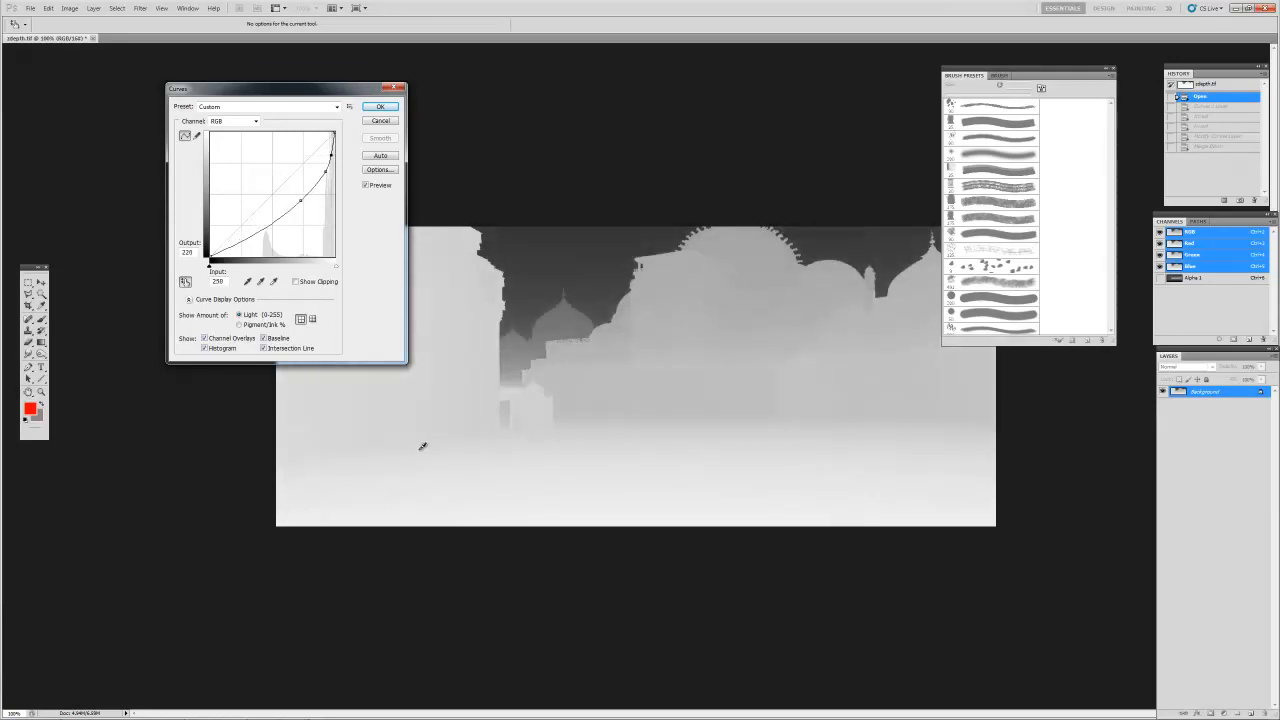
left_click(380, 106)
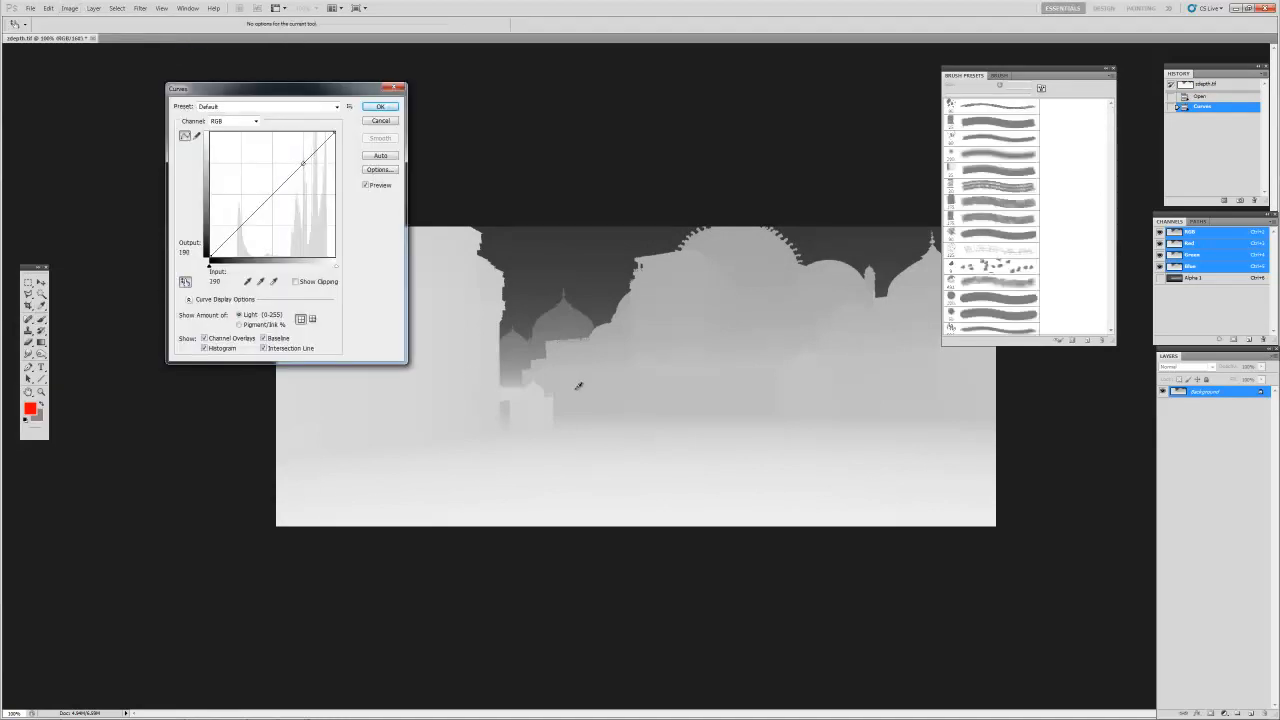
Step: Reopen Curves and pull the curve down steeply so the sky clips to pure black
left_click_drag(303, 164, 310, 172)
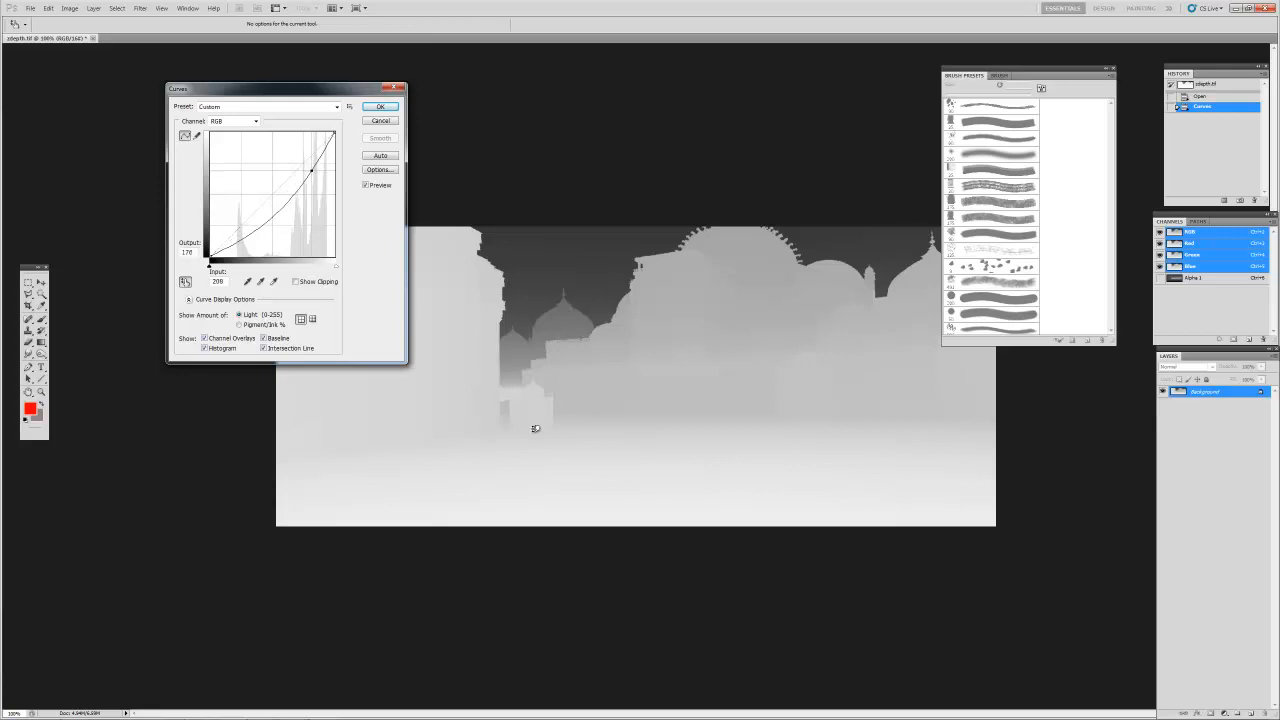
left_click_drag(311, 172, 311, 190)
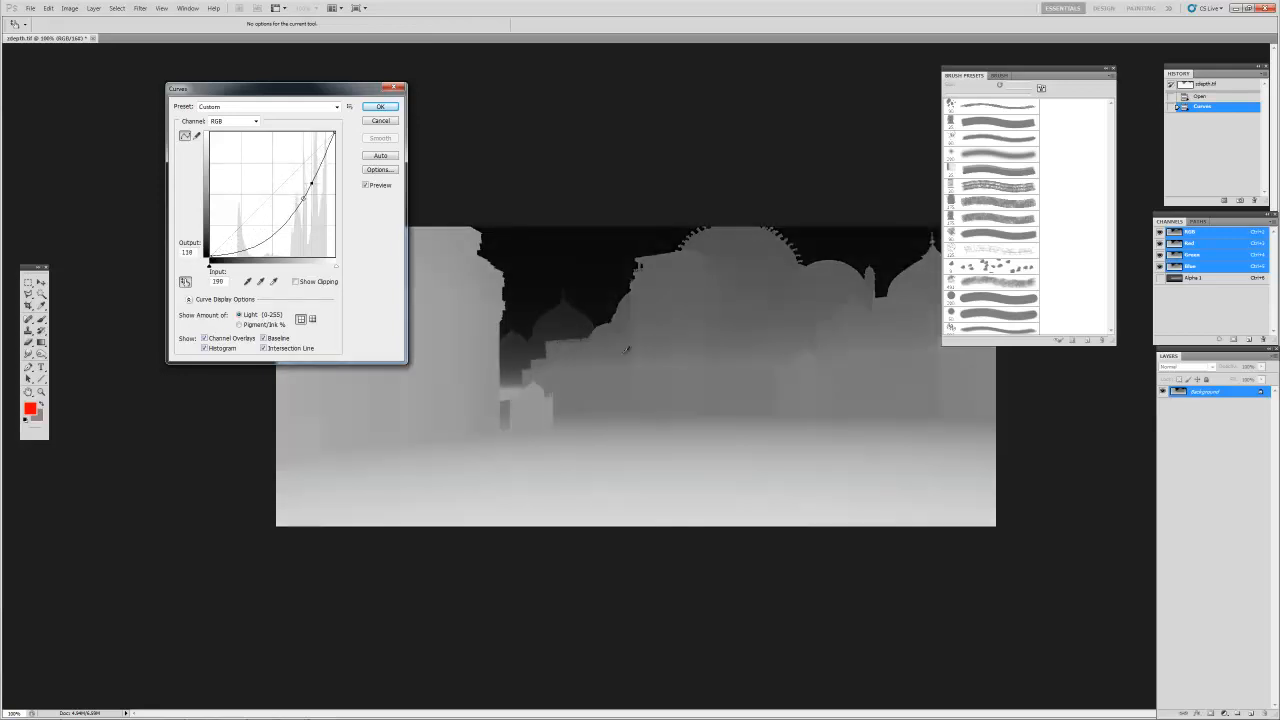
left_click_drag(312, 185, 300, 195)
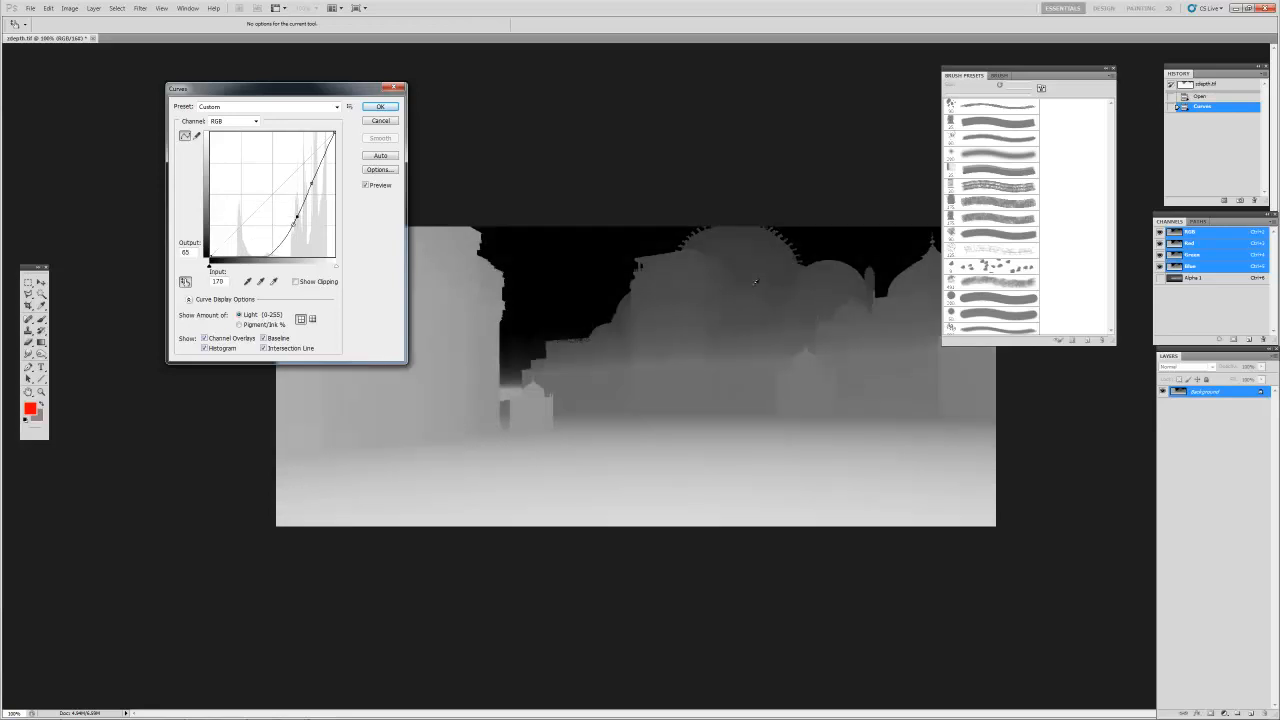
left_click_drag(296, 215, 284, 218)
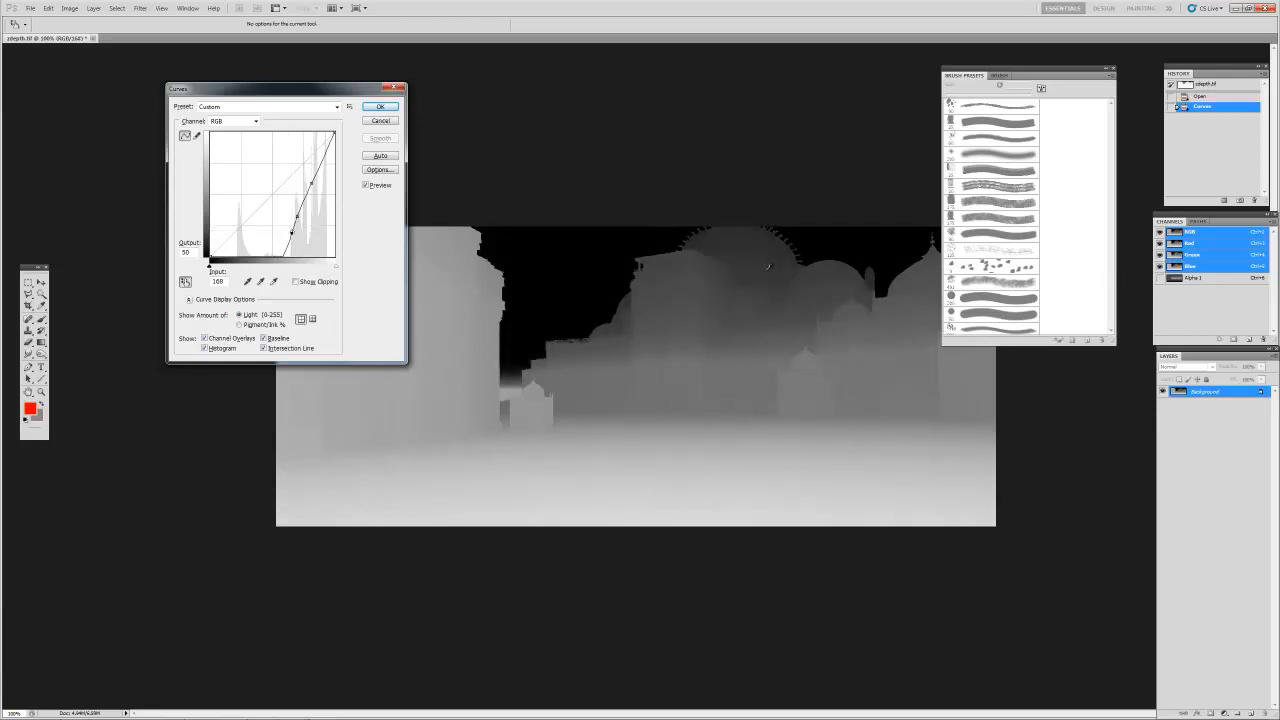
left_click_drag(290, 232, 285, 222)
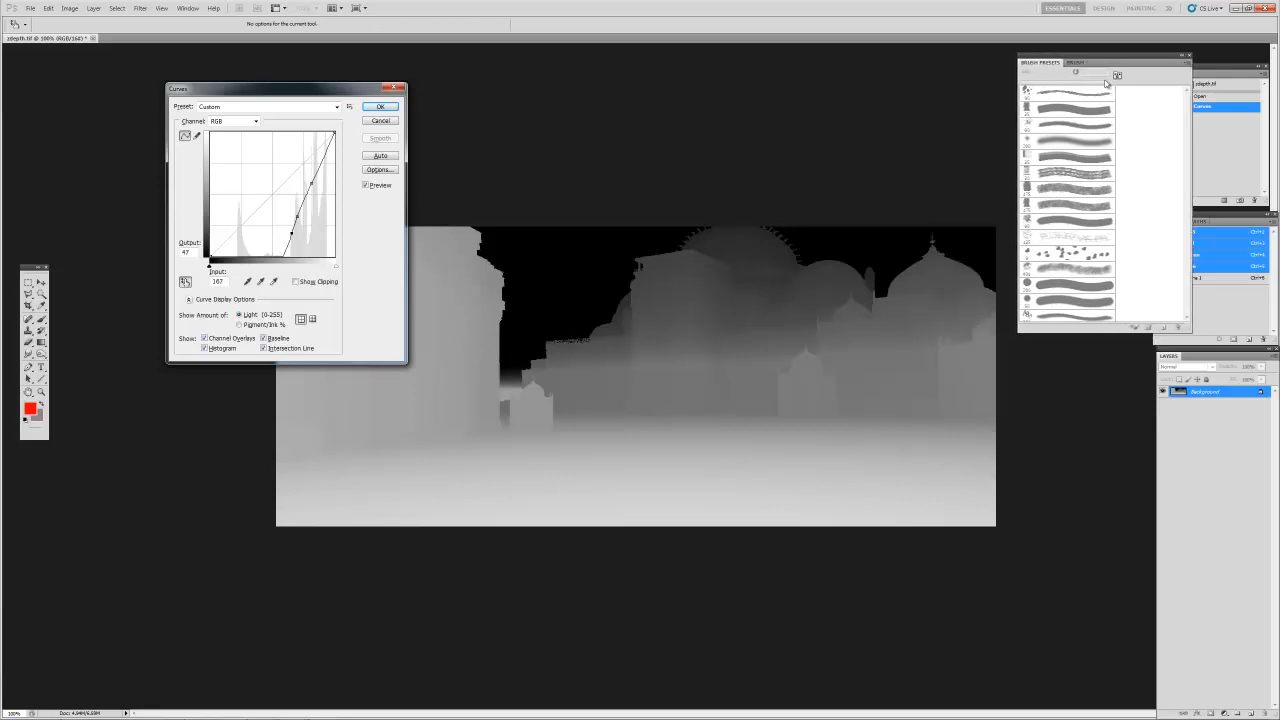
Step: Darken the lower curve points so distant buildings fade to grey, and commit the second pass
left_click_drag(287, 89, 190, 98)
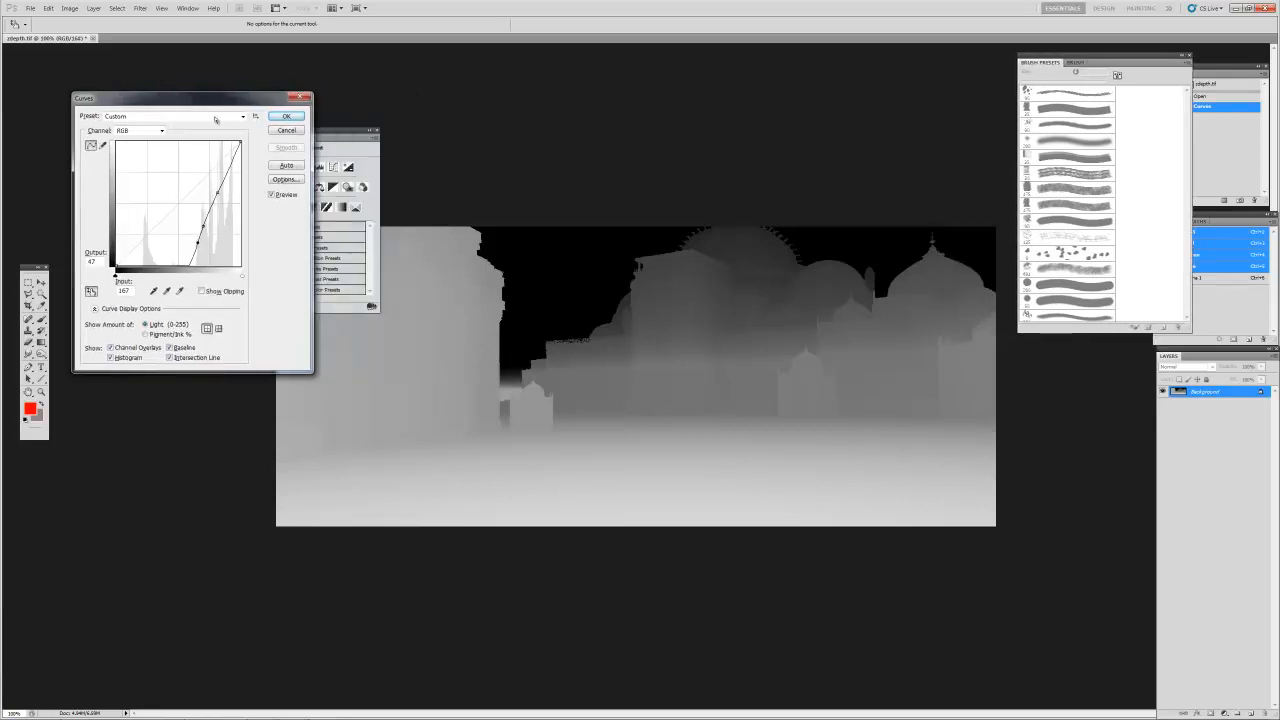
left_click_drag(200, 245, 205, 230)
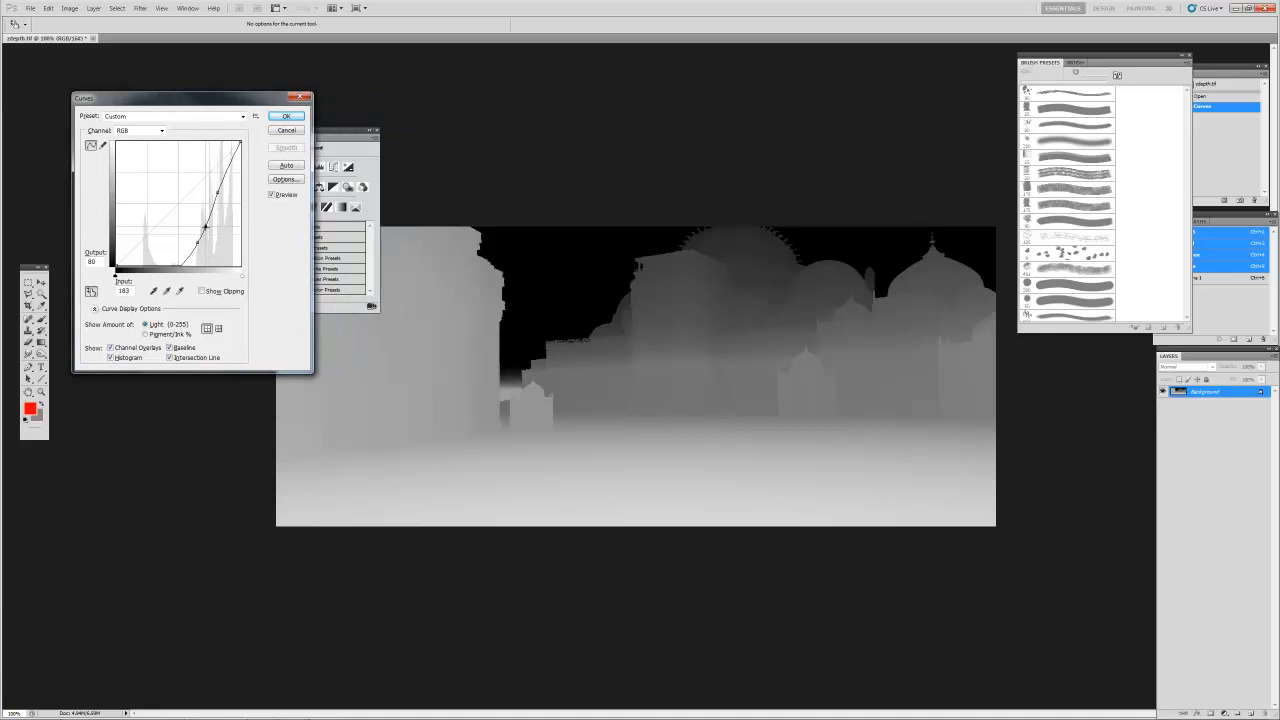
left_click_drag(205, 228, 195, 248)
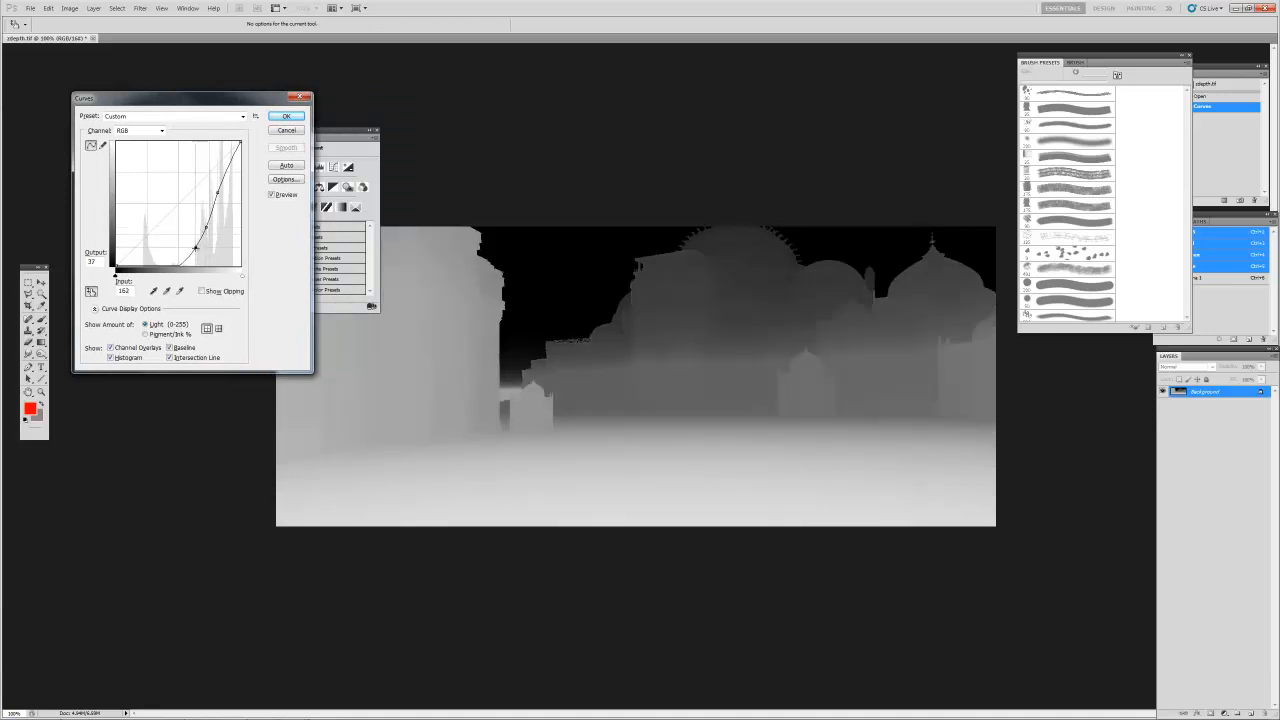
left_click_drag(199, 248, 196, 261)
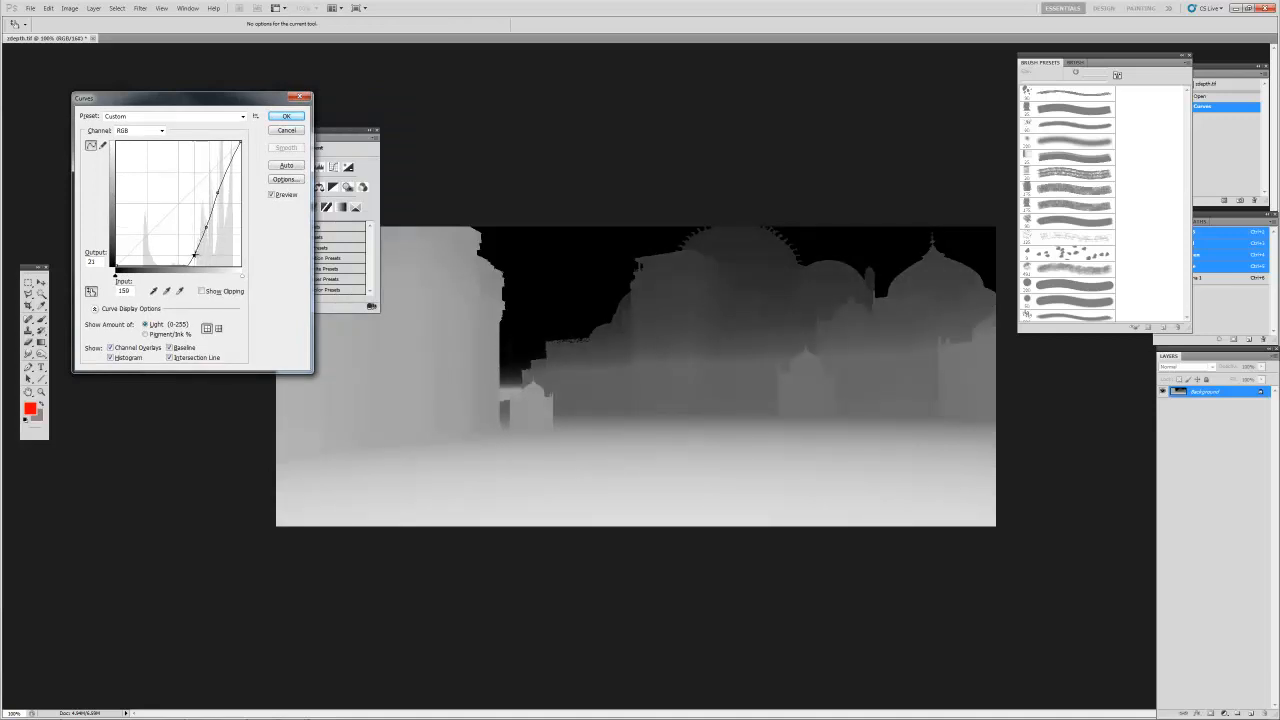
left_click_drag(197, 255, 197, 265)
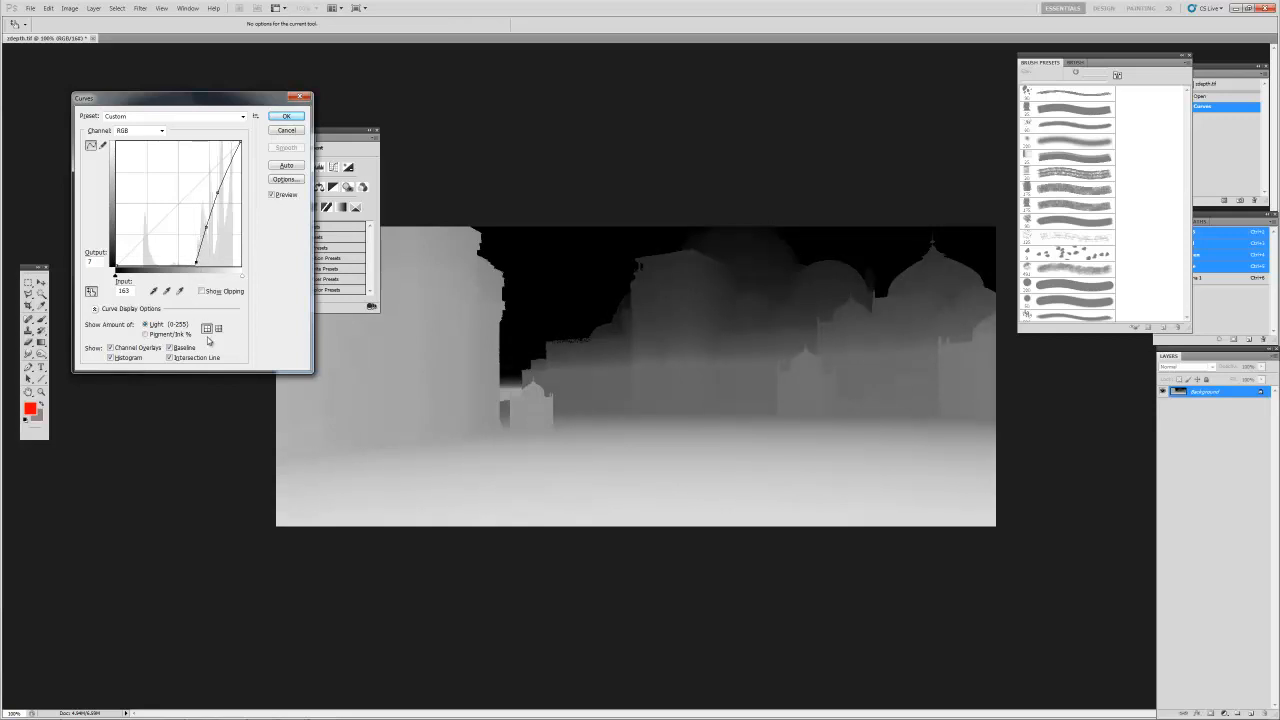
left_click(286, 116)
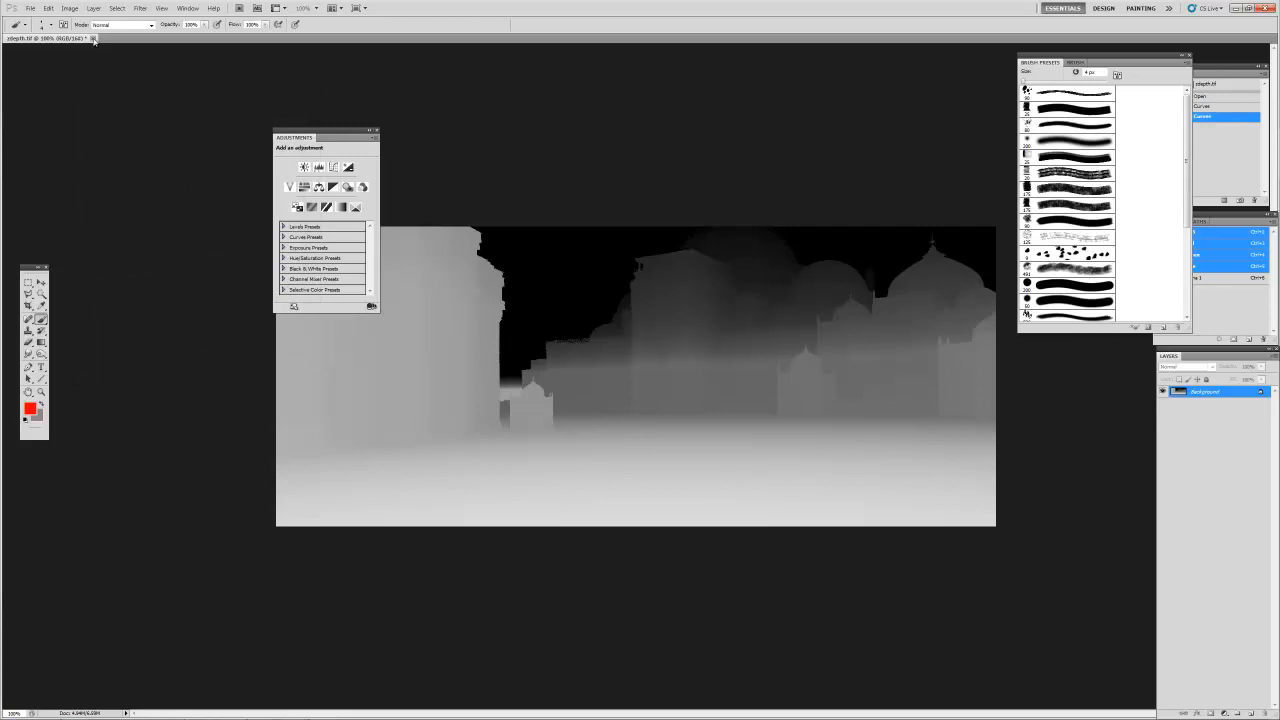
Step: Close the depth TIF and switch the V-Ray frame buffer from VRayZDepth to RGB color
left_click(93, 38)
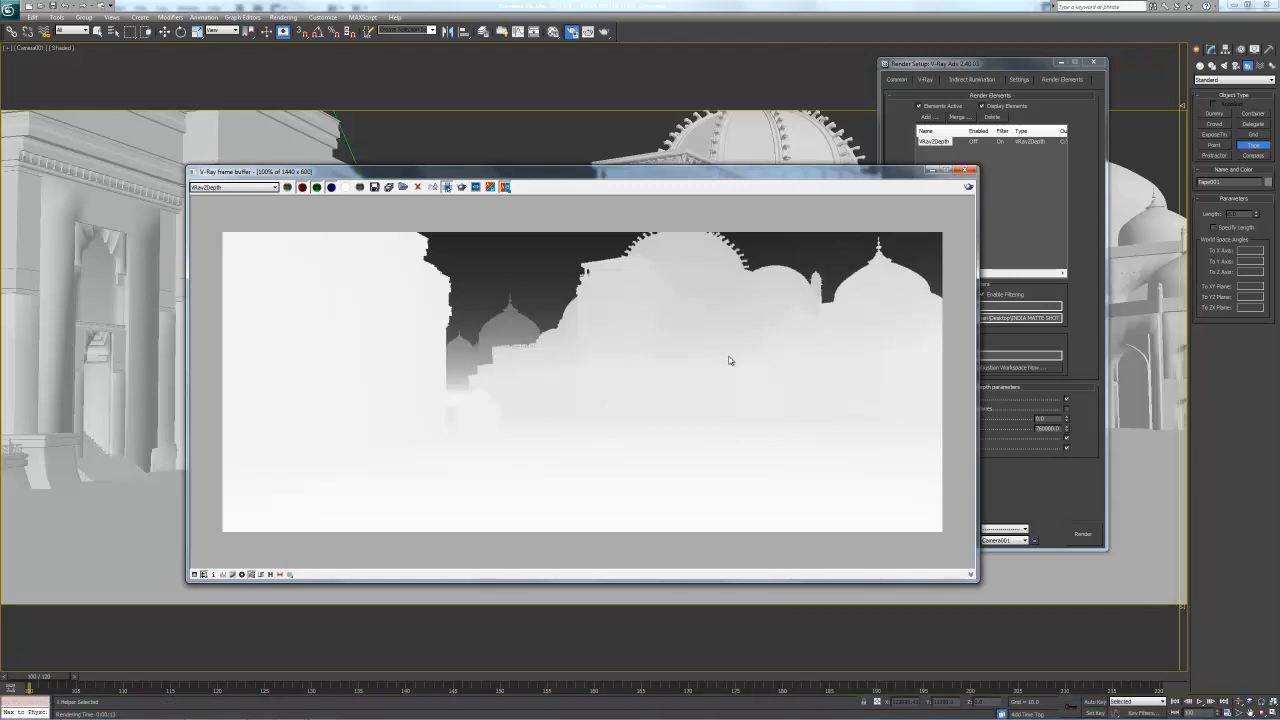
mouse_move(785, 211)
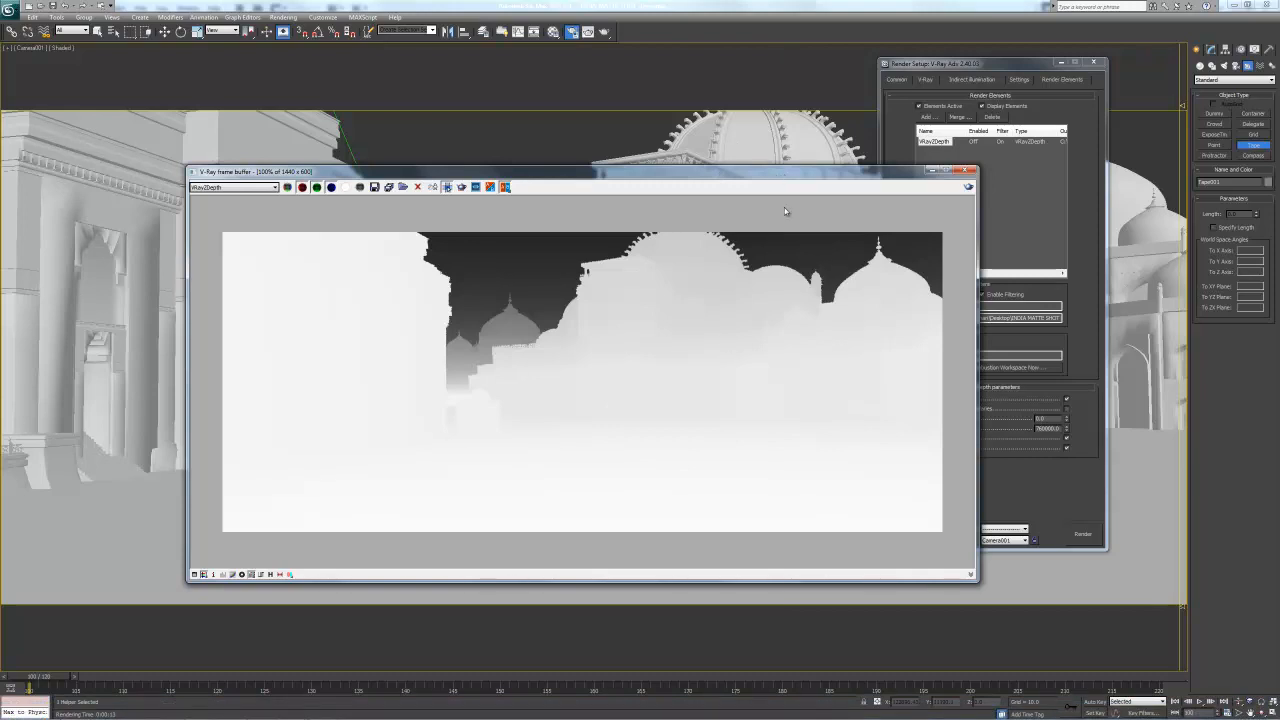
mouse_move(773, 207)
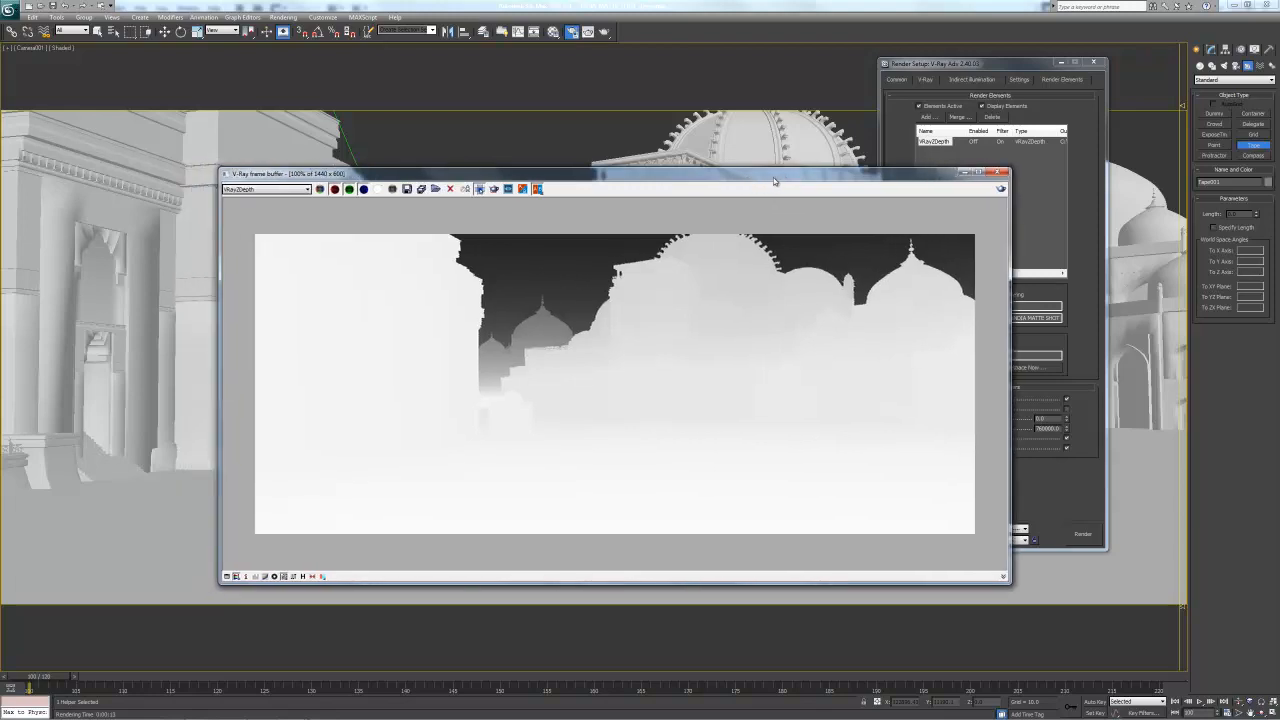
left_click(305, 208)
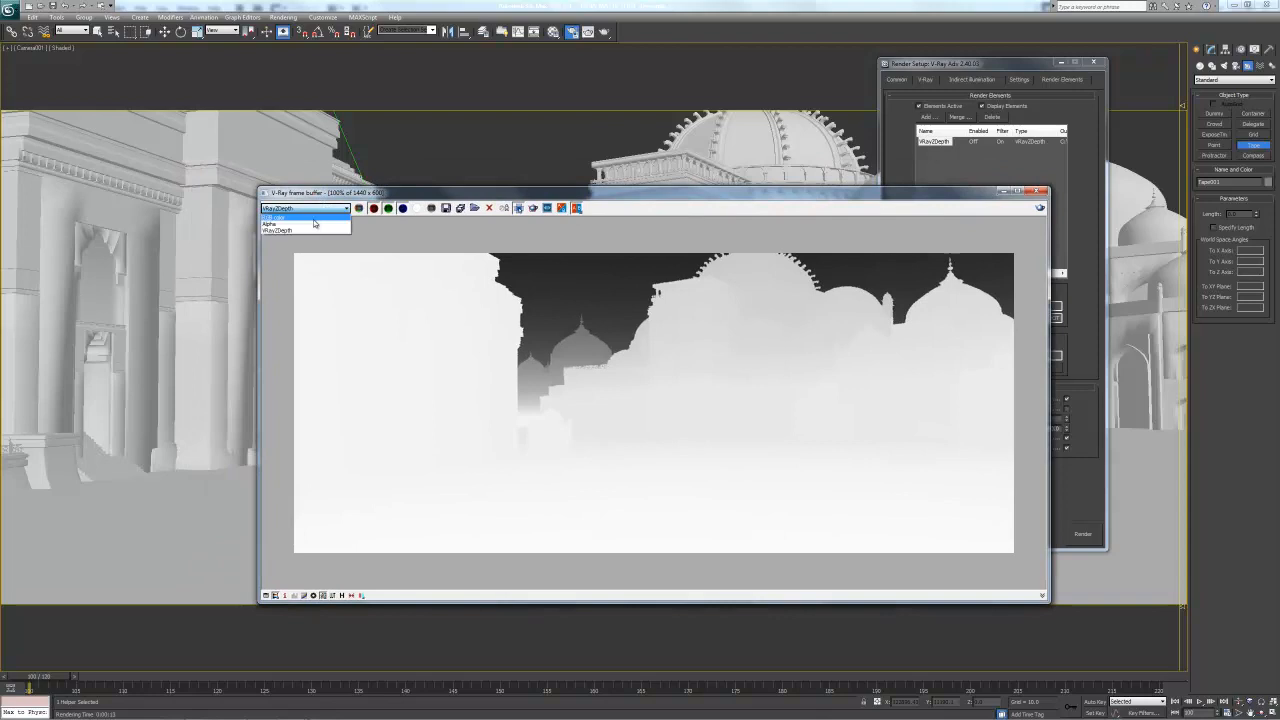
left_click(305, 217)
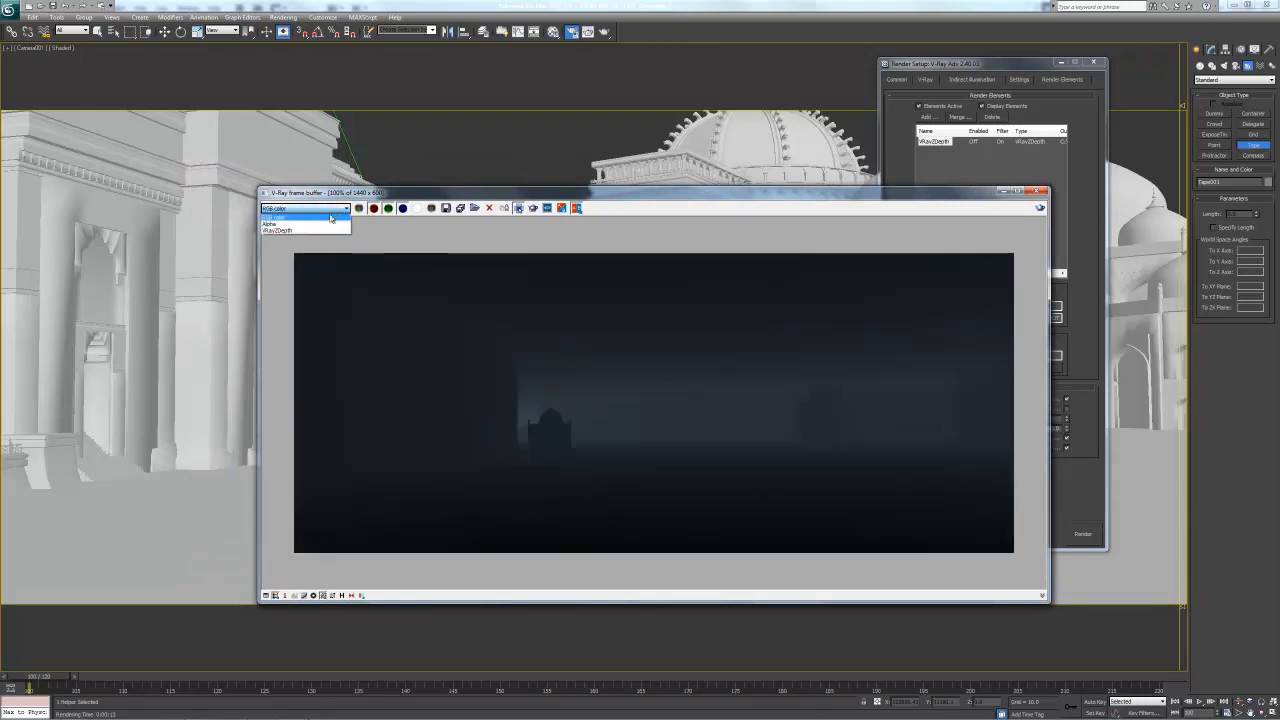
left_click(278, 230)
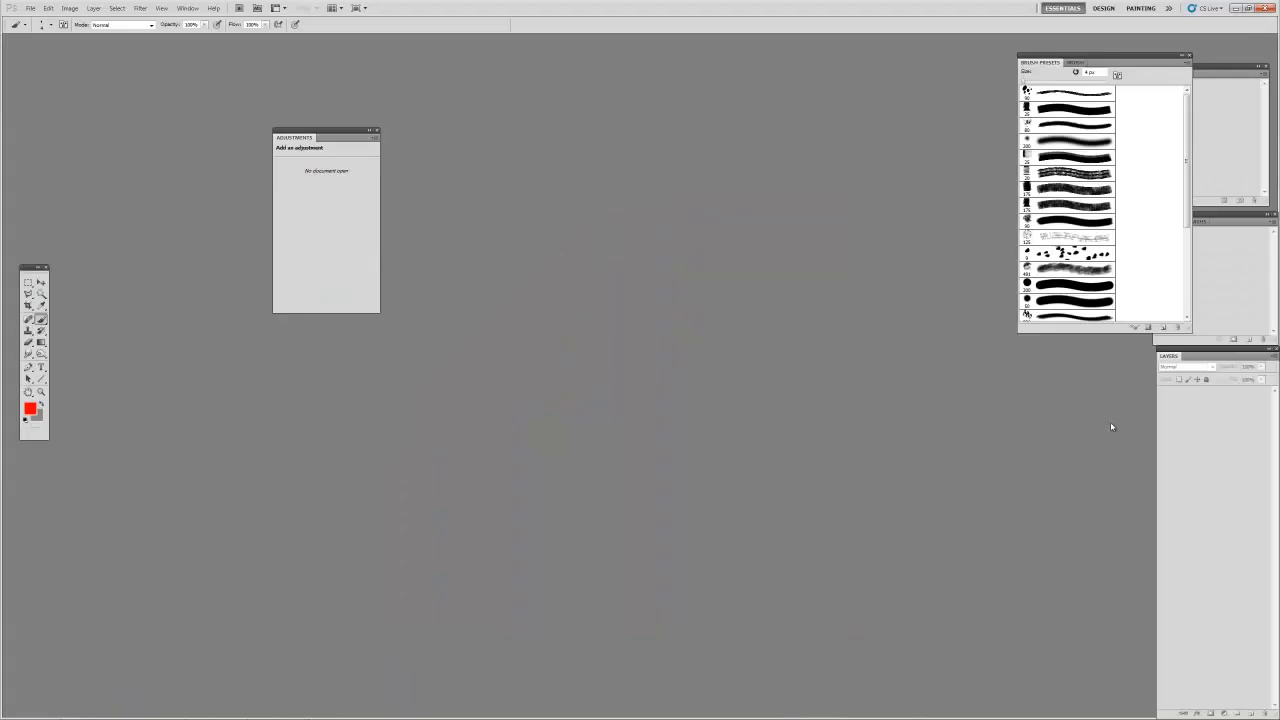
Step: Open MP_Palace_LightPass.tif and zdepth.tif, paste the depth above the light pass with a Curves adjustment layer
left_click(31, 8)
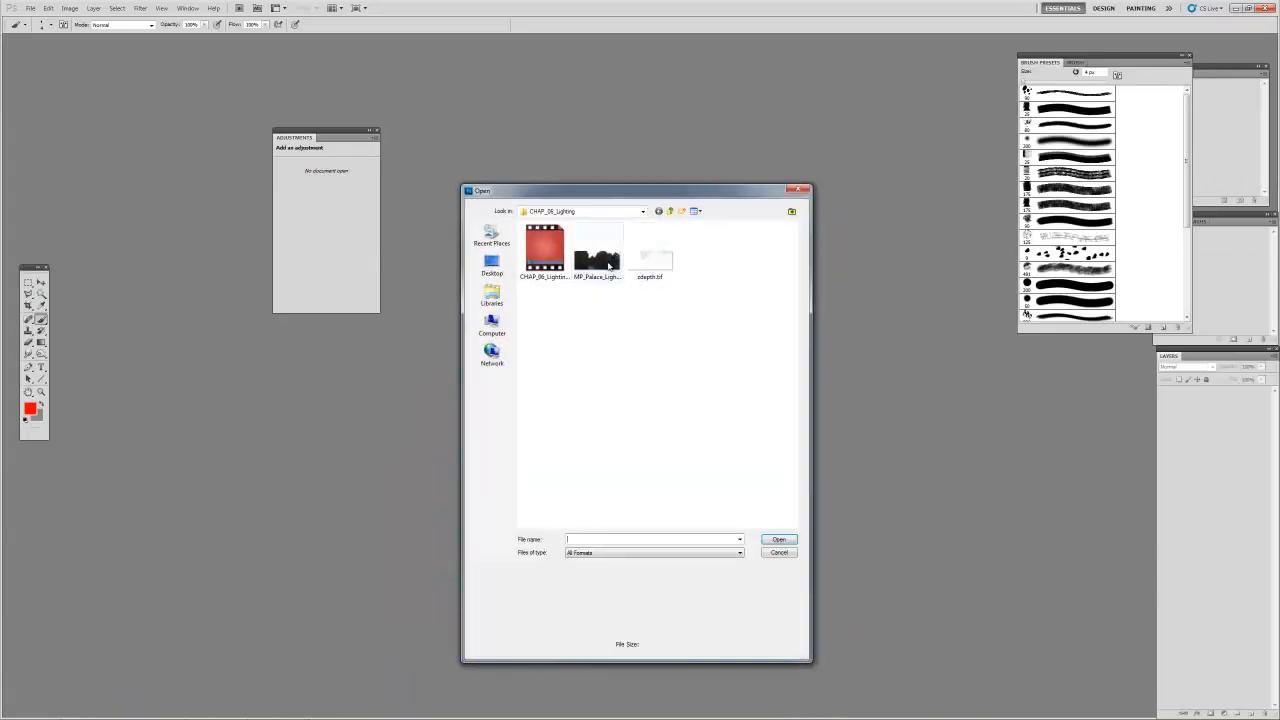
double_click(597, 255)
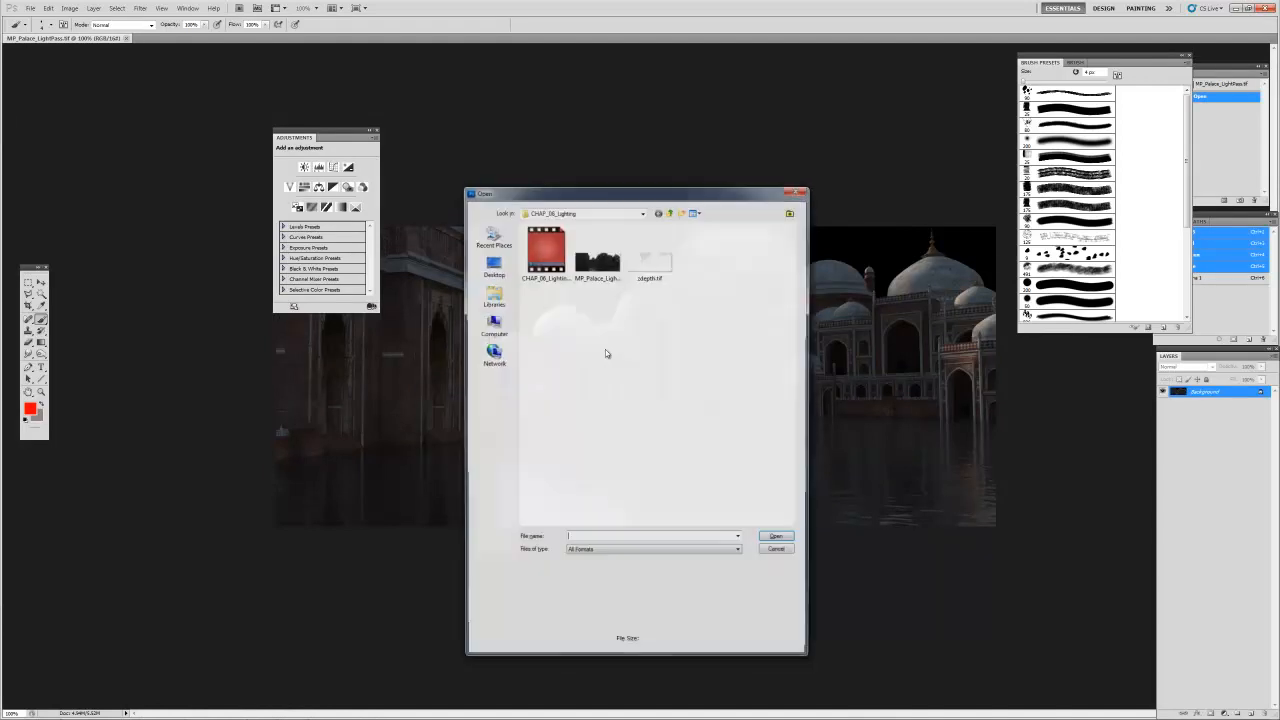
double_click(649, 260)
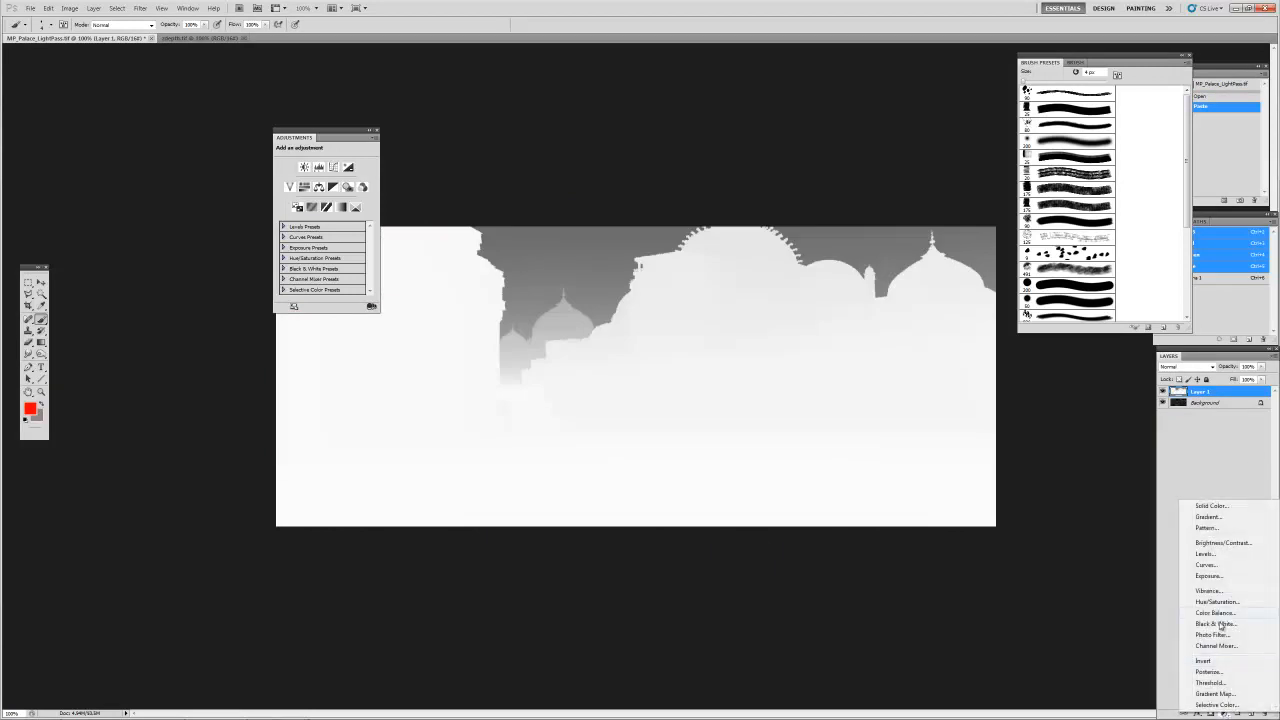
left_click(1206, 565)
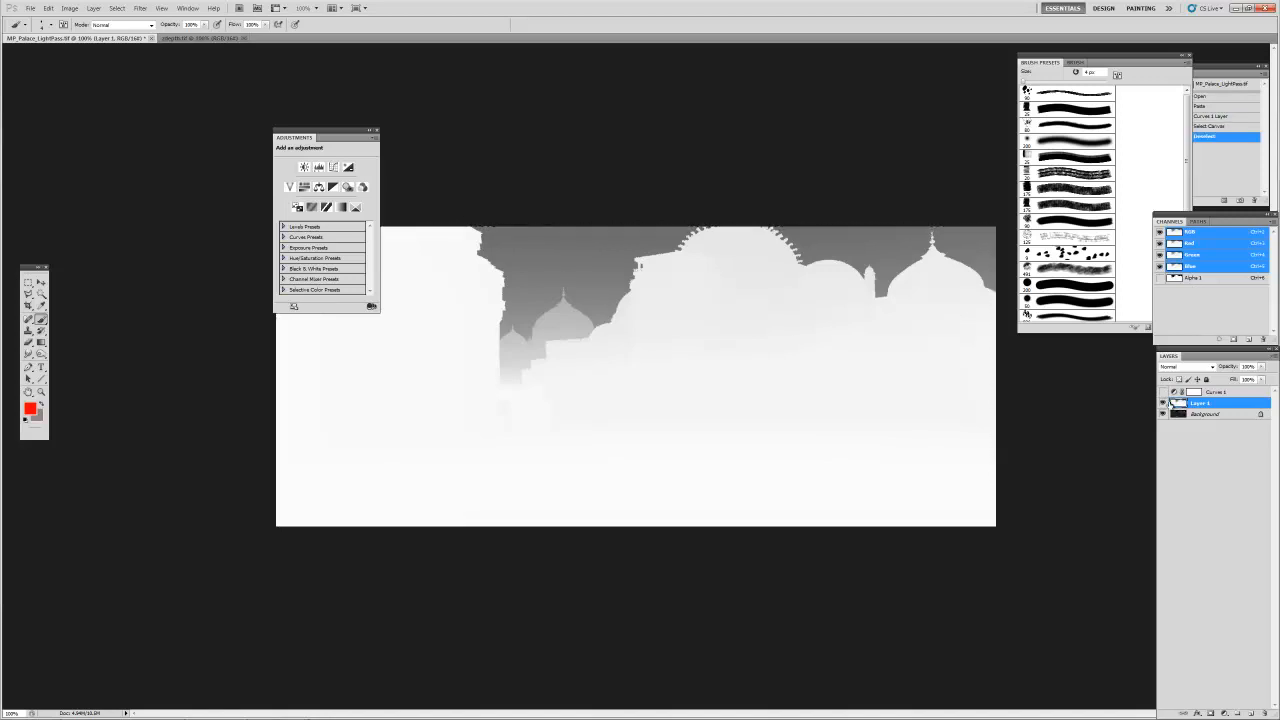
mouse_move(610, 322)
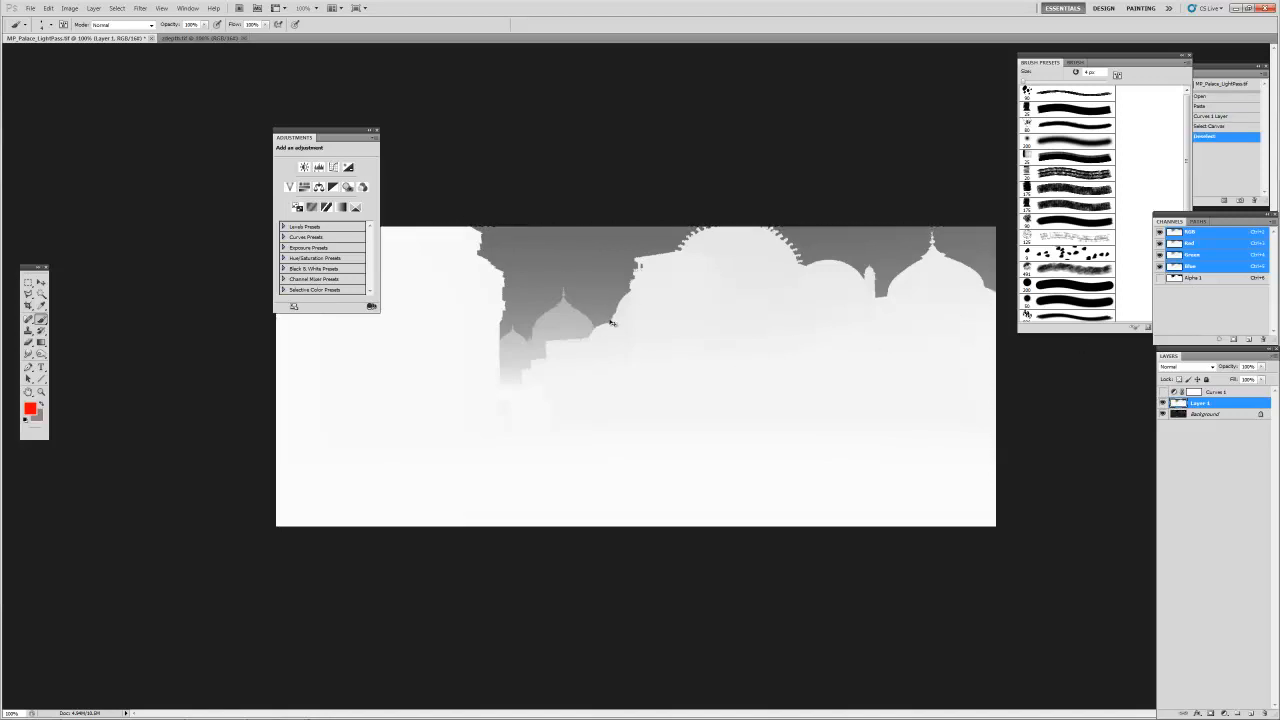
left_click(1205, 146)
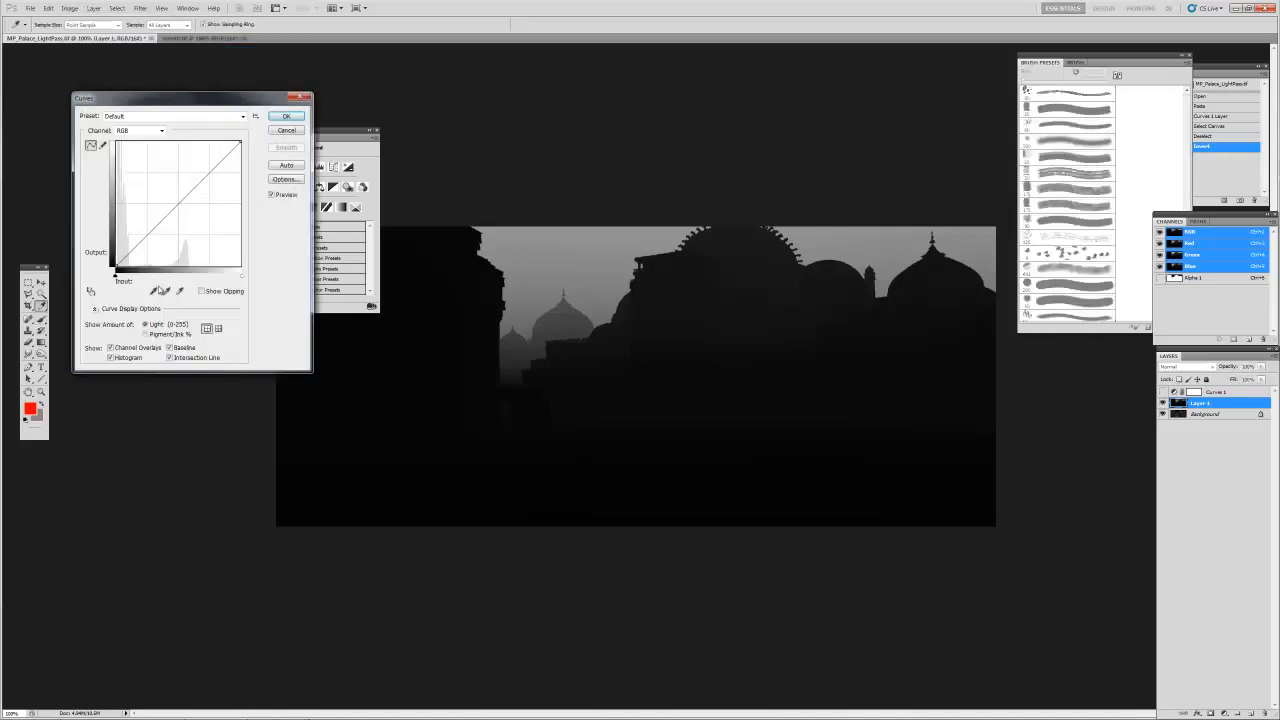
Step: Push the depth layer's curve up steeply so the sky and far palace go white, and apply it
left_click_drag(148, 235, 148, 228)
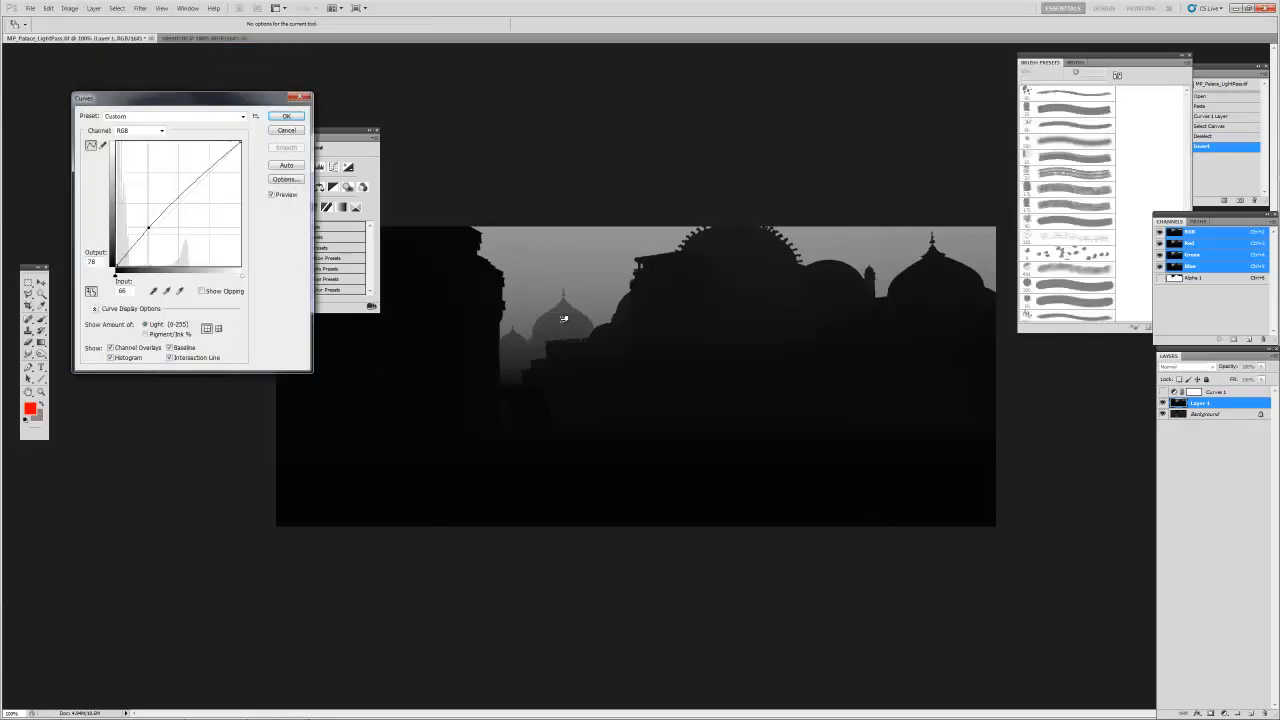
left_click_drag(148, 230, 148, 213)
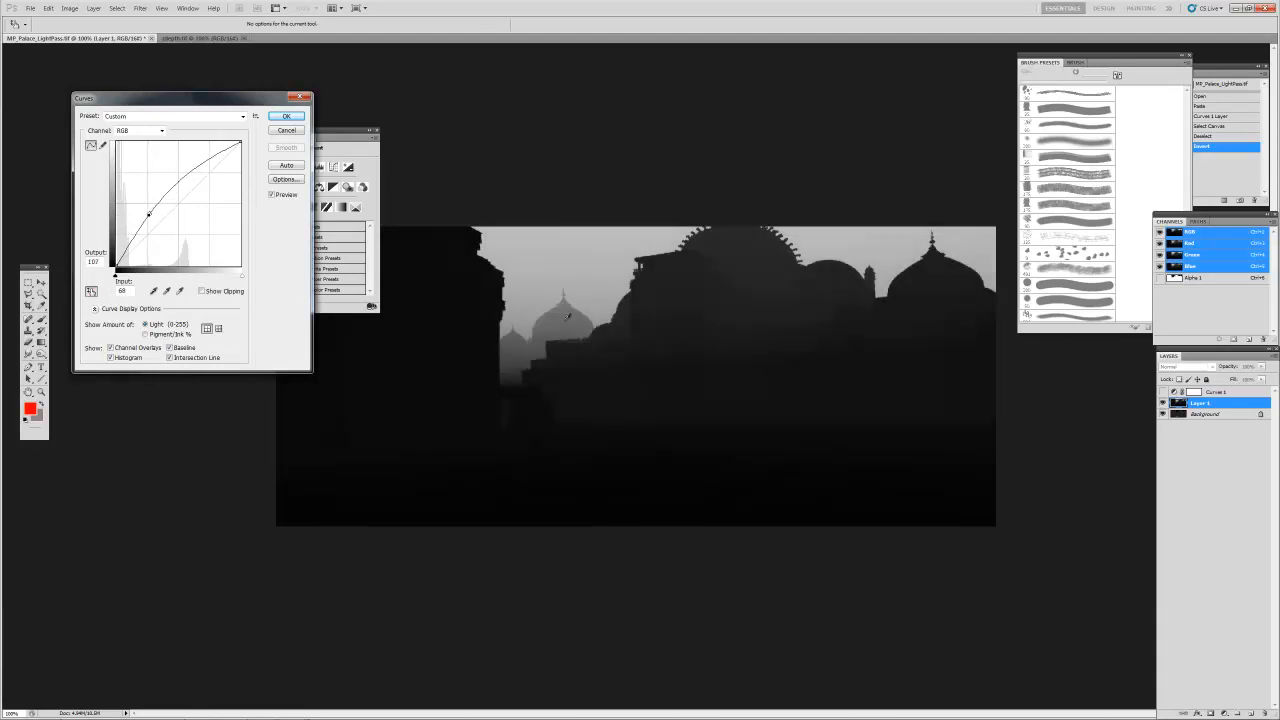
left_click_drag(148, 213, 148, 188)
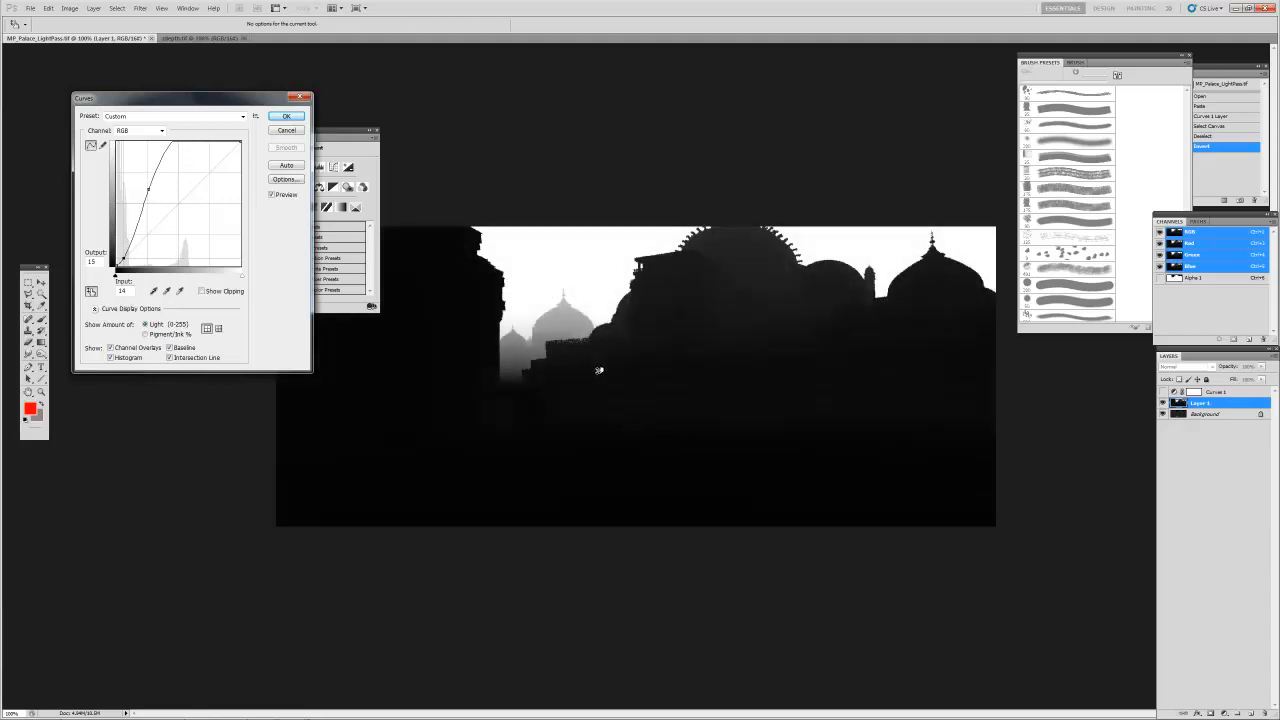
left_click_drag(147, 190, 150, 180)
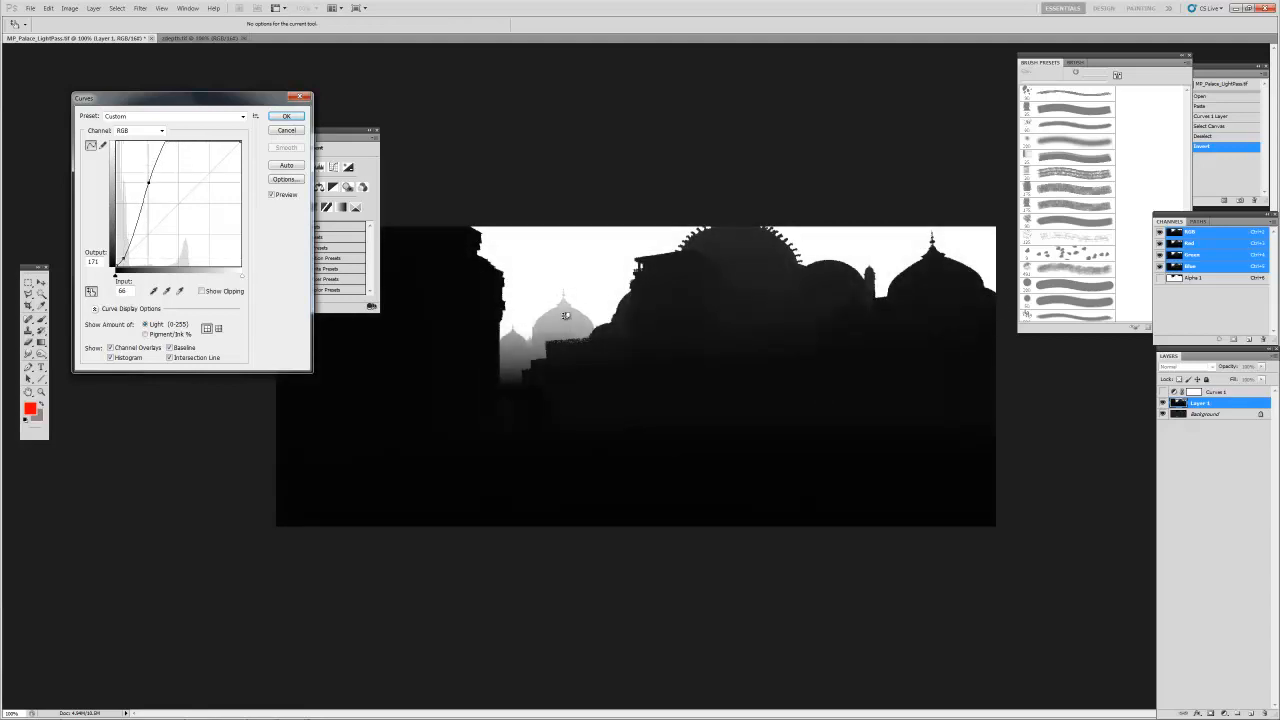
left_click(286, 115)
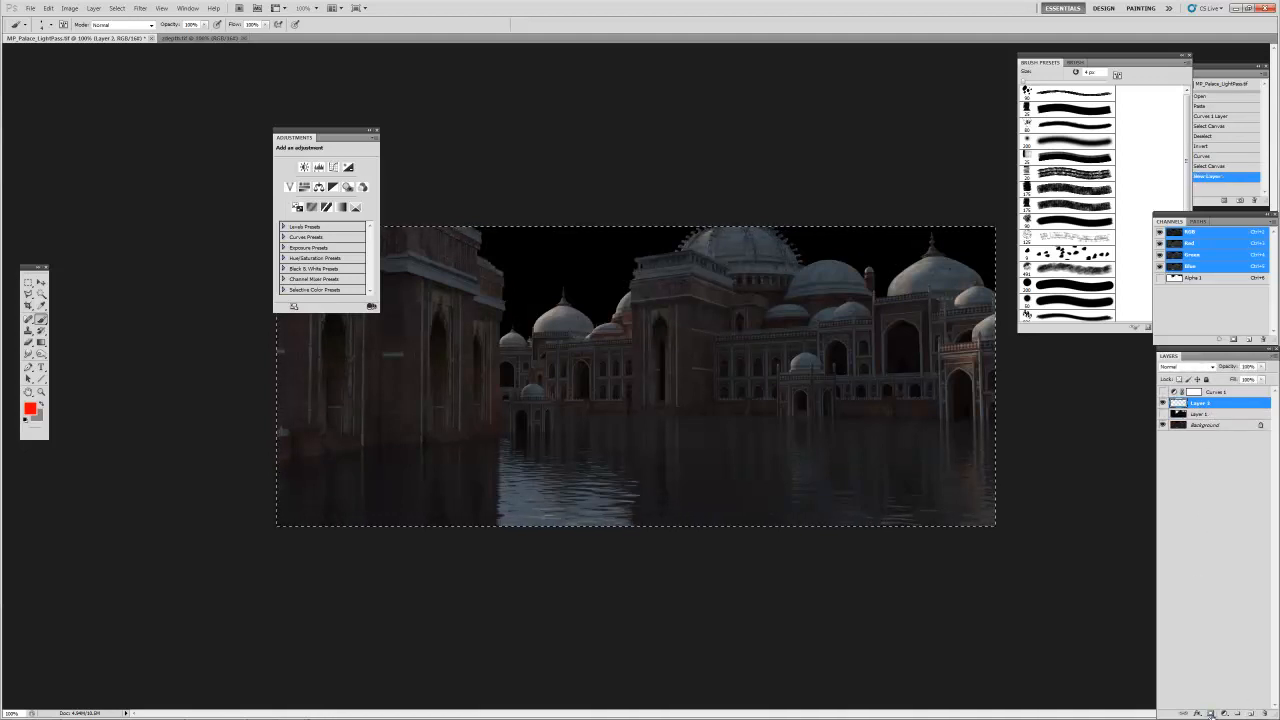
Step: Add a layer mask to the fog layer and pick a muted blue-grey foreground colour
left_click(1220, 186)
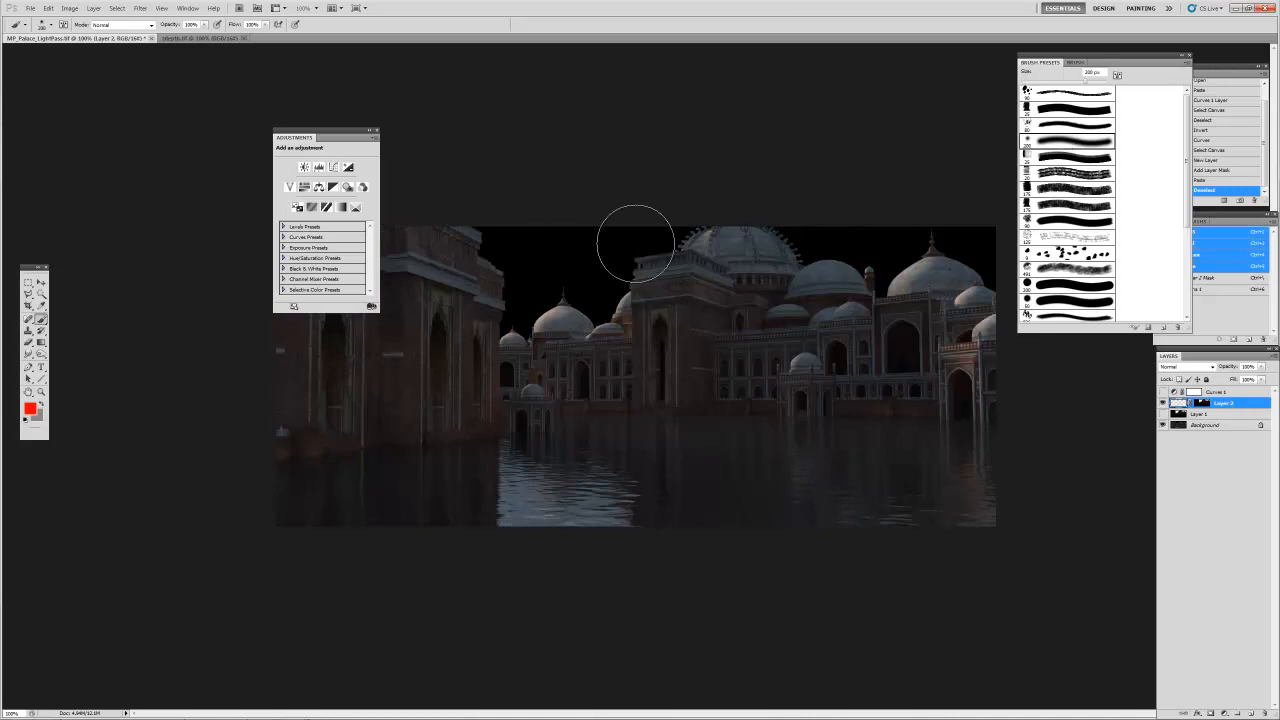
left_click(29, 408)
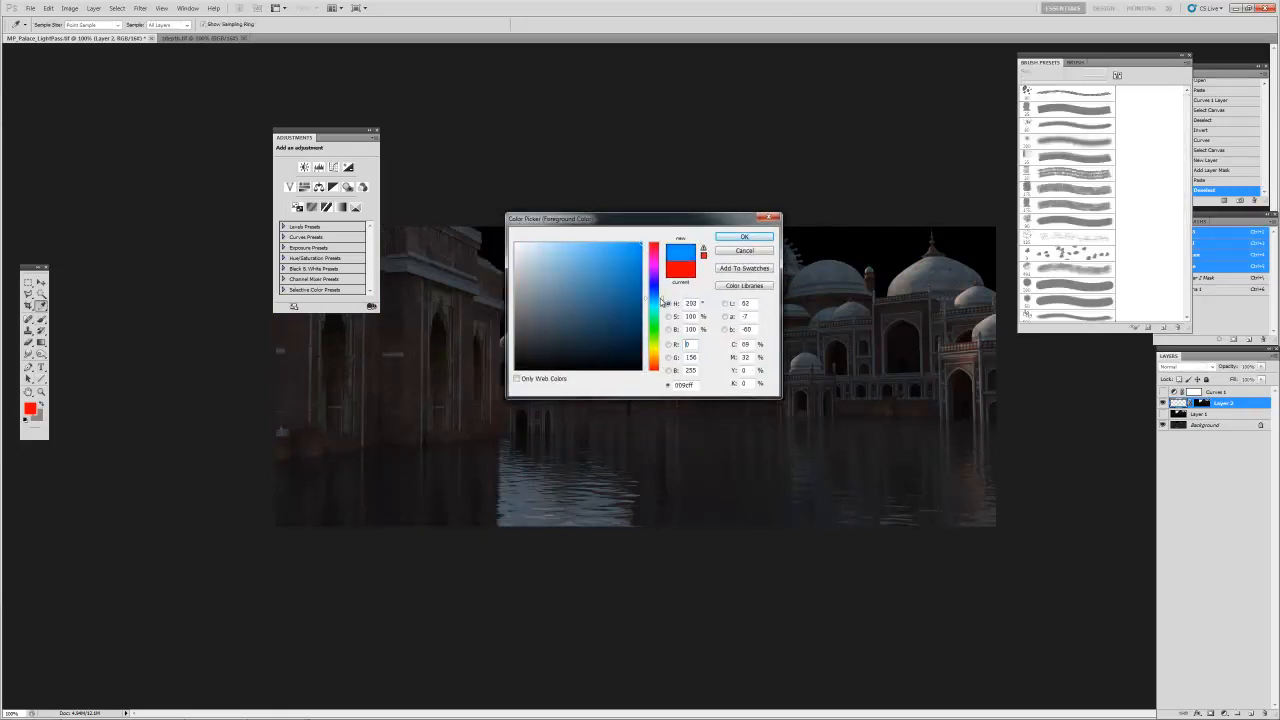
left_click(539, 302)
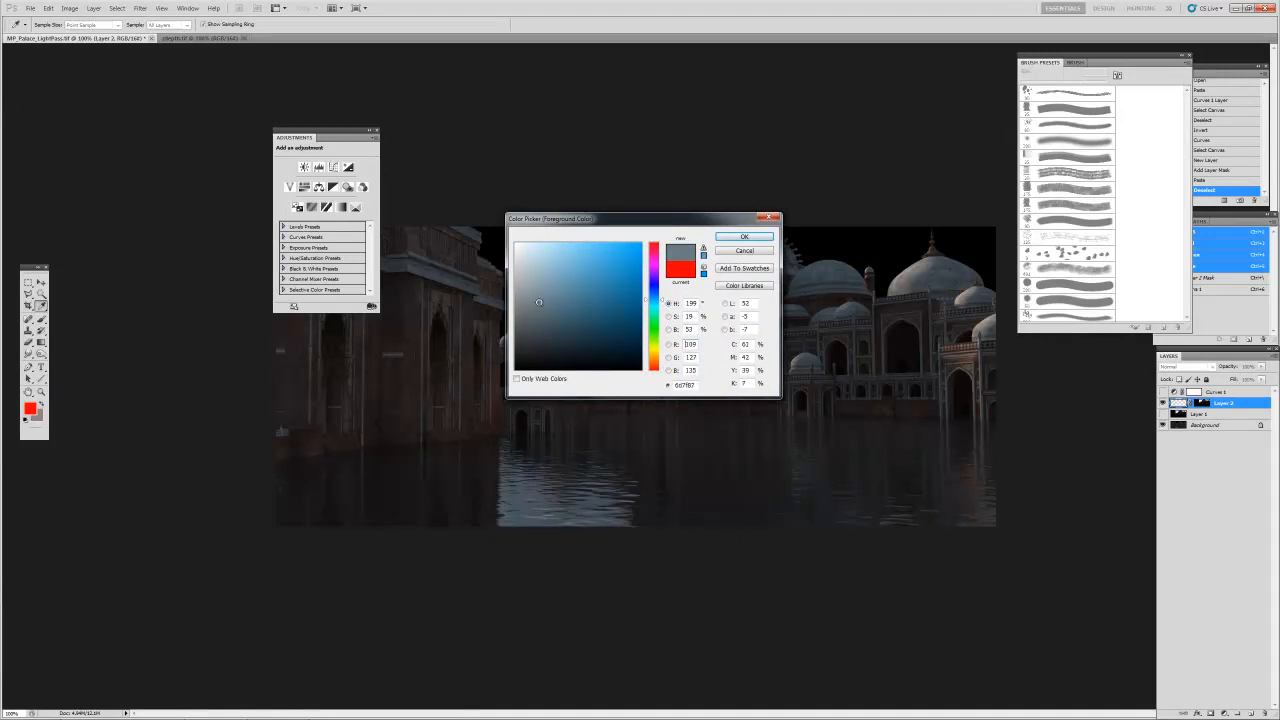
left_click(744, 236)
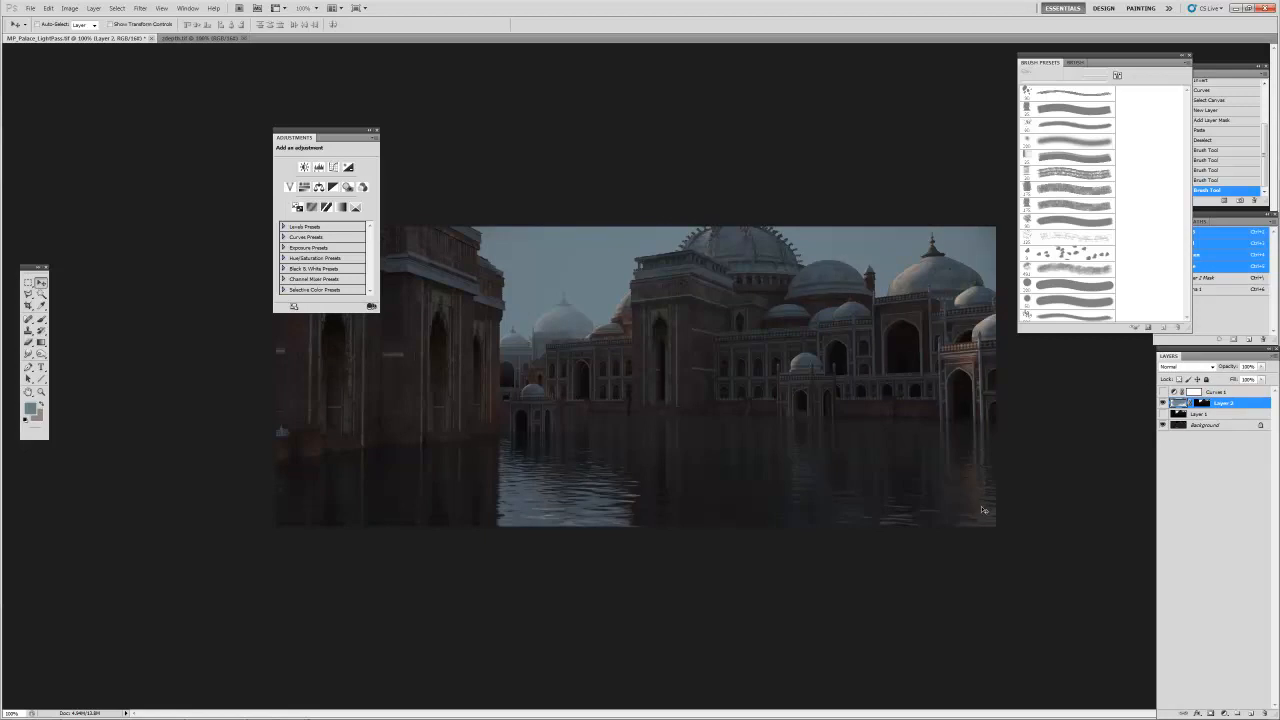
mouse_move(1155, 415)
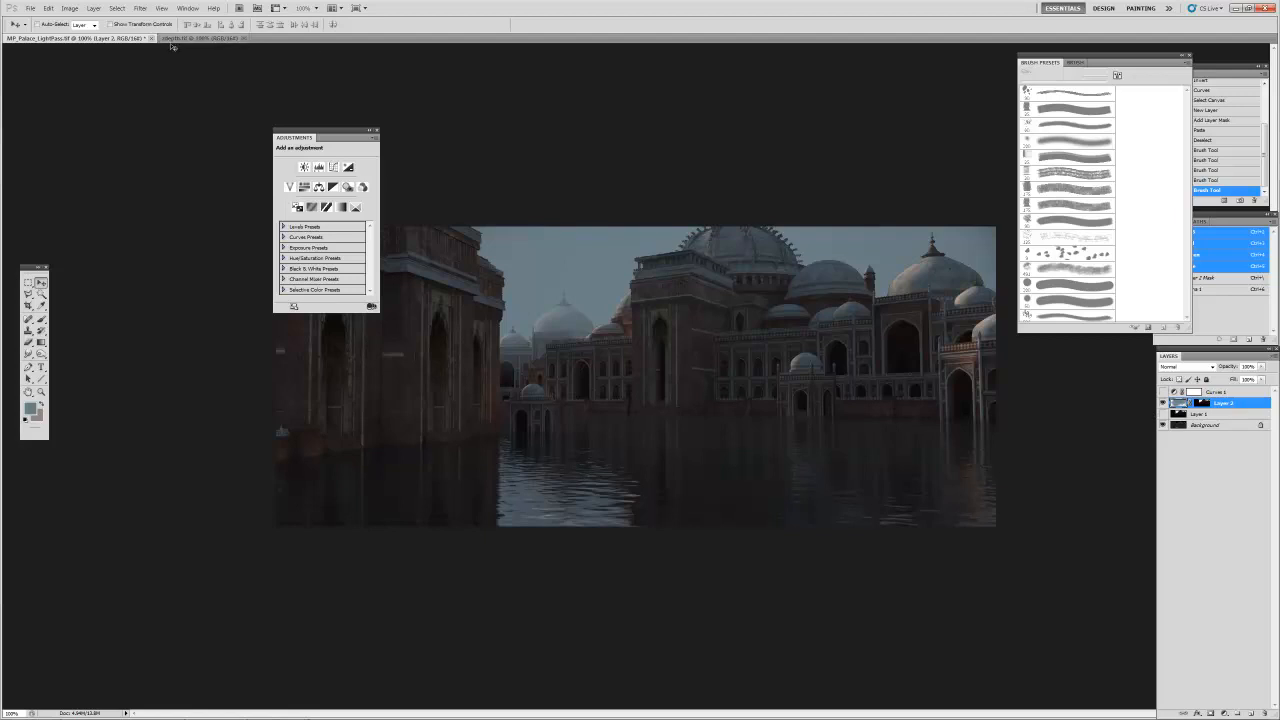
Step: Close MP_Palace_LightPass.tif and answer the save-changes prompt
left_click(152, 38)
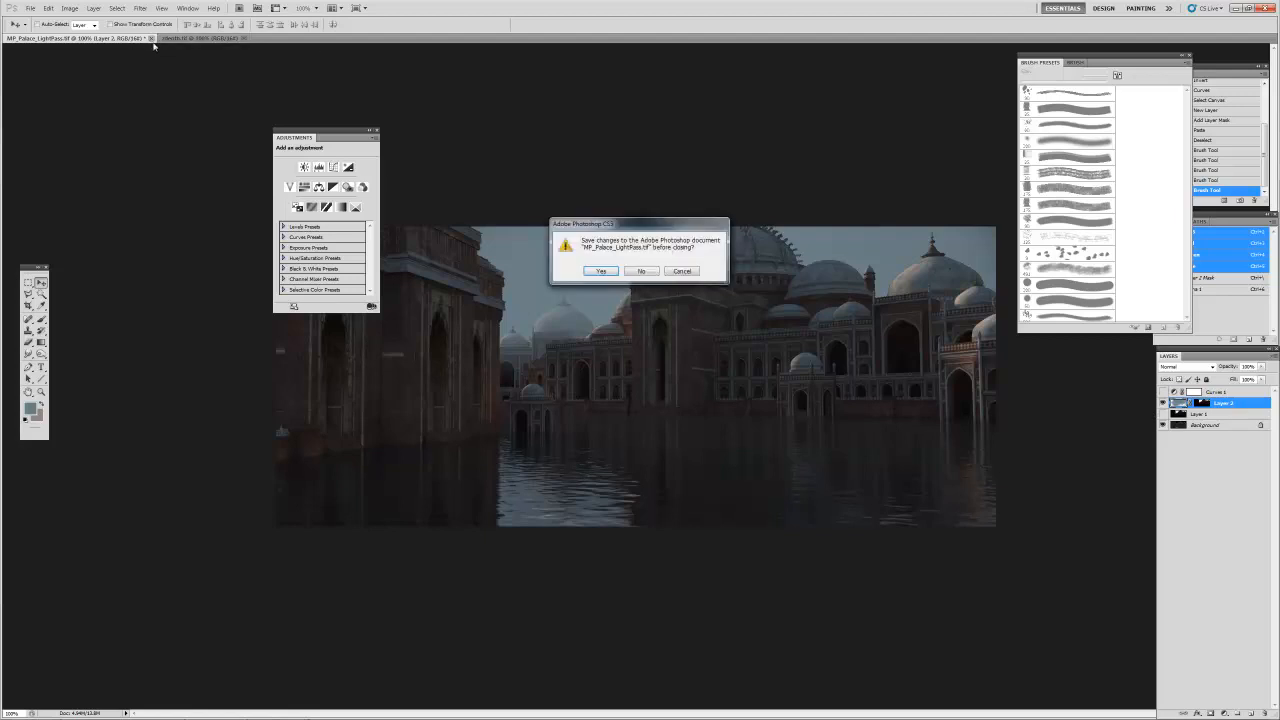
left_click(641, 271)
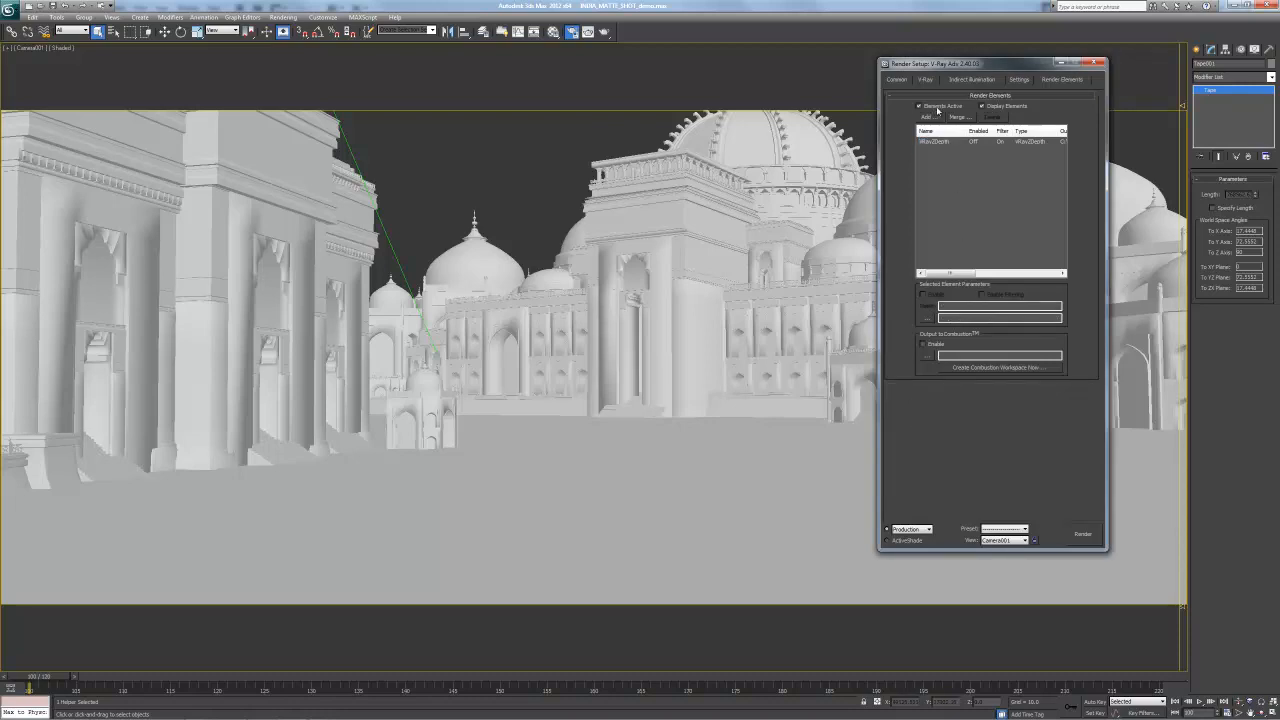
Step: Cycle the V-Ray frame buffer through RGB color, Alpha and VRayZDepth passes, then dismiss it
left_click(924, 79)
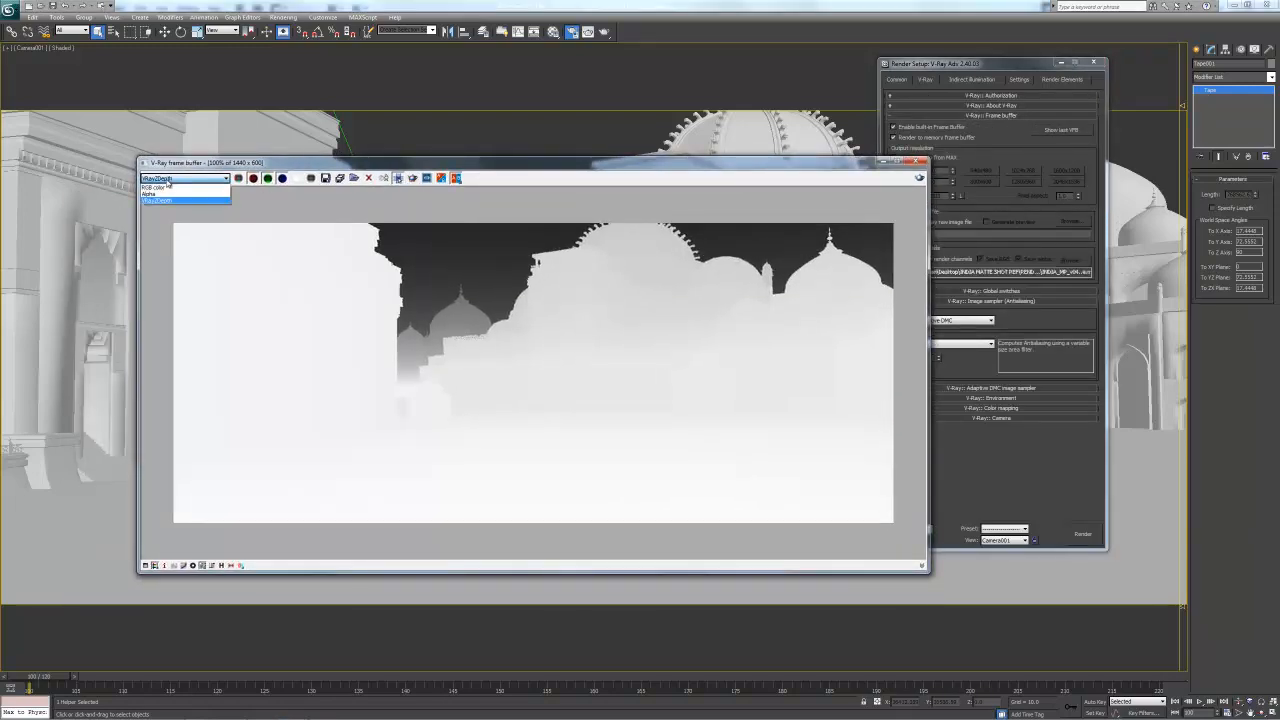
left_click(185, 186)
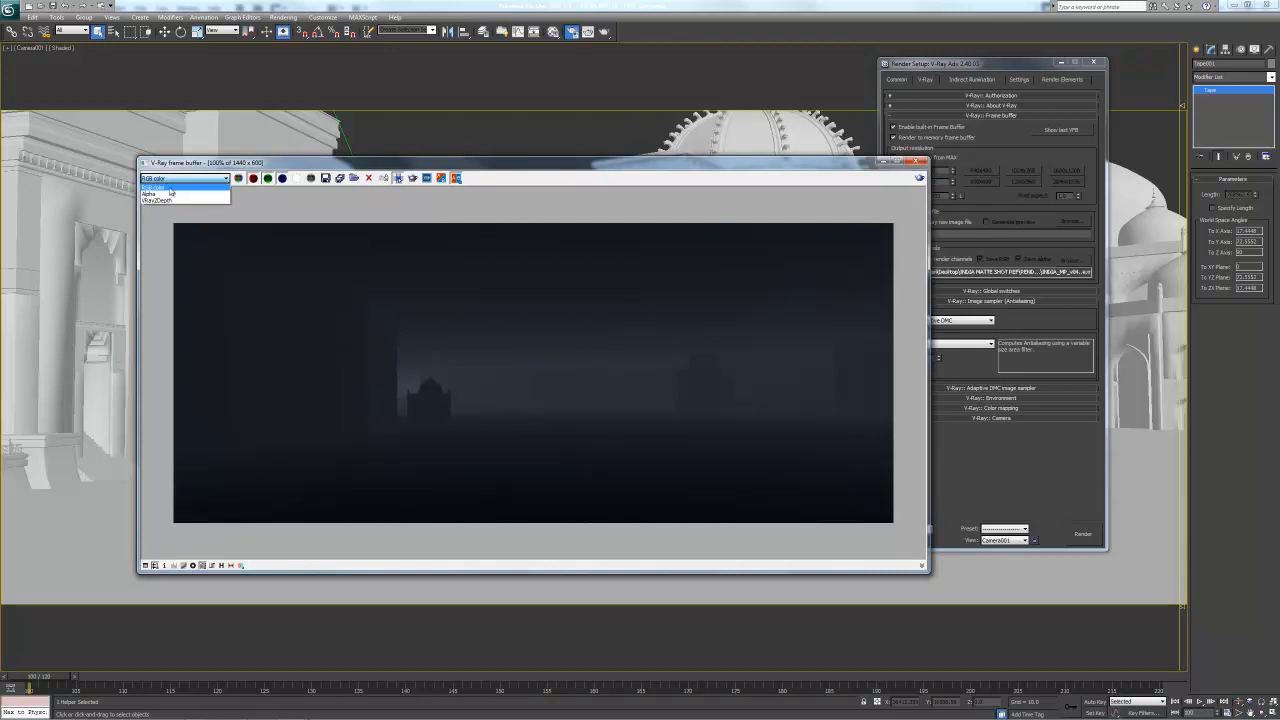
left_click(157, 187)
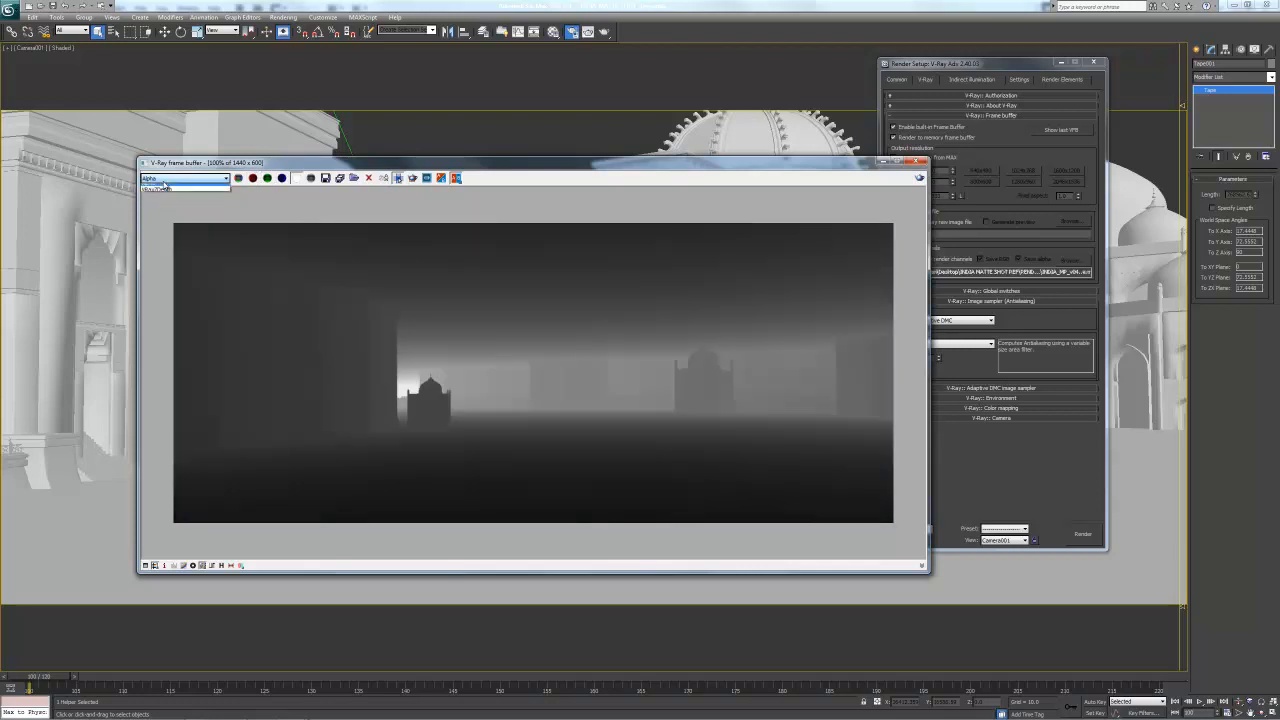
left_click(185, 178)
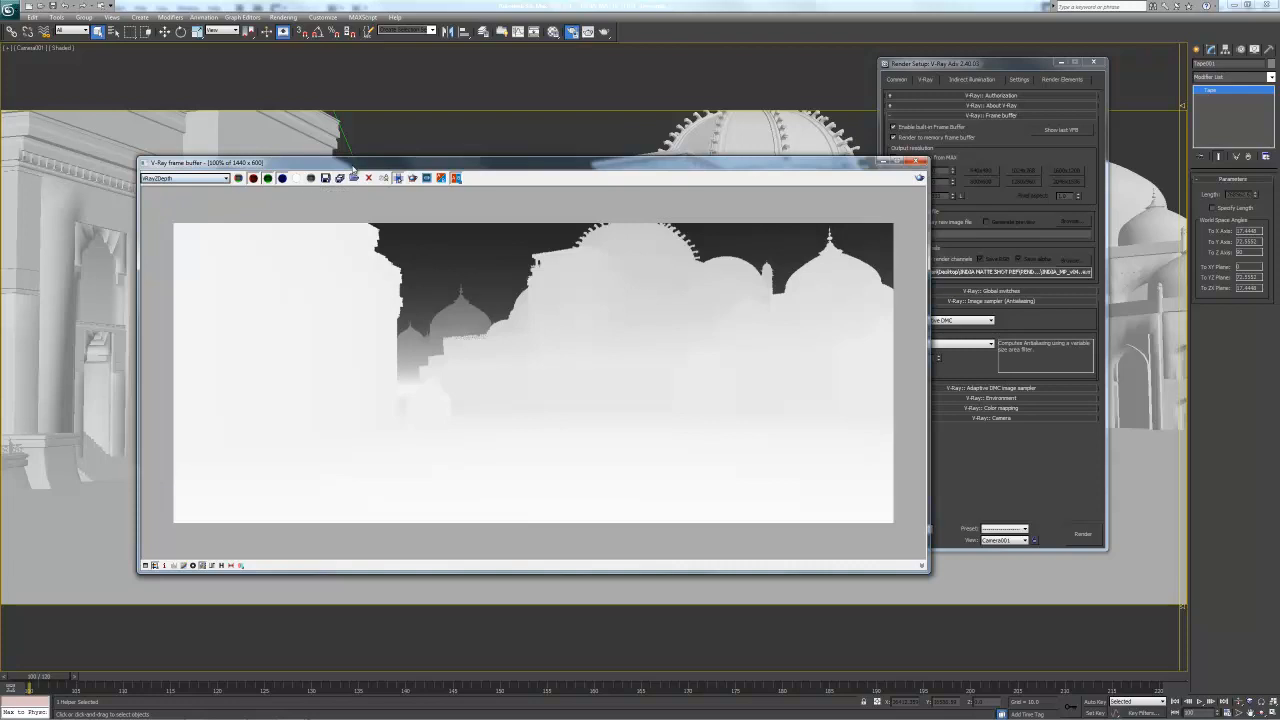
mouse_move(339, 178)
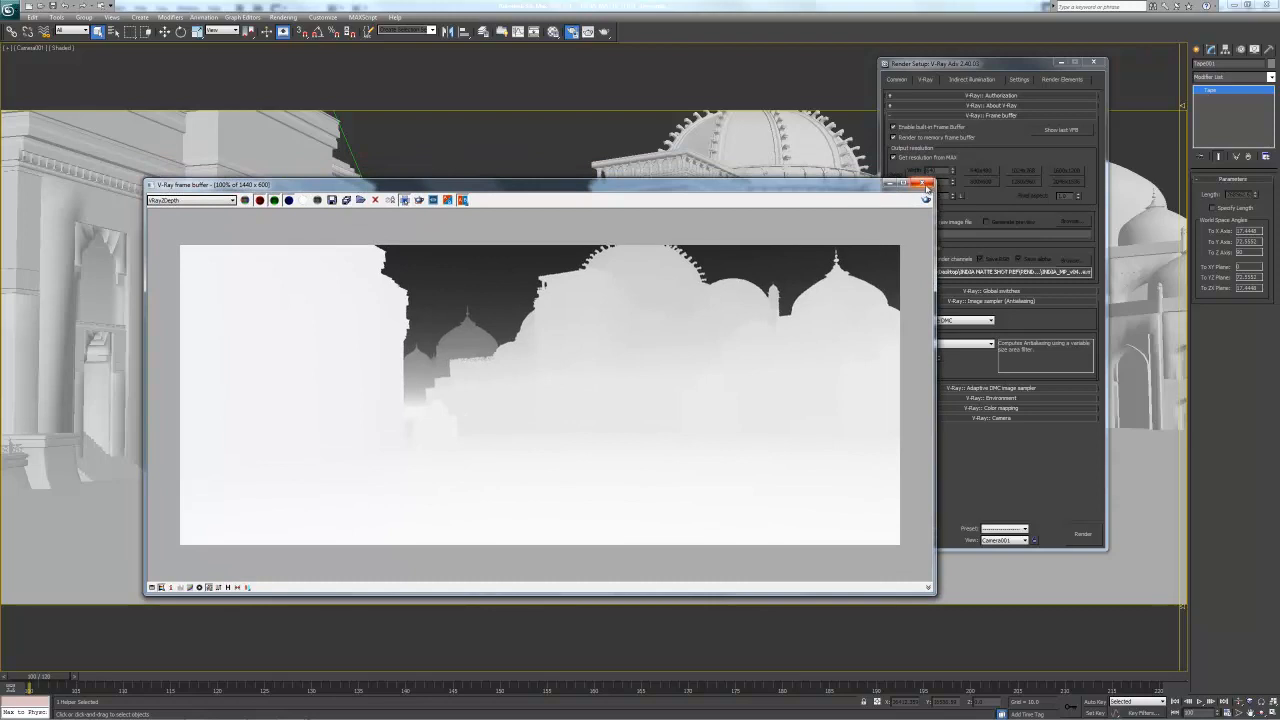
left_click(925, 184)
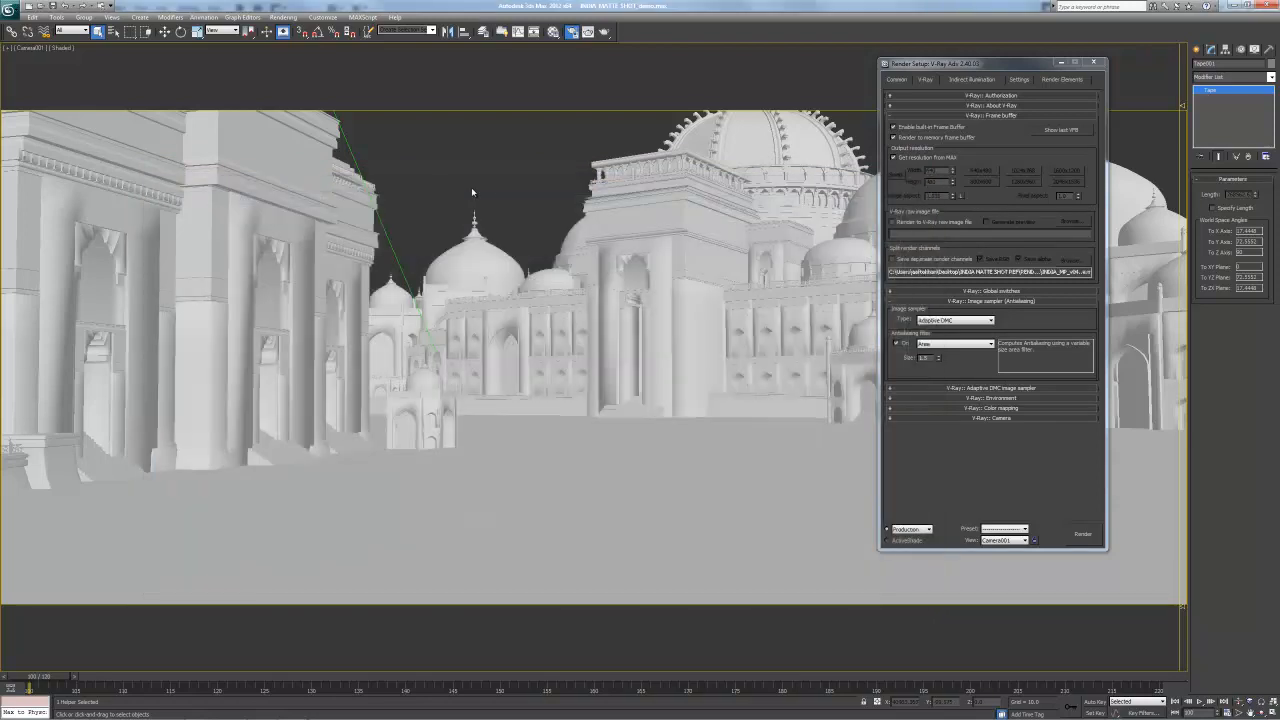